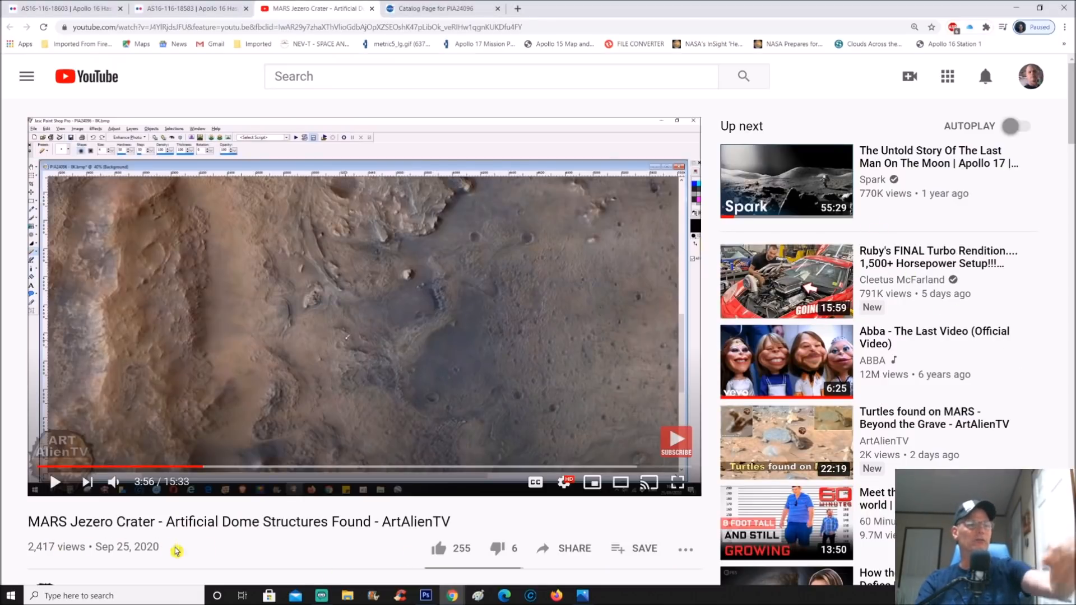
Step: Scroll down through the currently open browser page
{"action": "scroll", "scroll_direction": "down", "scroll_amount": 3}
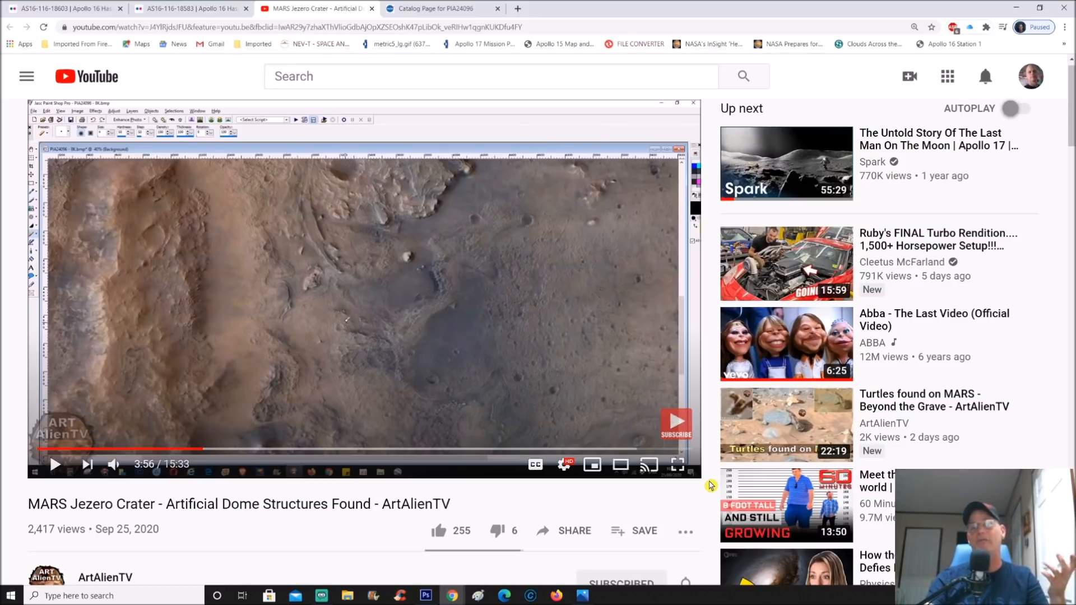
{"action": "mouse_move", "coordinate": [710, 478]}
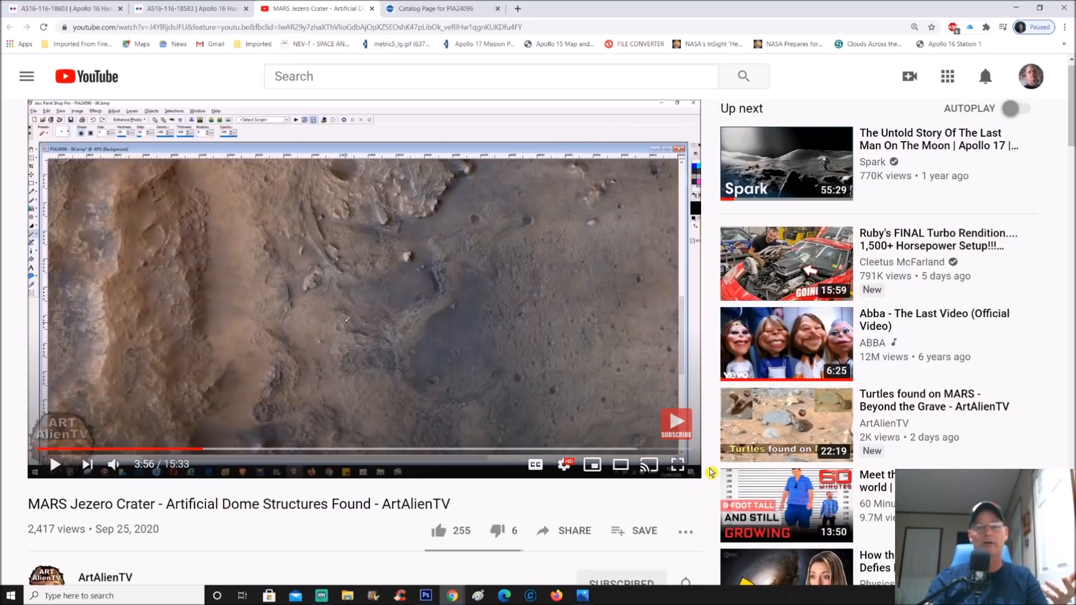
{"action": "scroll", "scroll_direction": "down", "scroll_amount": 3}
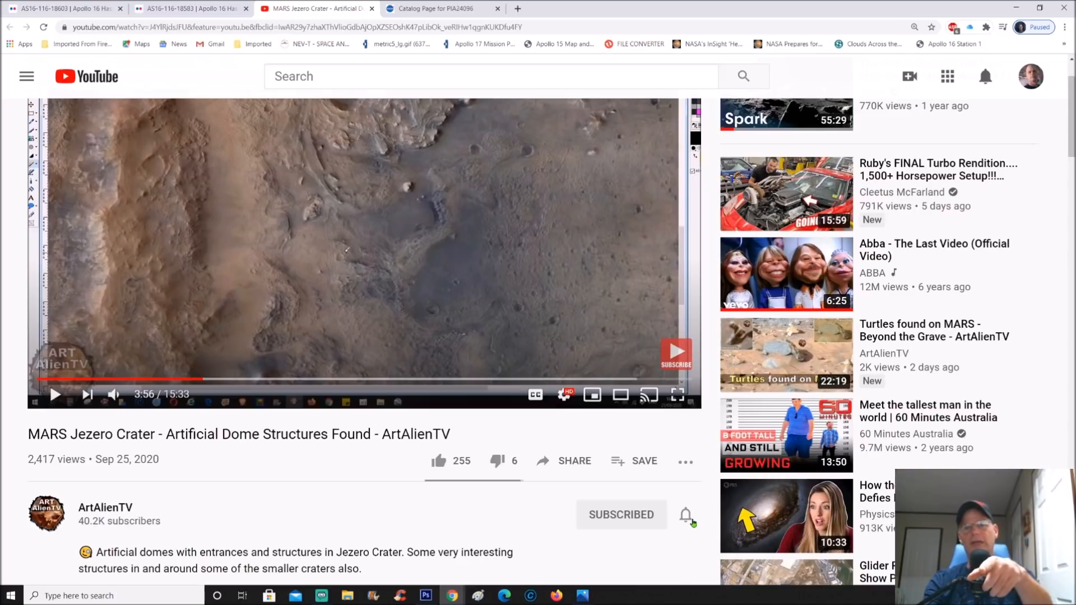
{"action": "mouse_move", "coordinate": [691, 554]}
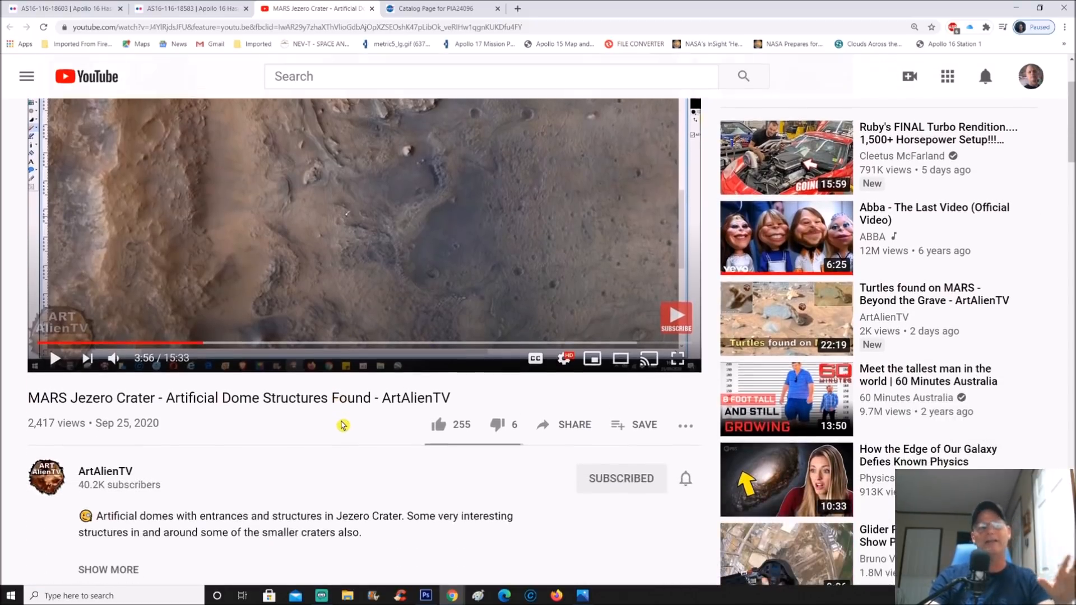
{"action": "scroll", "scroll_direction": "down", "scroll_amount": 3}
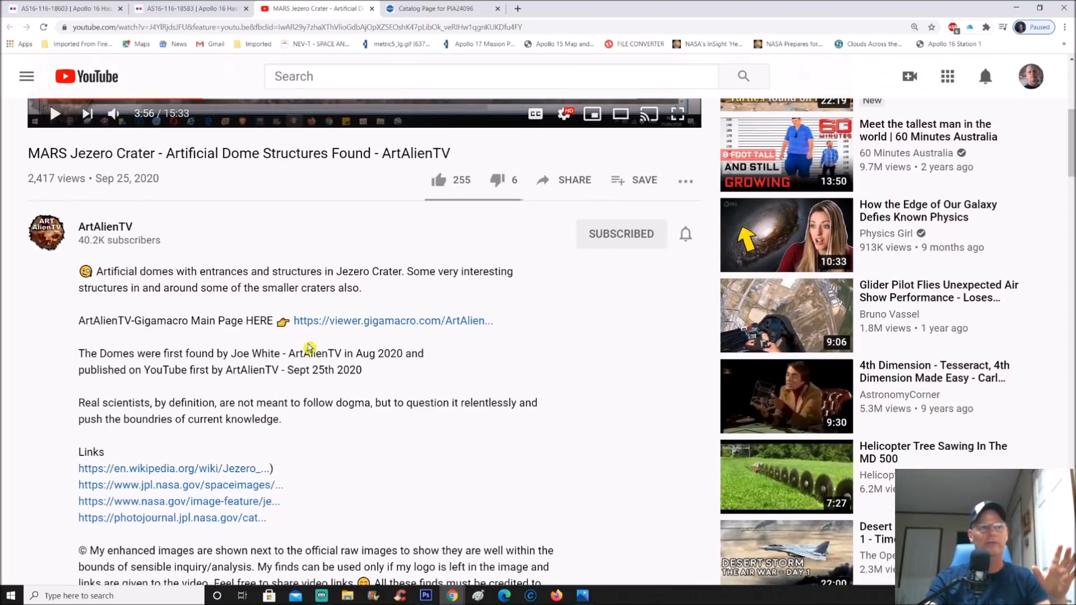
{"action": "scroll", "scroll_direction": "down", "scroll_amount": 3}
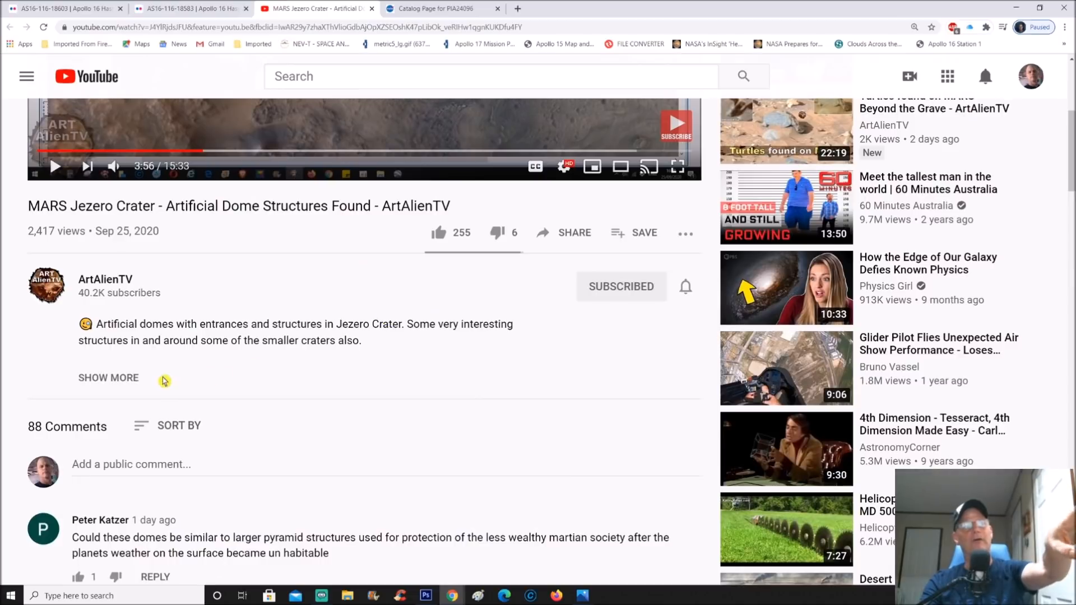
{"action": "scroll", "scroll_direction": "down", "scroll_amount": 3}
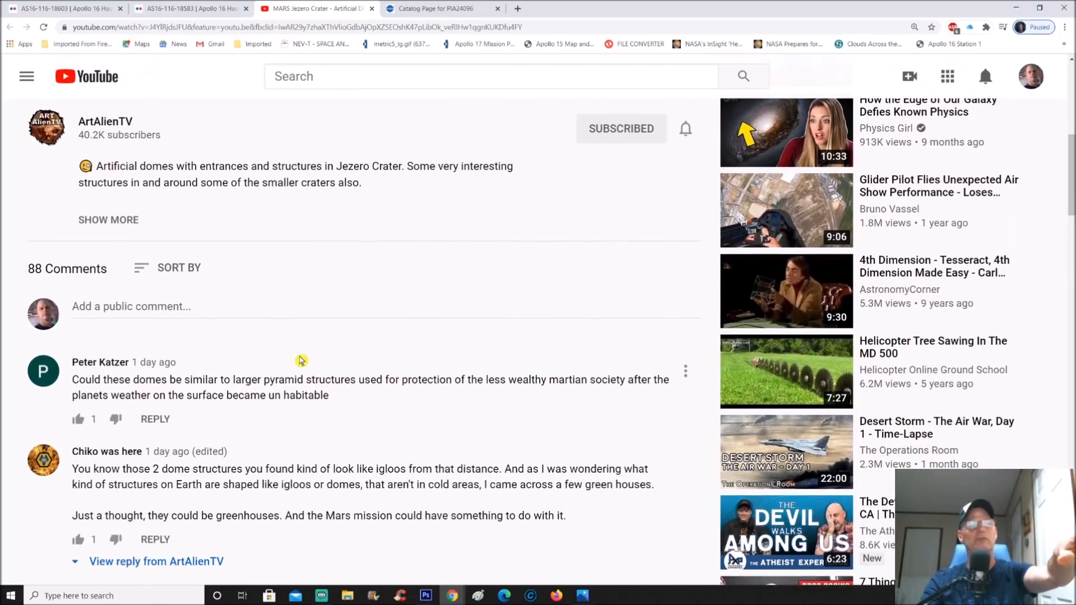
{"action": "mouse_move", "coordinate": [625, 312]}
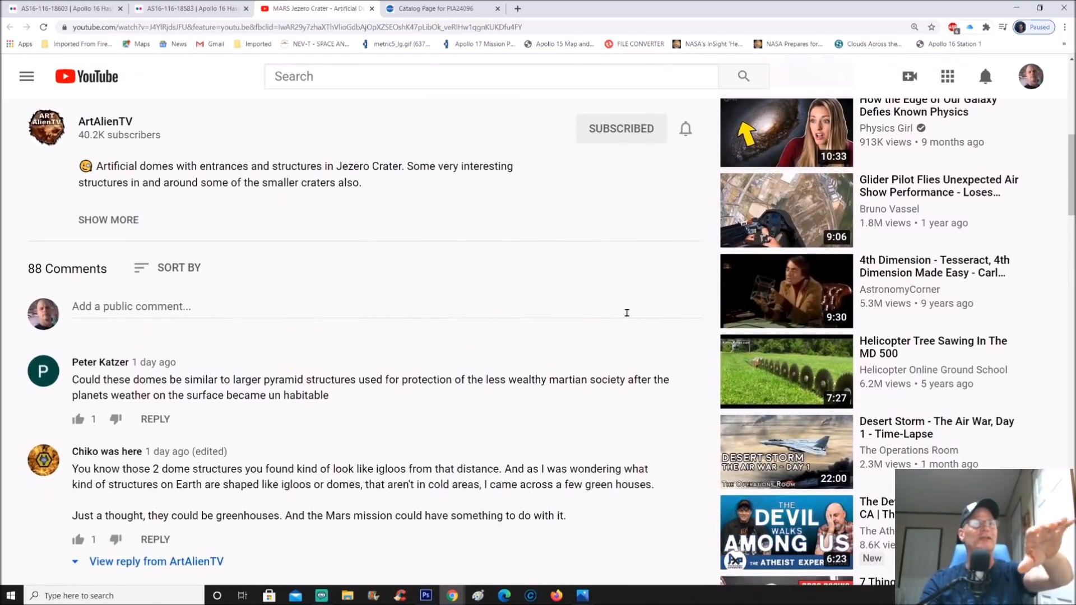
{"action": "scroll", "scroll_direction": "down", "scroll_amount": 3}
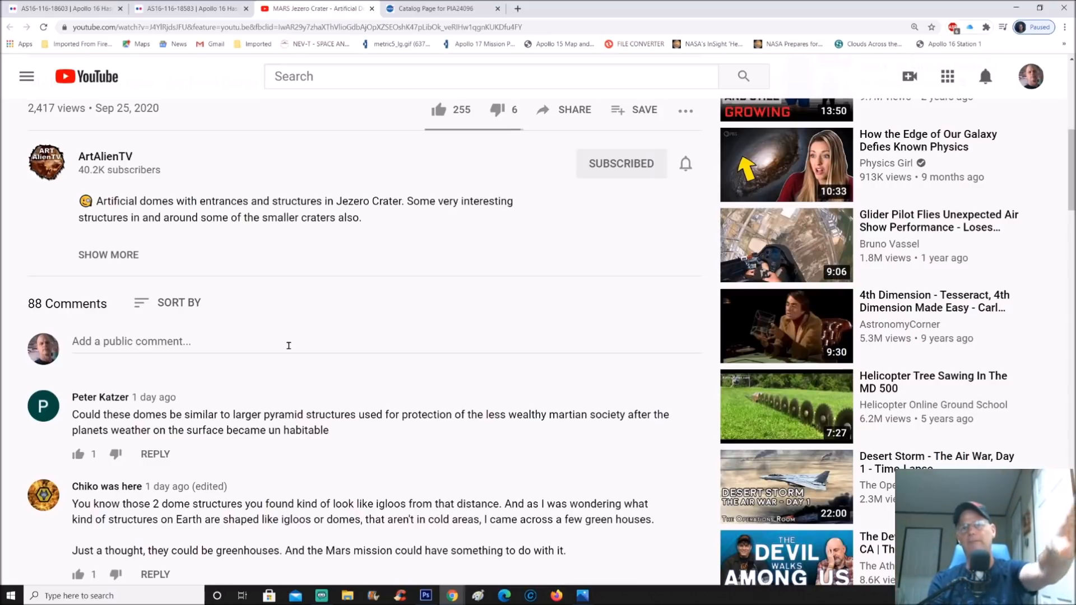
{"action": "scroll", "scroll_direction": "down", "scroll_amount": 3}
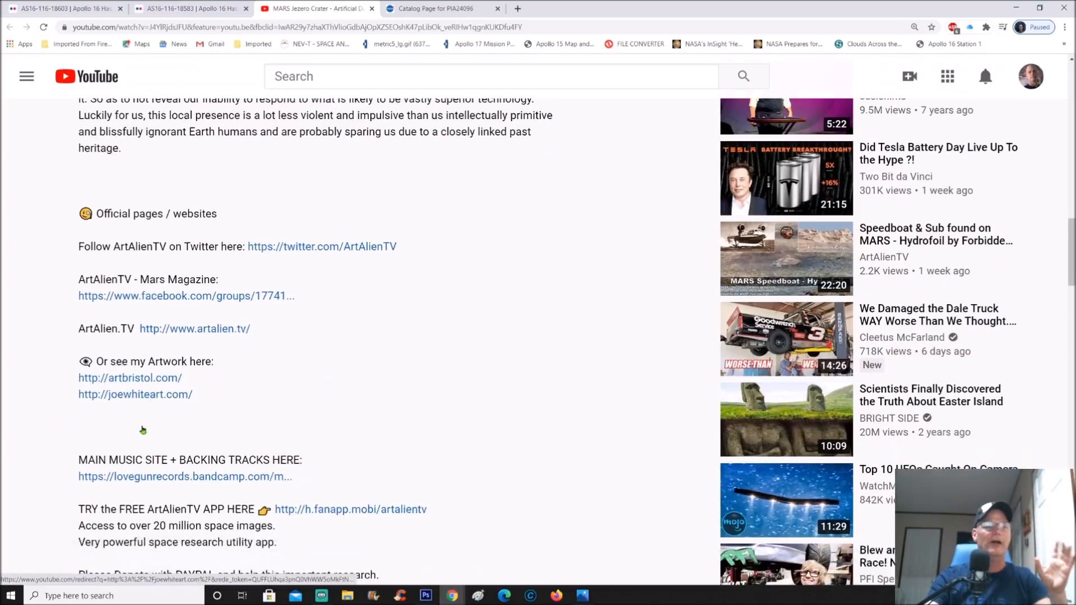
{"action": "scroll", "scroll_direction": "down", "scroll_amount": 3}
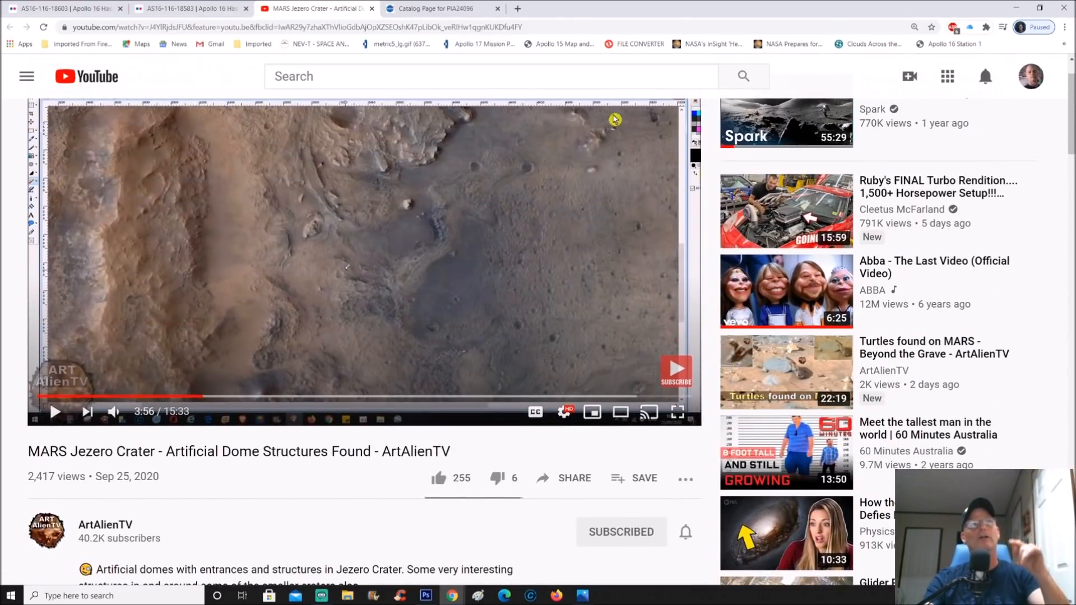
Step: Switch to the PIA24096 catalog page and scroll through its image details
{"action": "left_click", "coordinate": [439, 9]}
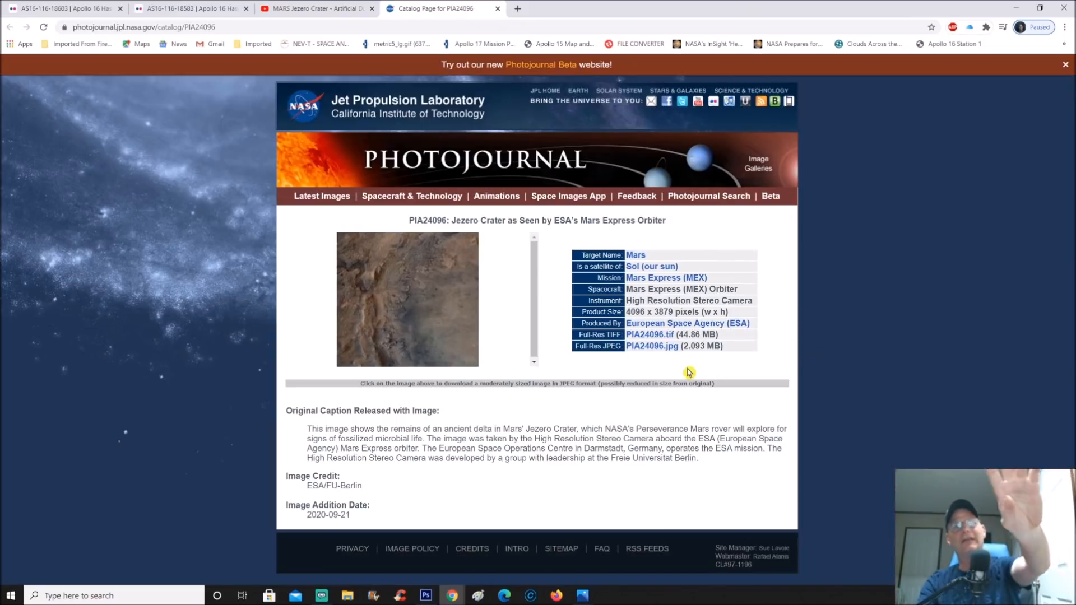
{"action": "mouse_move", "coordinate": [844, 410]}
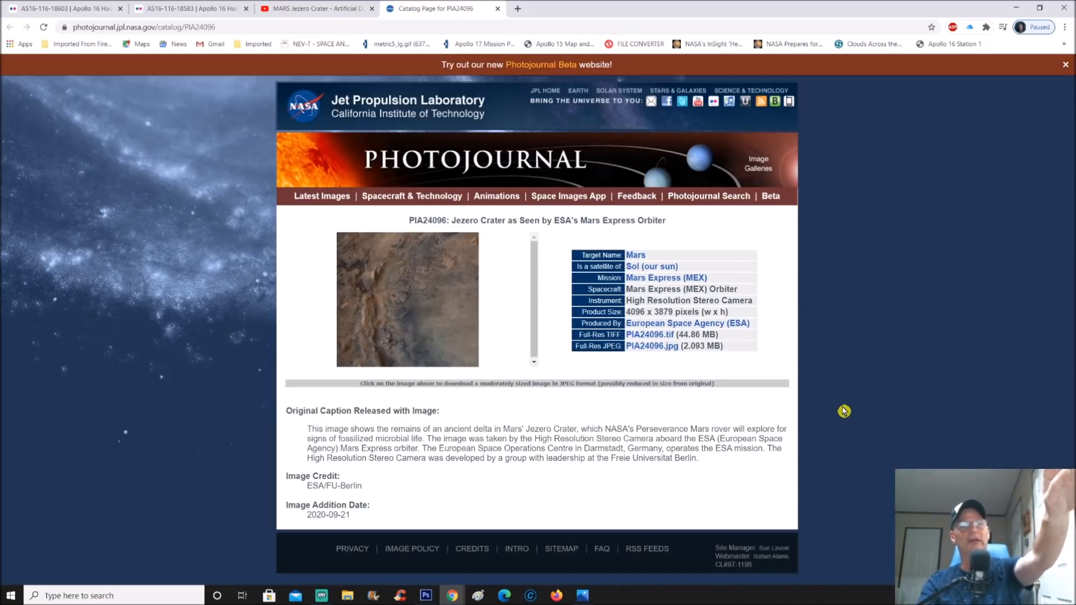
{"action": "mouse_move", "coordinate": [655, 366]}
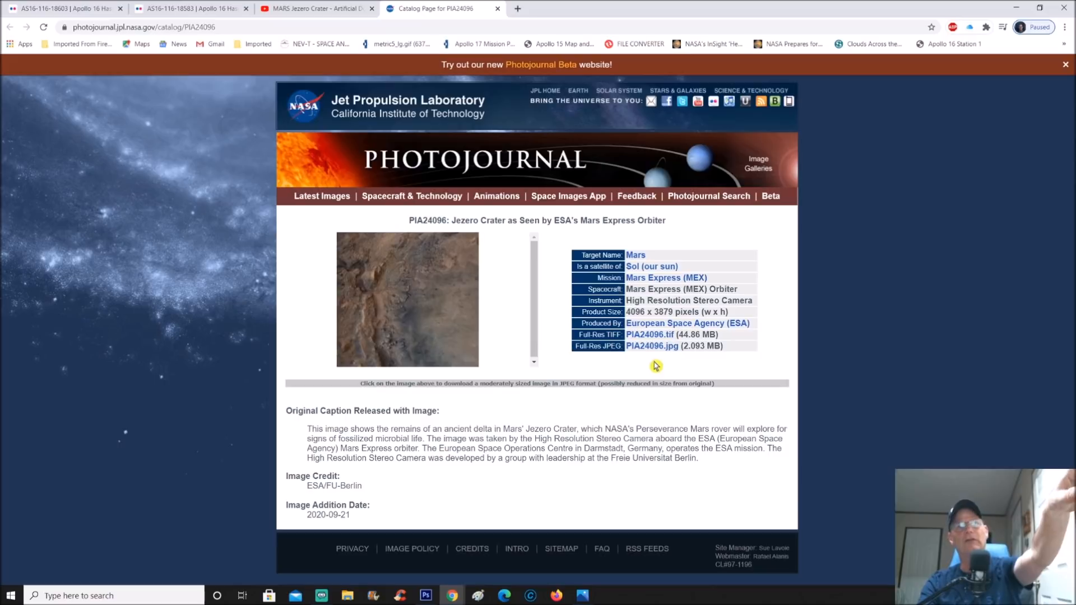
{"action": "mouse_move", "coordinate": [652, 346]}
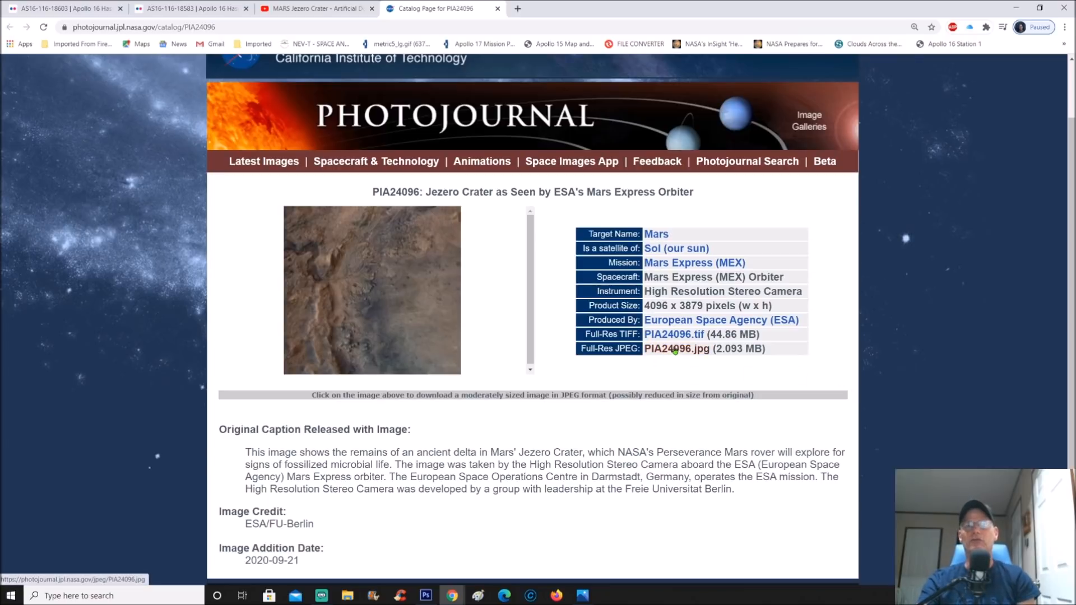
{"action": "mouse_move", "coordinate": [801, 360]}
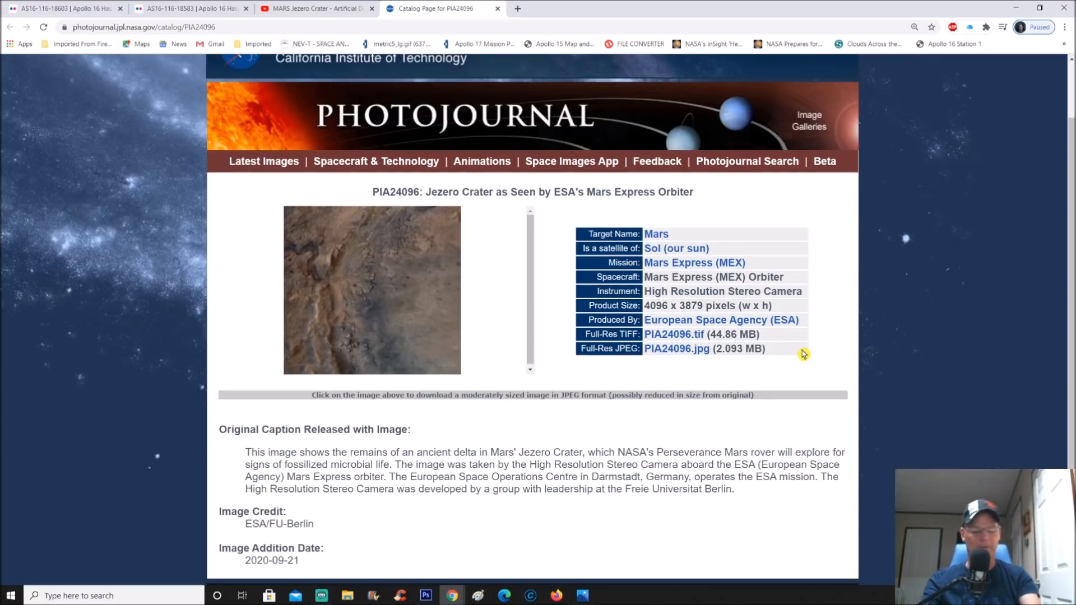
{"action": "scroll", "scroll_direction": "down", "scroll_amount": 3}
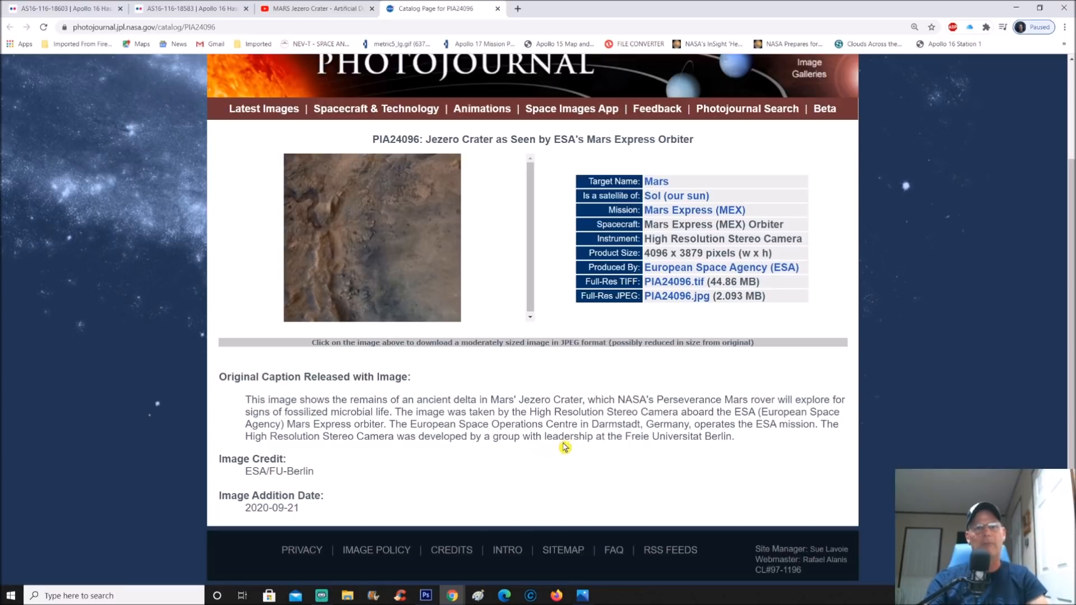
{"action": "mouse_move", "coordinate": [657, 463]}
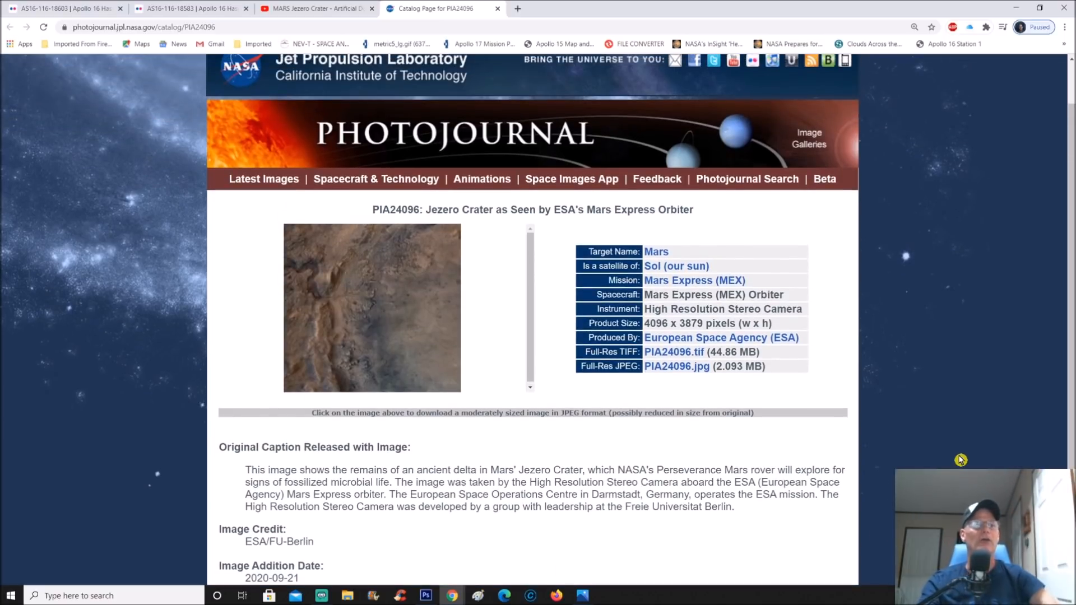
{"action": "scroll", "scroll_direction": "down", "scroll_amount": 3}
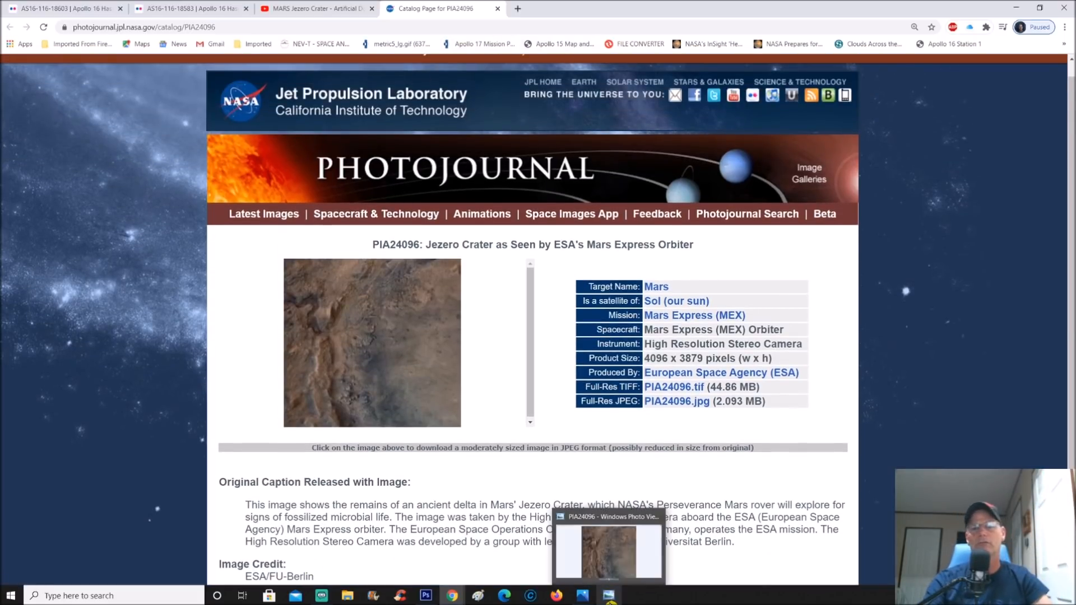
Step: Open the downloaded PIA24096 image in Windows Photo Viewer and zoom into the crater floor
{"action": "left_click", "coordinate": [606, 549]}
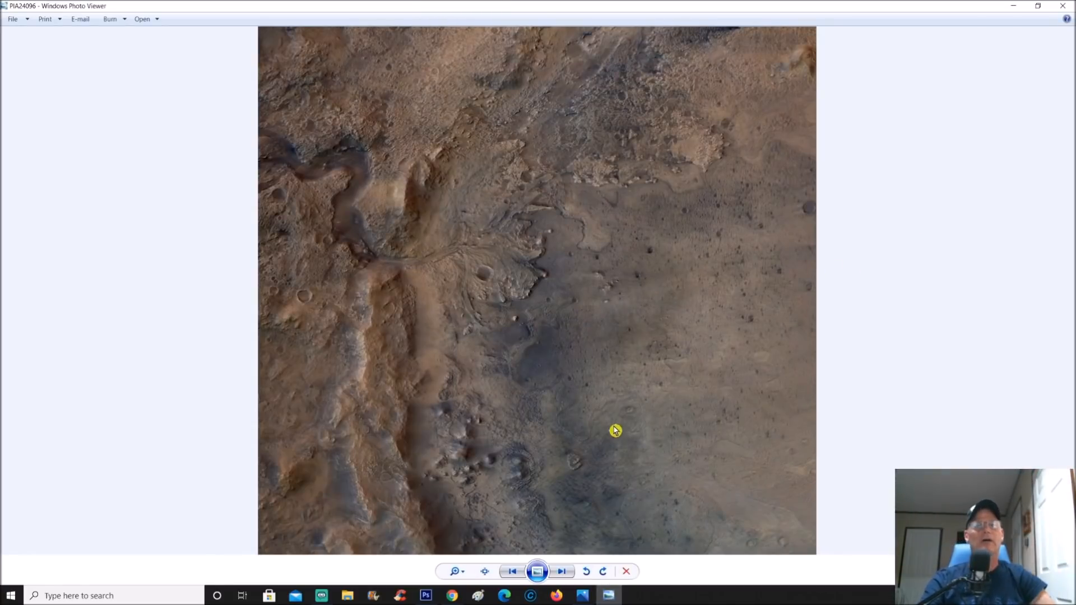
{"action": "left_click", "coordinate": [484, 570]}
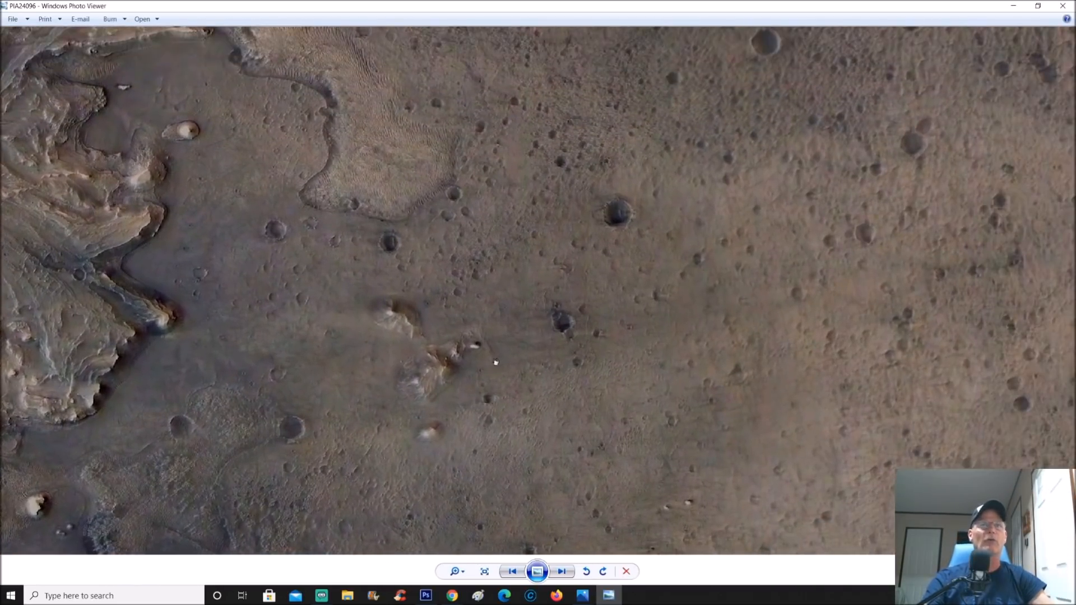
{"action": "mouse_move", "coordinate": [501, 209]}
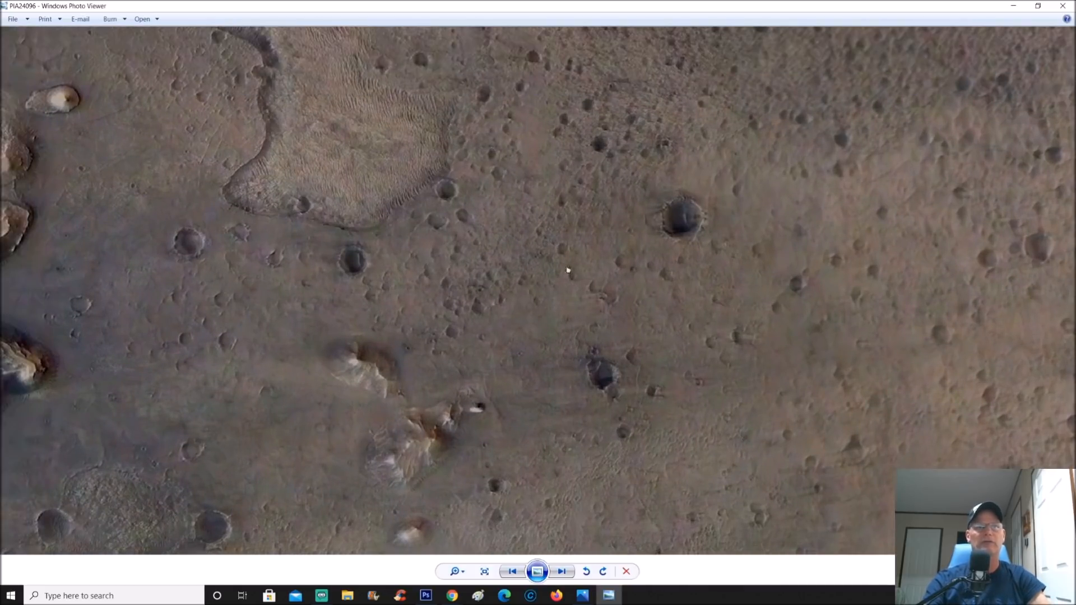
{"action": "mouse_move", "coordinate": [585, 314]}
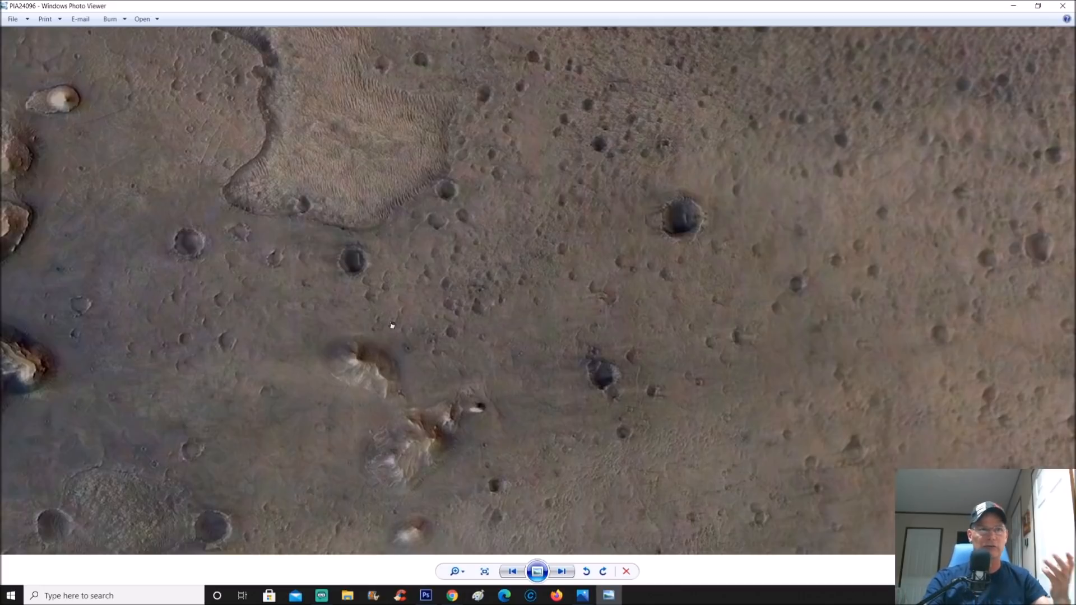
{"action": "mouse_move", "coordinate": [370, 370]}
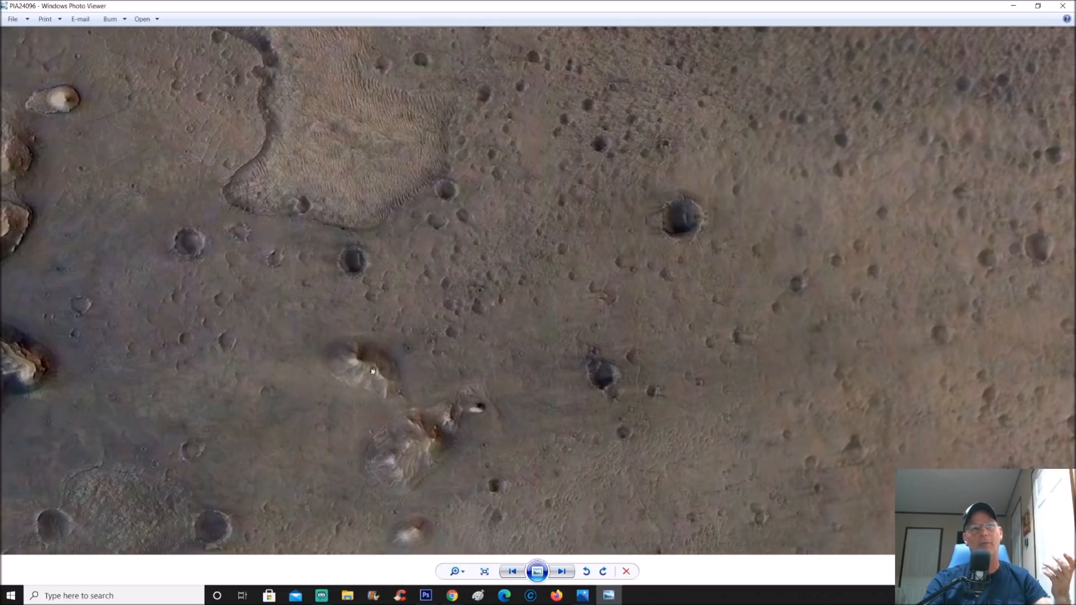
{"action": "mouse_move", "coordinate": [527, 347]}
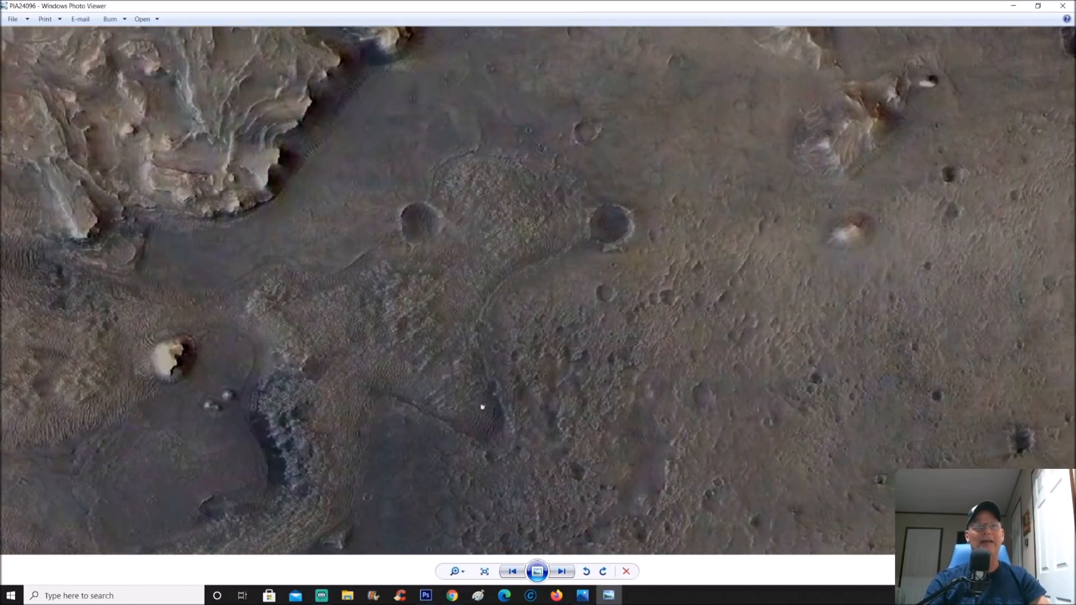
{"action": "mouse_move", "coordinate": [440, 193]}
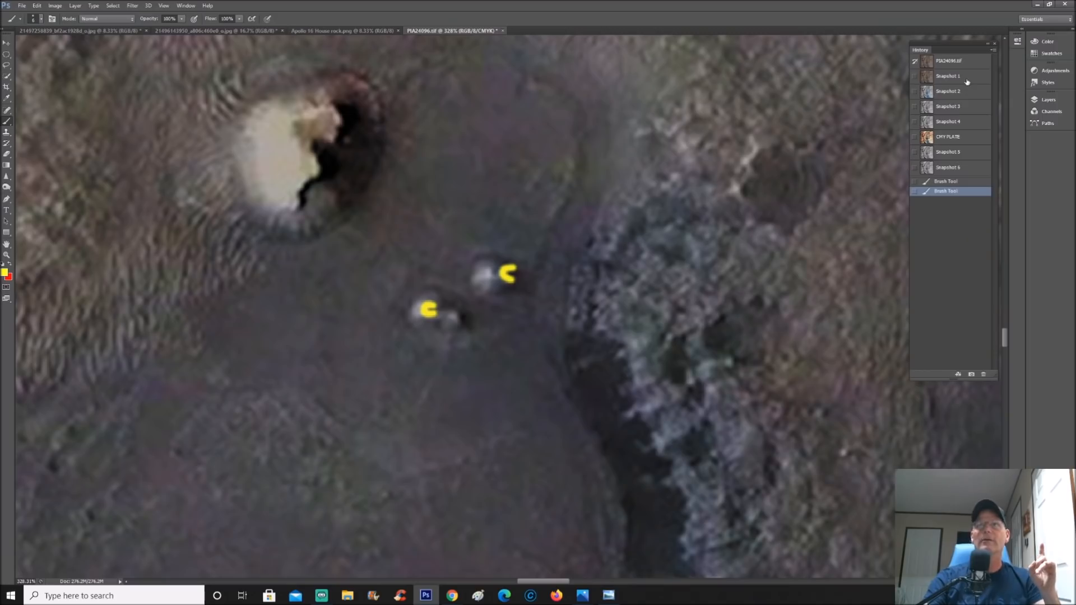
Step: Revert to Snapshot 1, sketch a yellow outline around the dark basin, then discard it
{"action": "left_click", "coordinate": [948, 75]}
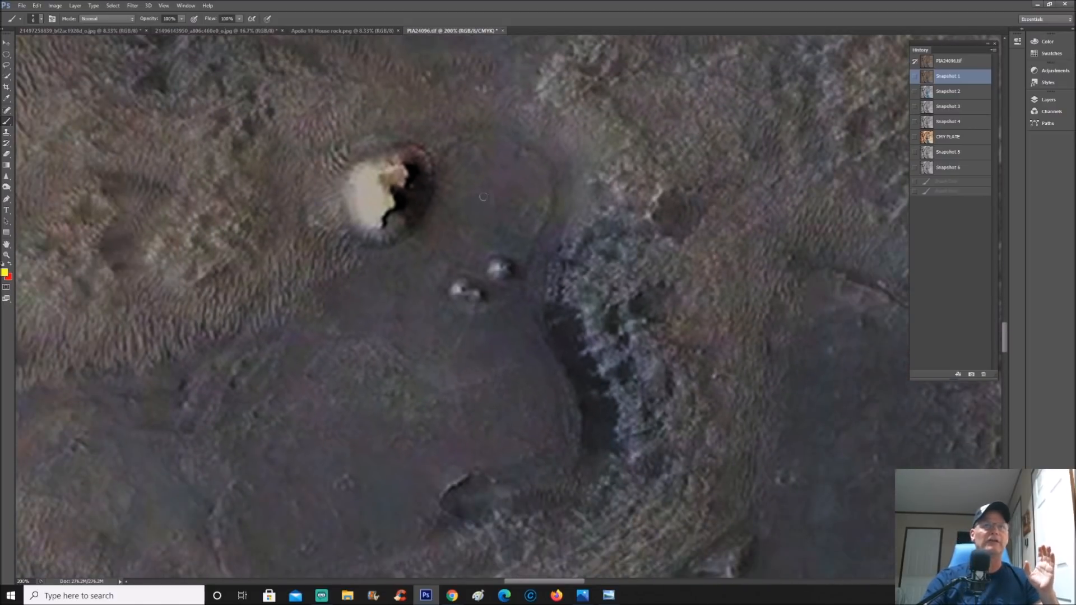
{"action": "left_click_drag", "start_coordinate": [437, 135], "coordinate": [541, 251]}
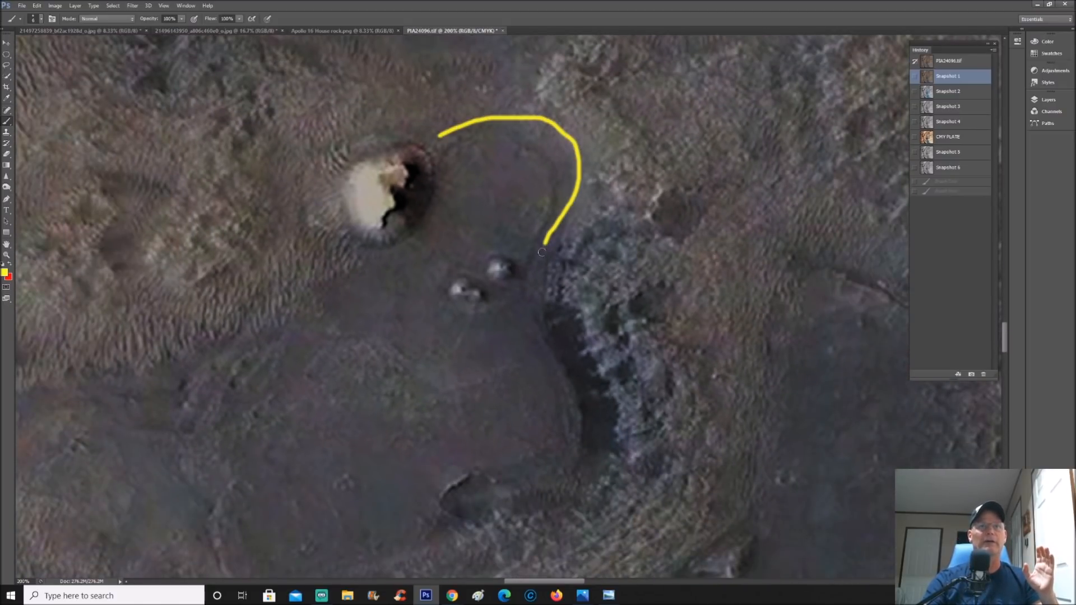
{"action": "left_click_drag", "start_coordinate": [542, 252], "coordinate": [193, 556]}
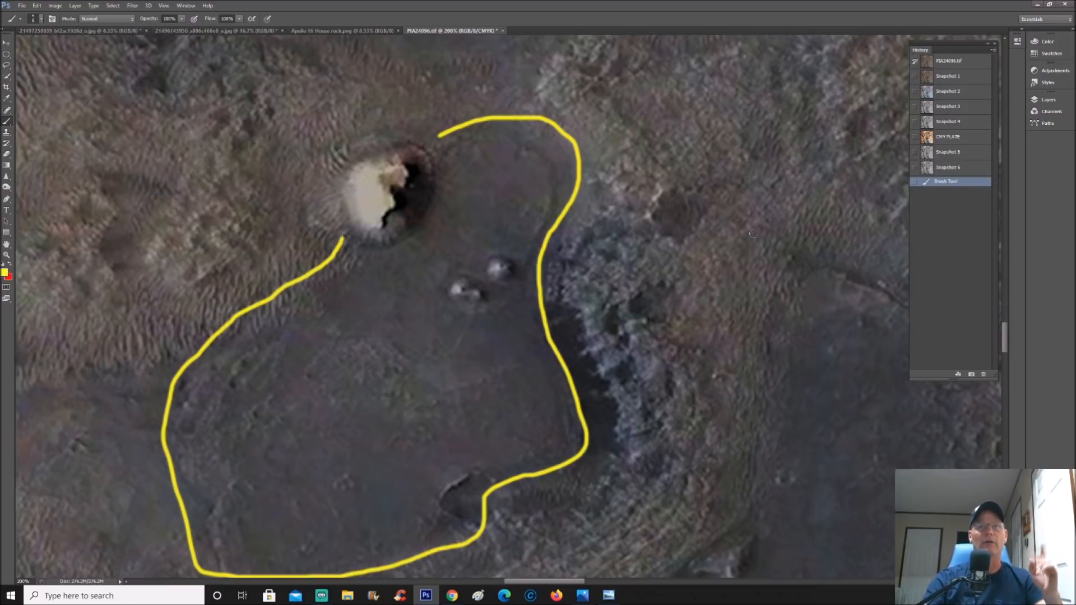
{"action": "left_click", "coordinate": [947, 76]}
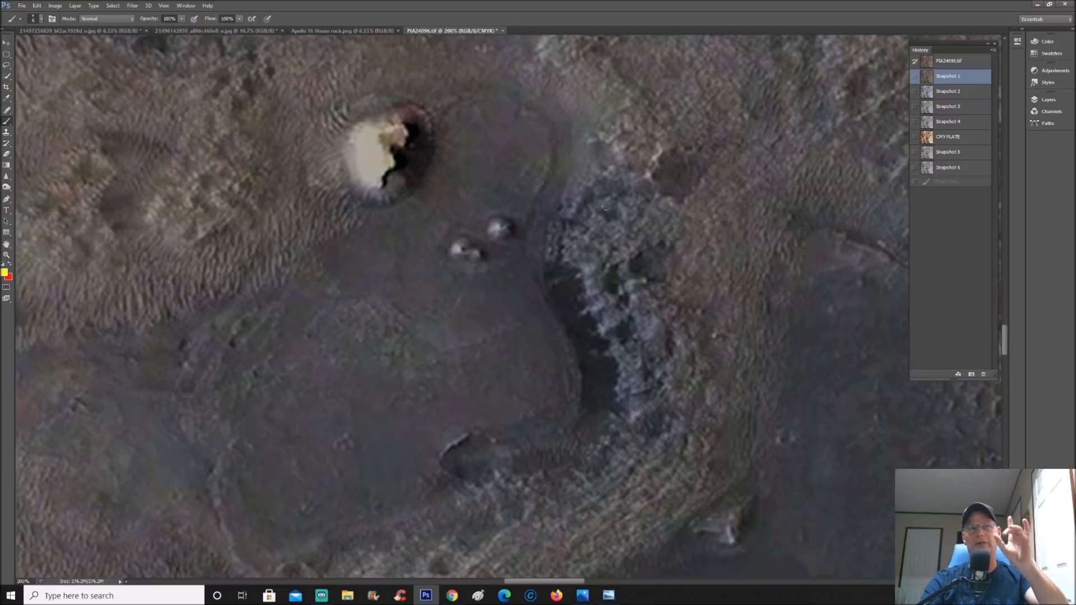
{"action": "left_click", "coordinate": [948, 137]}
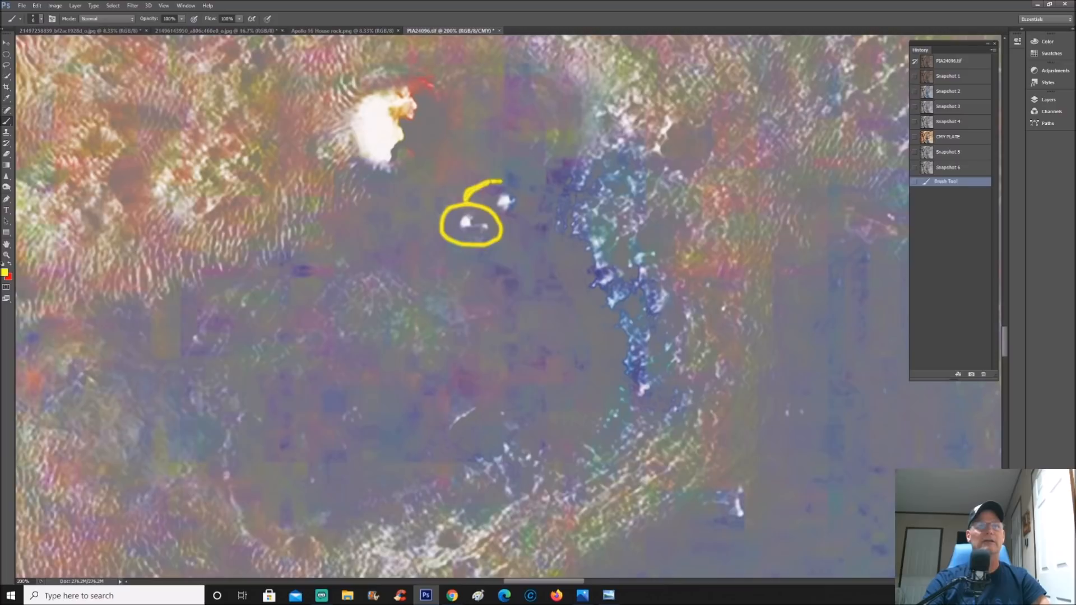
Step: Brush yellow strokes circling the second dome and along the left dome's straight edge
{"action": "left_click_drag", "start_coordinate": [467, 199], "coordinate": [521, 205]}
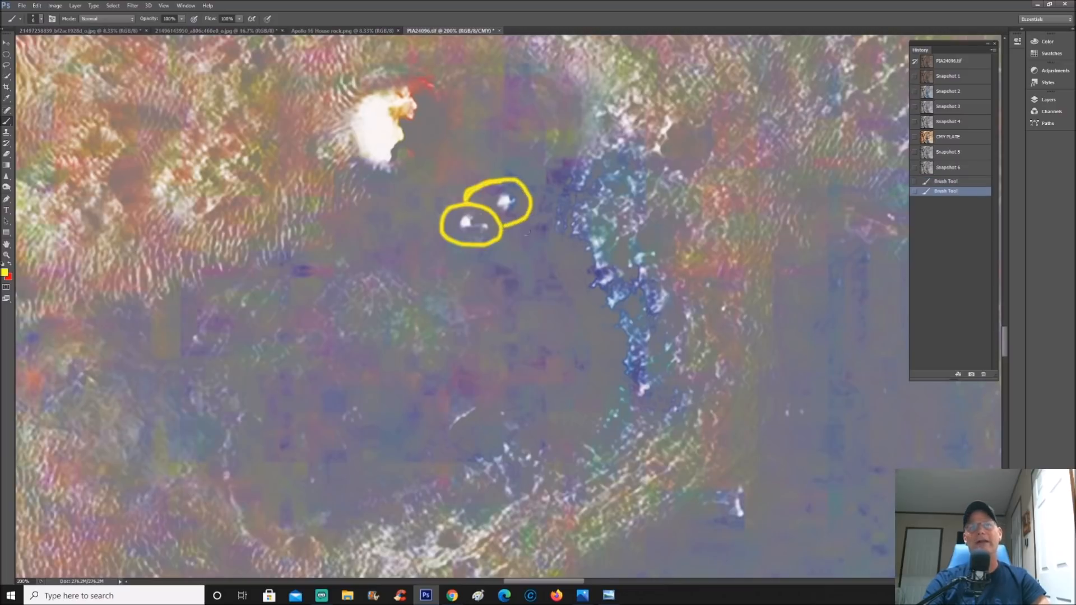
{"action": "mouse_move", "coordinate": [556, 312]}
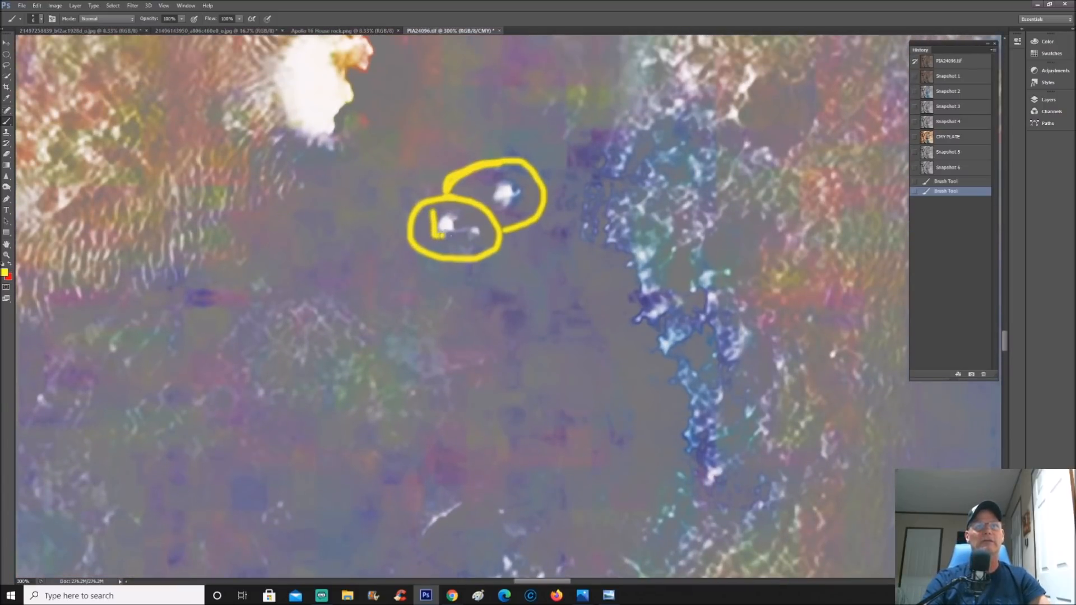
{"action": "left_click_drag", "start_coordinate": [432, 219], "coordinate": [467, 236]}
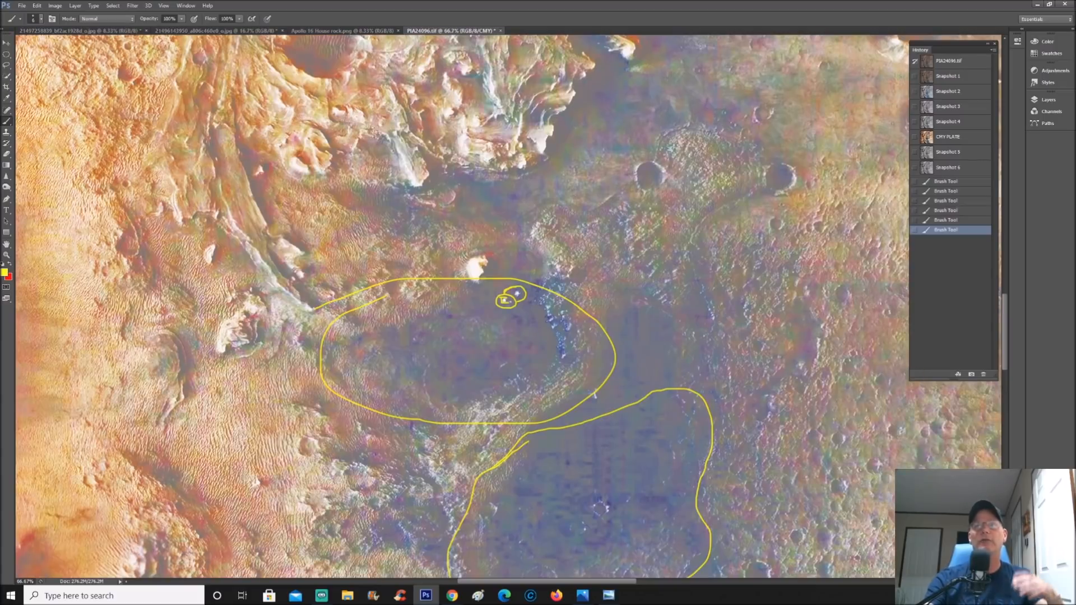
{"action": "left_click", "coordinate": [948, 76]}
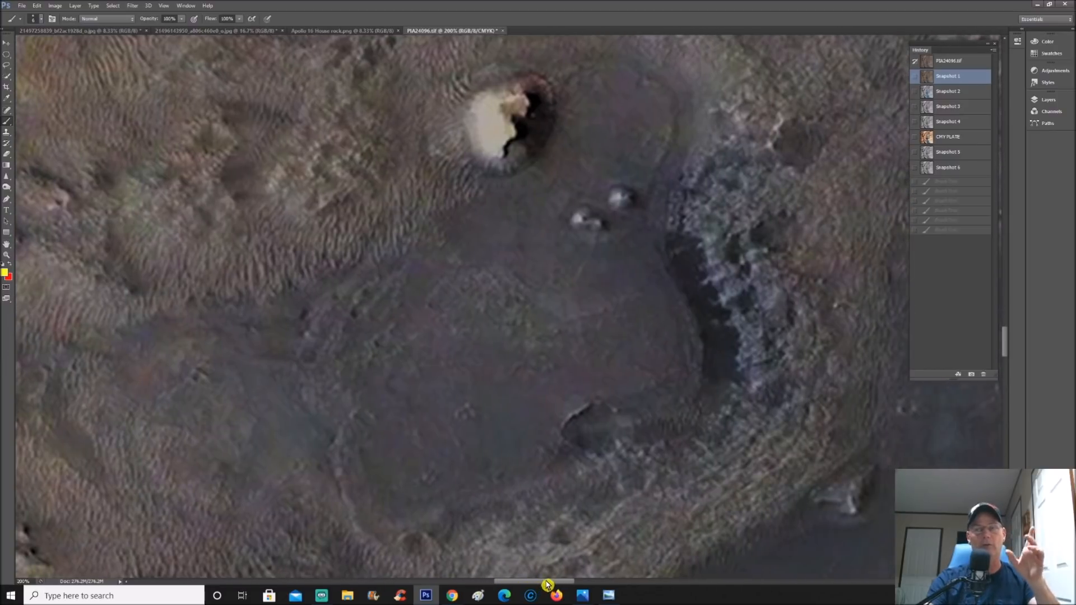
{"action": "mouse_move", "coordinate": [724, 186]}
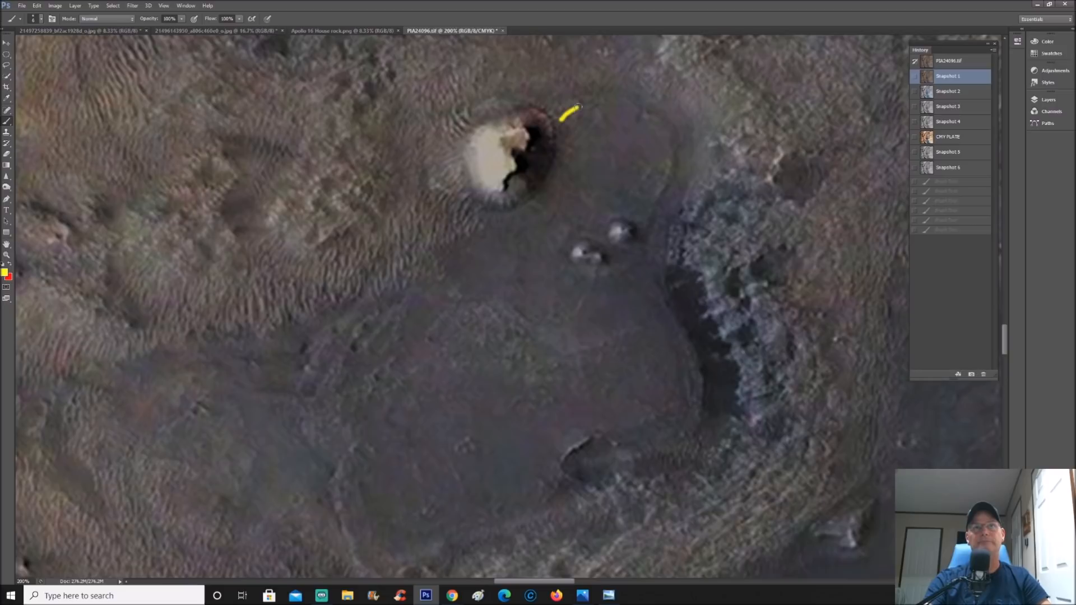
Step: Trace the wall from the small crater's rim around the dark ridge, plus an arrow along the channel
{"action": "left_click_drag", "start_coordinate": [578, 108], "coordinate": [666, 191]}
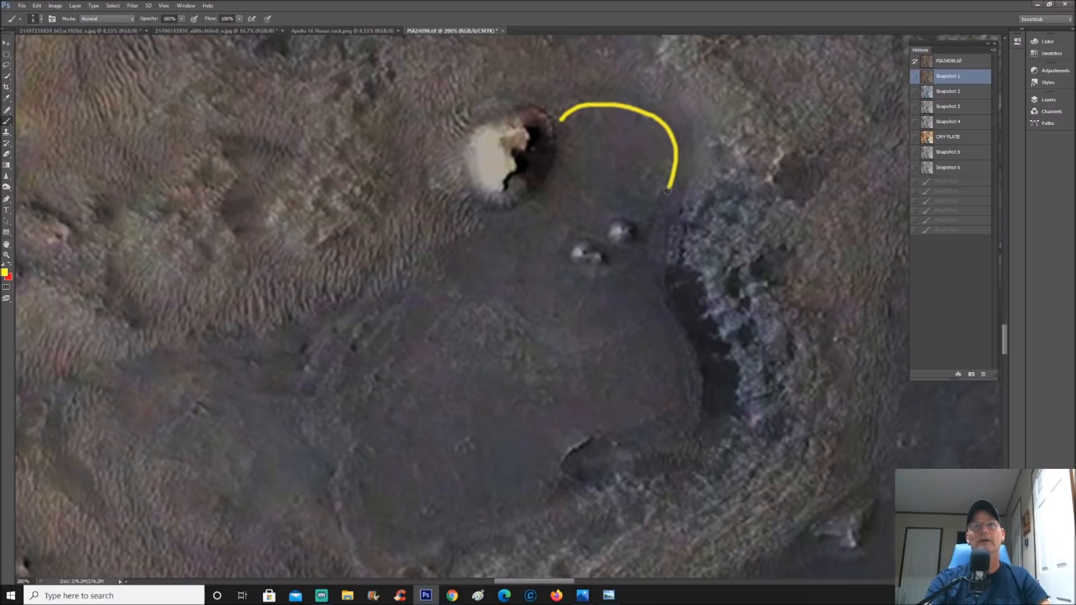
{"action": "left_click_drag", "start_coordinate": [666, 189], "coordinate": [684, 335]}
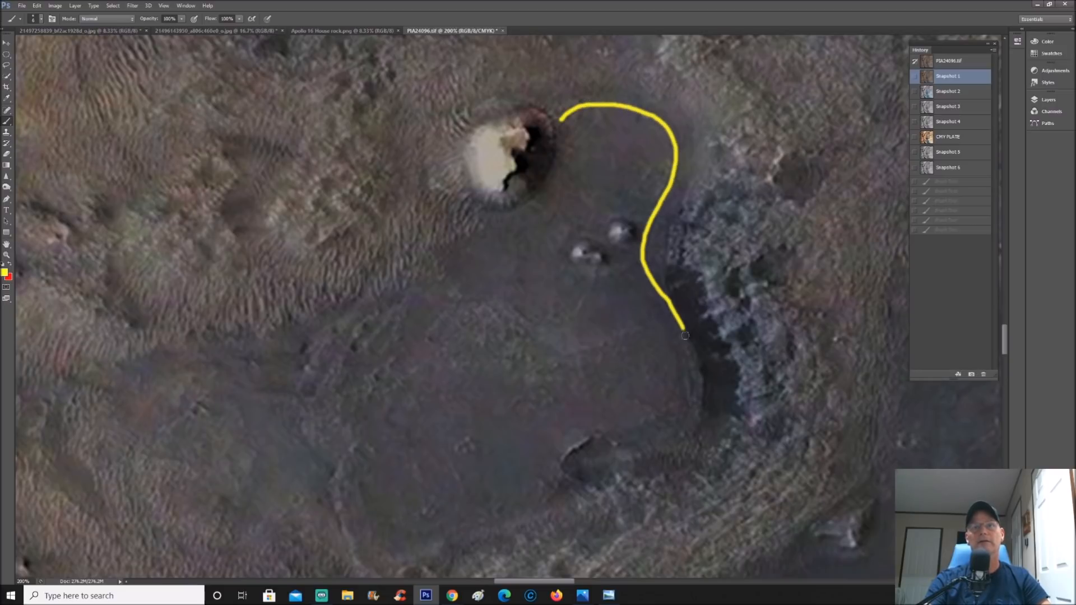
{"action": "left_click_drag", "start_coordinate": [684, 335], "coordinate": [638, 450]}
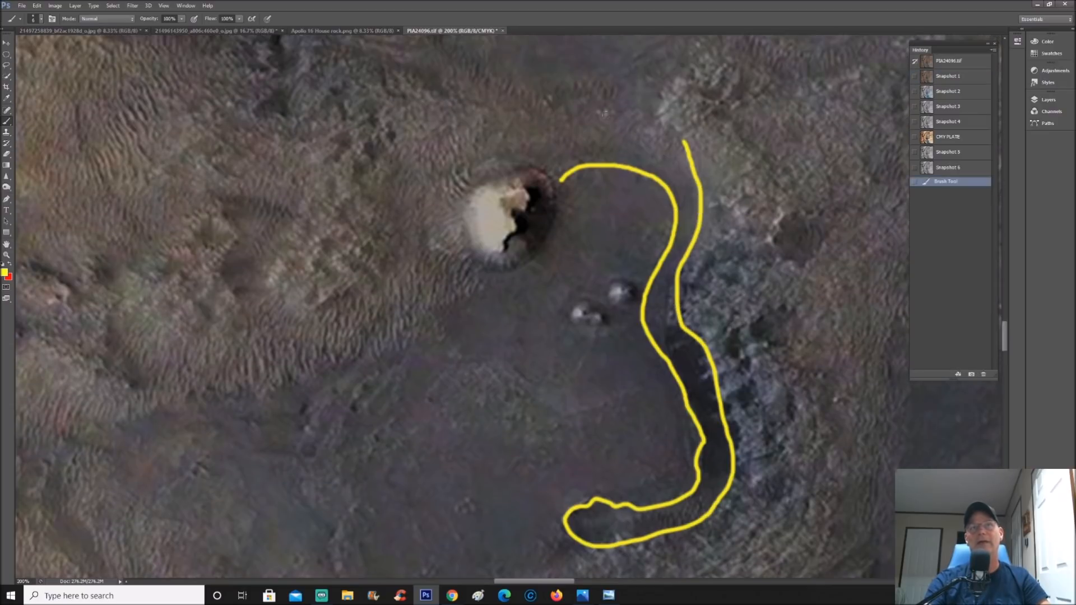
{"action": "left_click_drag", "start_coordinate": [559, 123], "coordinate": [676, 171]}
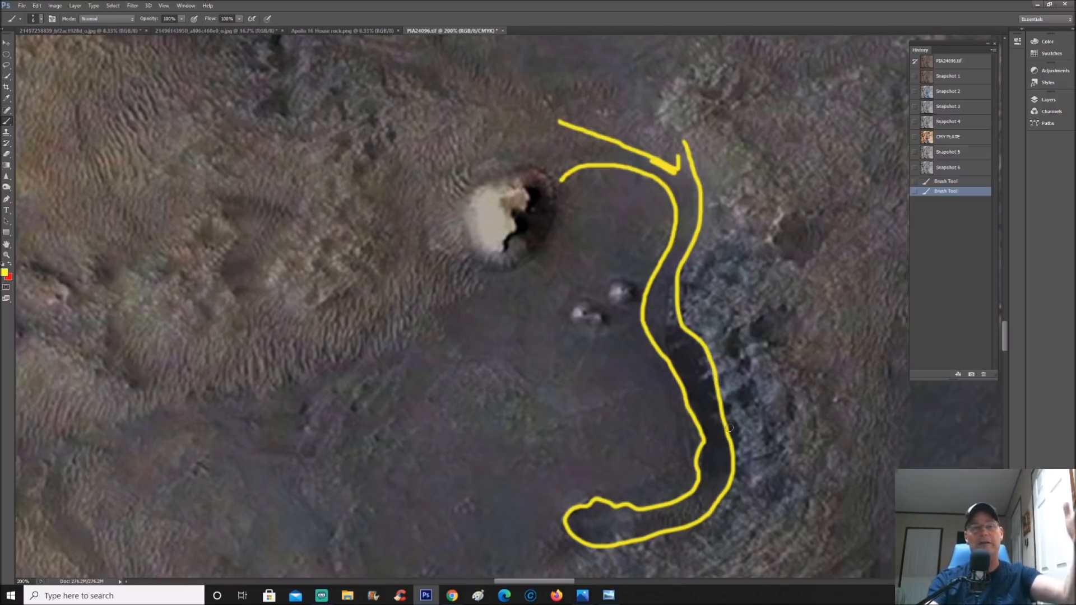
Step: Mark two square floor corners and an edge below the left dome, then revert to Snapshot 1
{"action": "scroll", "scroll_direction": "down", "scroll_amount": 3}
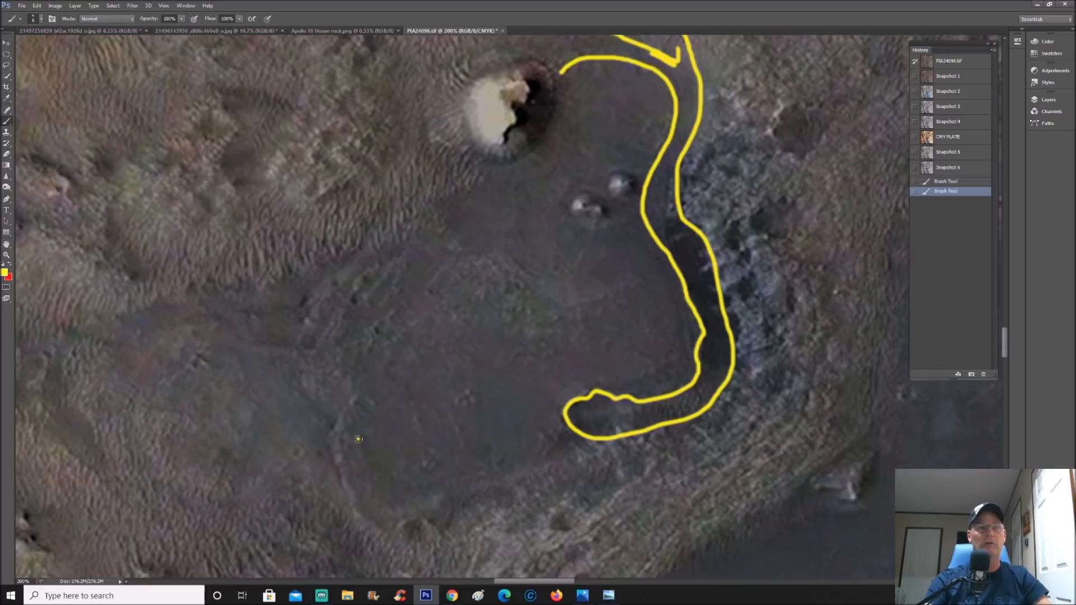
{"action": "left_click_drag", "start_coordinate": [357, 443], "coordinate": [440, 492]}
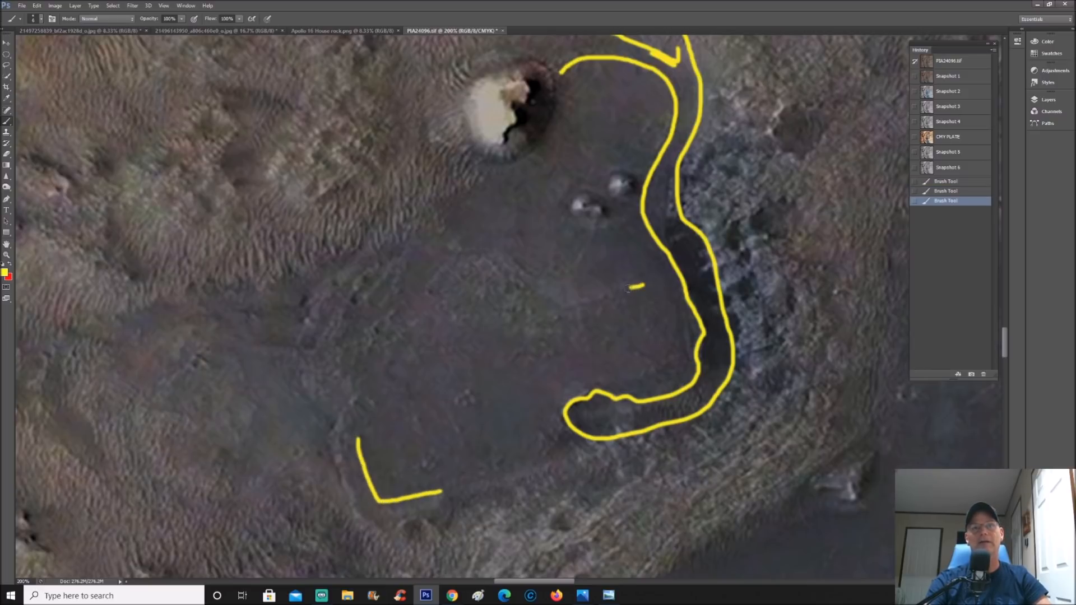
{"action": "left_click_drag", "start_coordinate": [638, 288], "coordinate": [590, 360]}
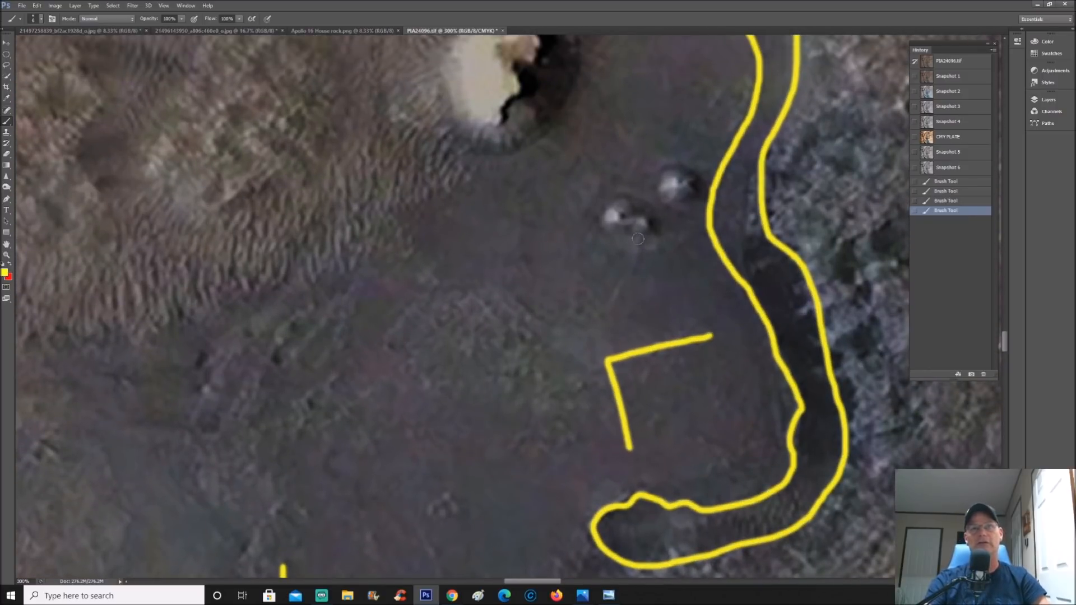
{"action": "left_click_drag", "start_coordinate": [644, 238], "coordinate": [618, 291]}
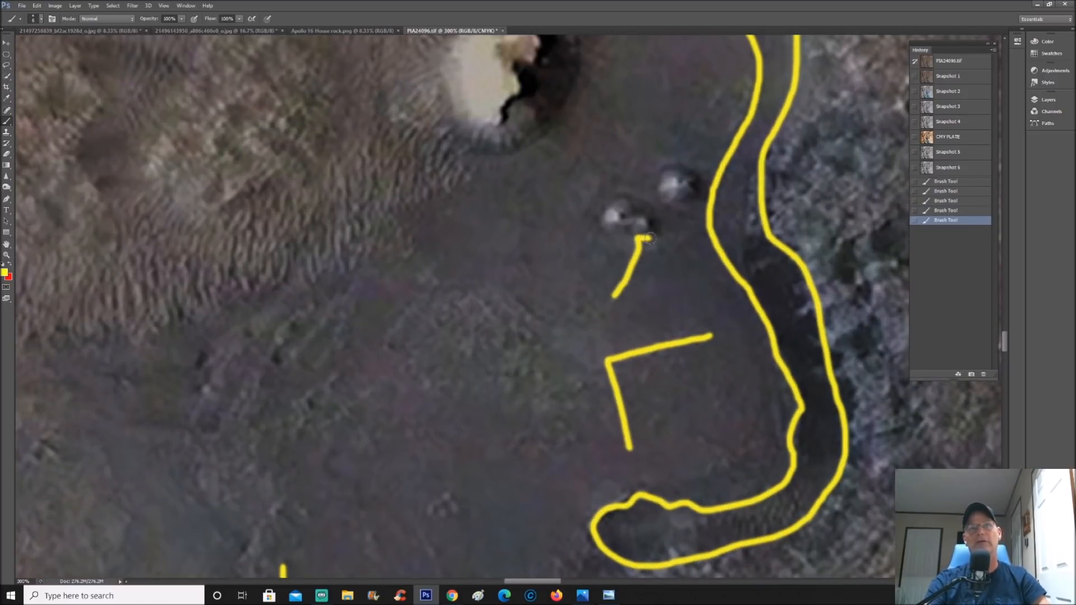
{"action": "left_click", "coordinate": [947, 76]}
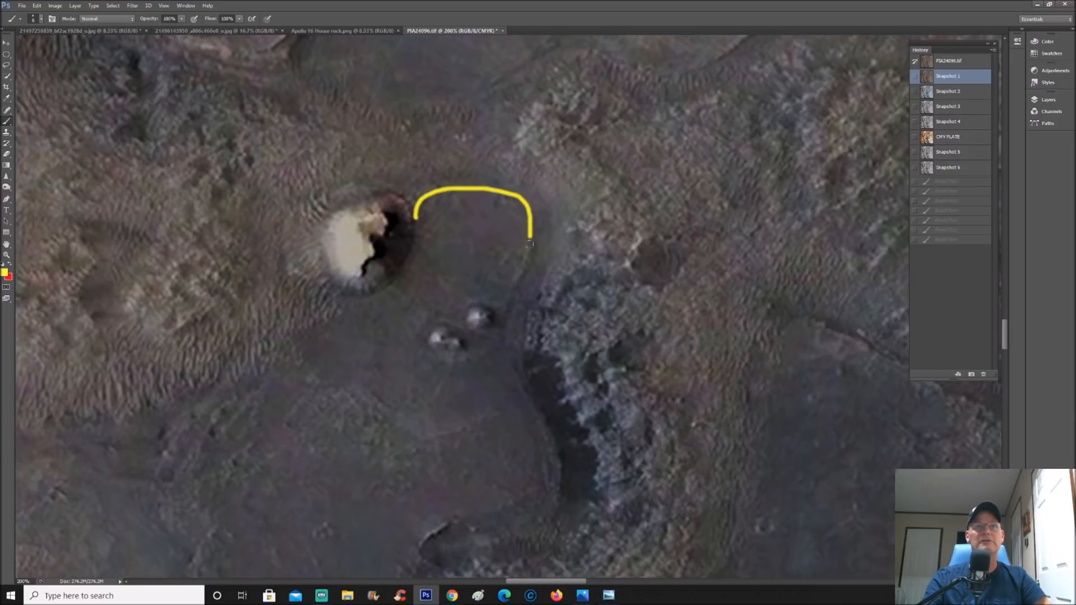
Step: Redraw the wall arc, a lower floor corner and a rounded shape, then revert to the clean snapshot
{"action": "left_click_drag", "start_coordinate": [529, 244], "coordinate": [456, 511]}
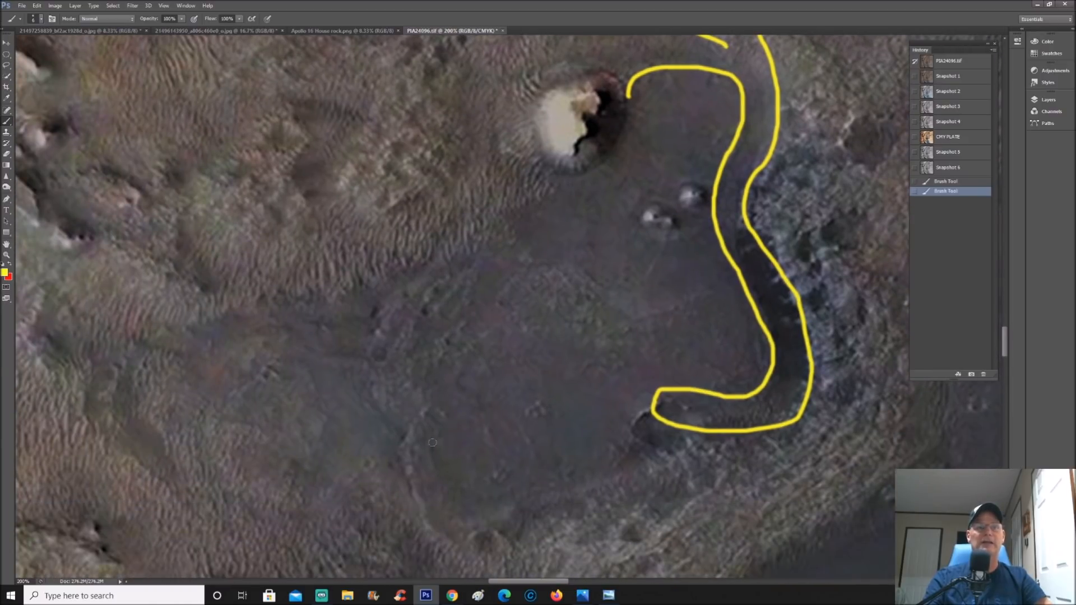
{"action": "left_click_drag", "start_coordinate": [432, 439], "coordinate": [538, 494]}
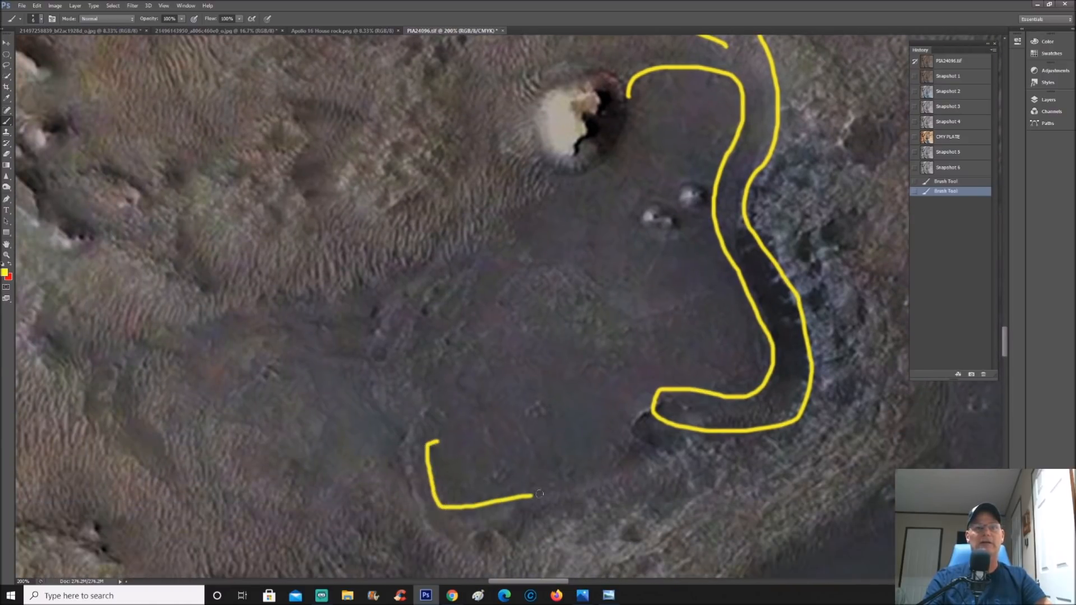
{"action": "left_click_drag", "start_coordinate": [535, 491], "coordinate": [659, 463]}
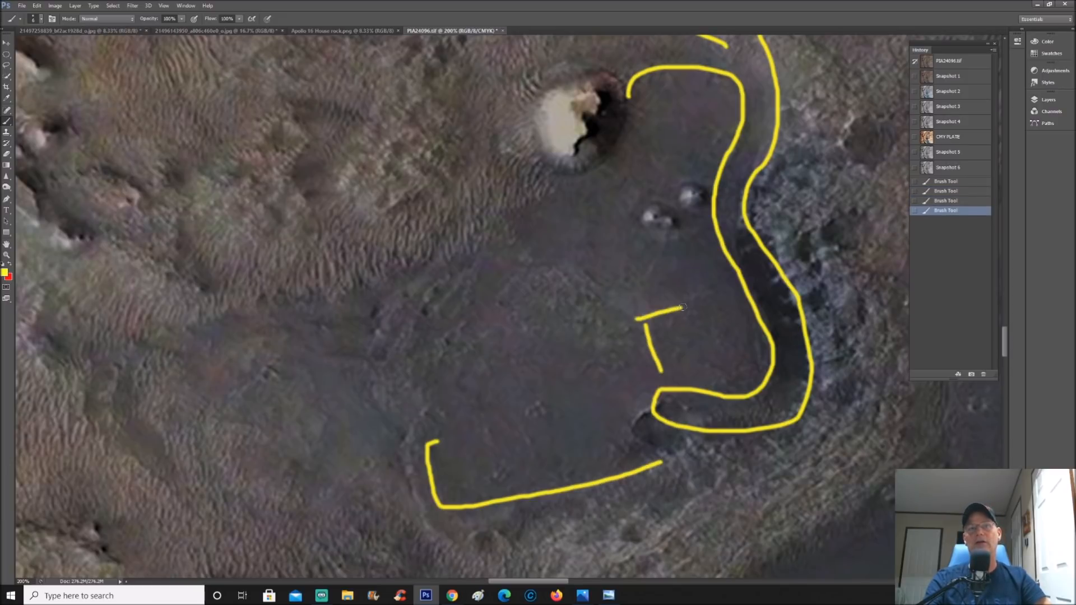
{"action": "left_click_drag", "start_coordinate": [679, 307], "coordinate": [665, 264]}
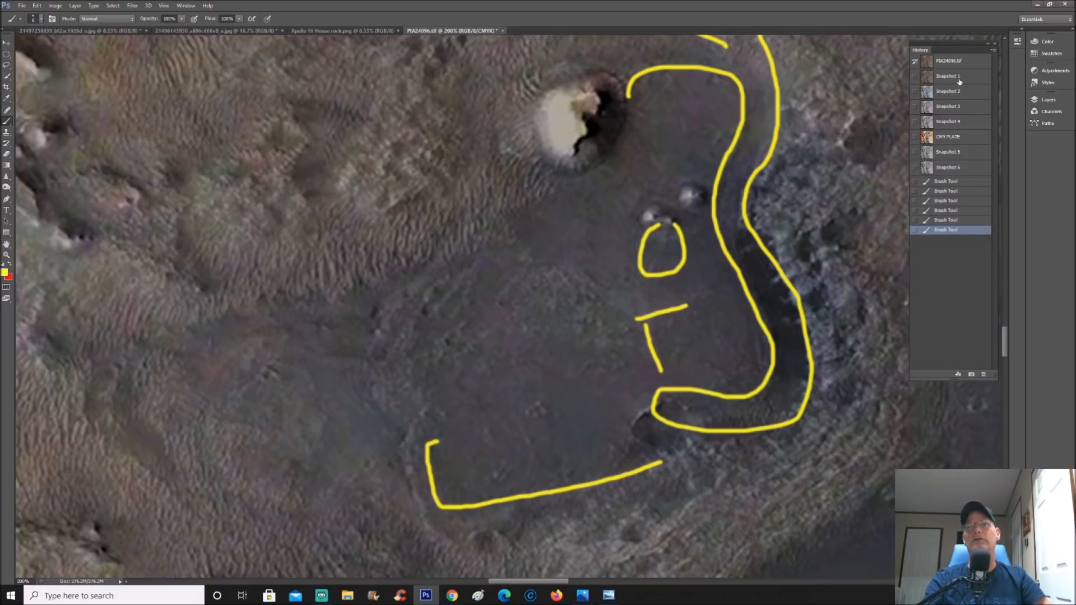
{"action": "left_click", "coordinate": [948, 76]}
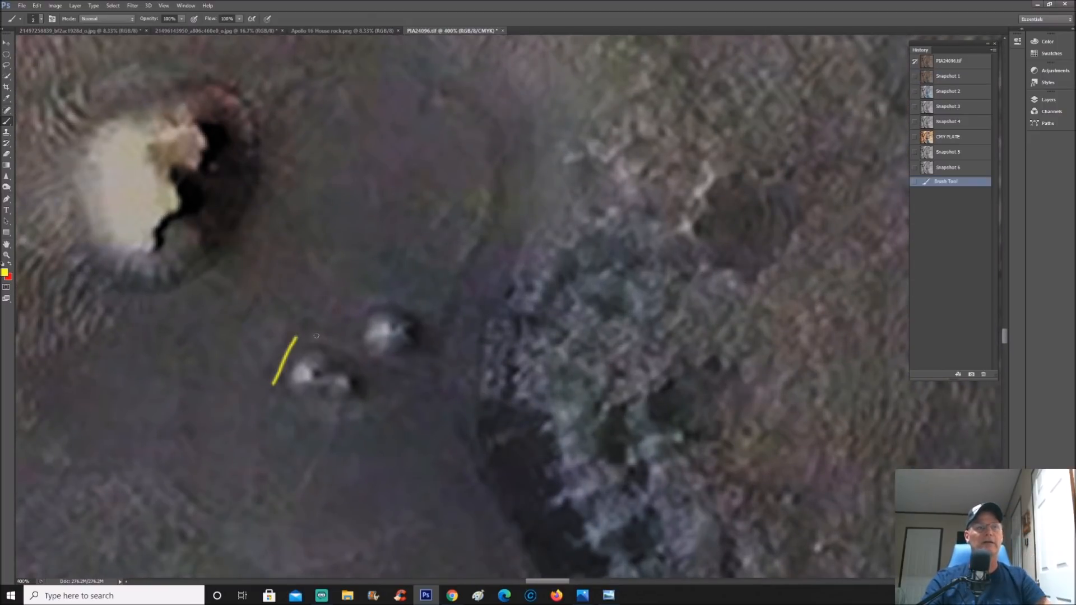
Step: Brush straight yellow edge lines beside and below the two domes
{"action": "left_click_drag", "start_coordinate": [316, 336], "coordinate": [426, 377]}
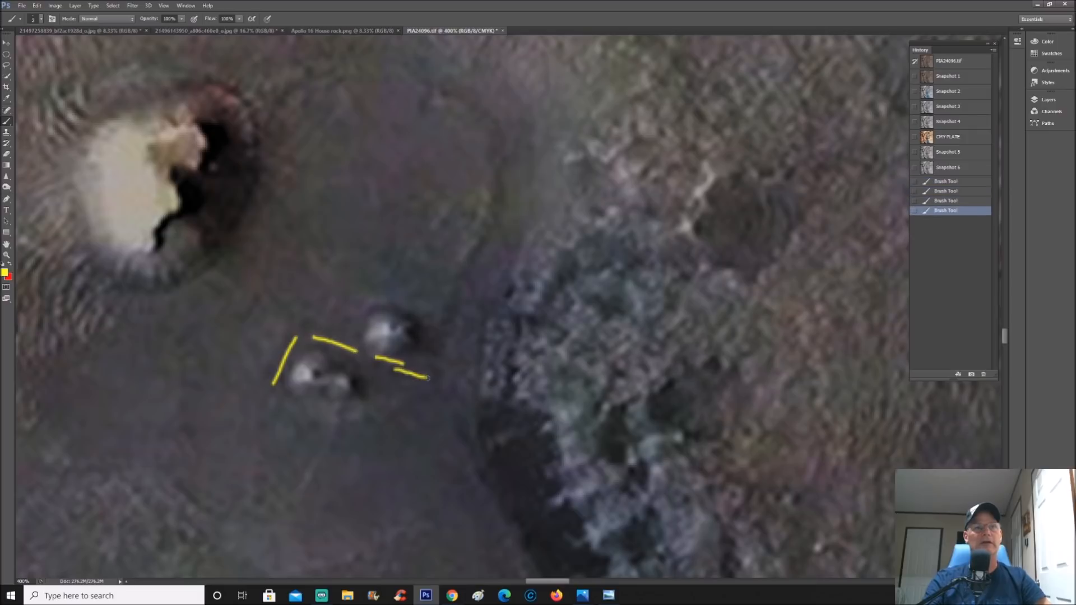
{"action": "mouse_move", "coordinate": [437, 364]}
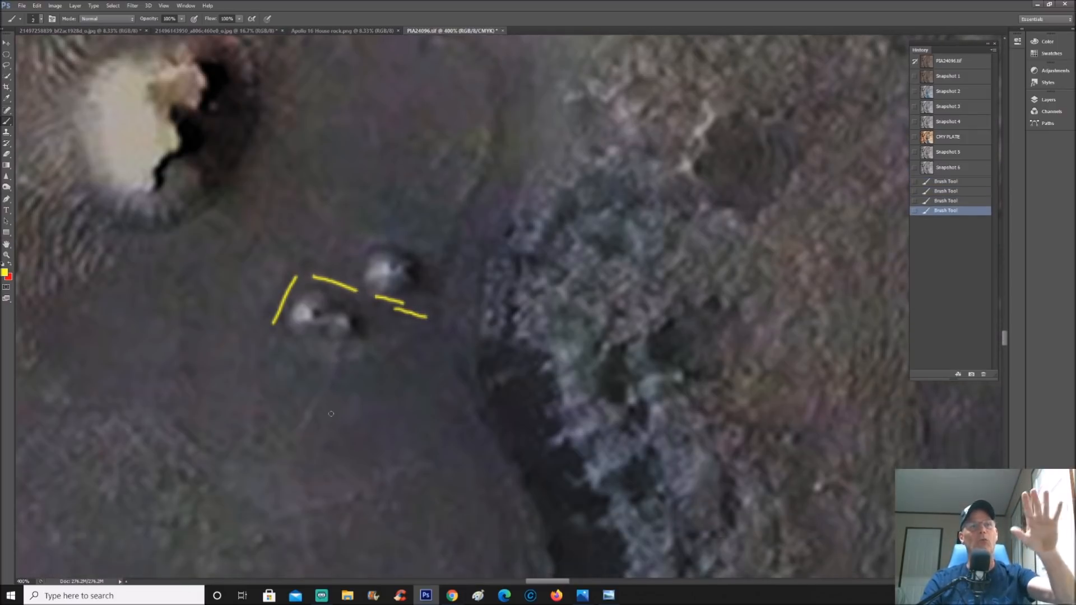
{"action": "left_click_drag", "start_coordinate": [336, 330], "coordinate": [332, 357]}
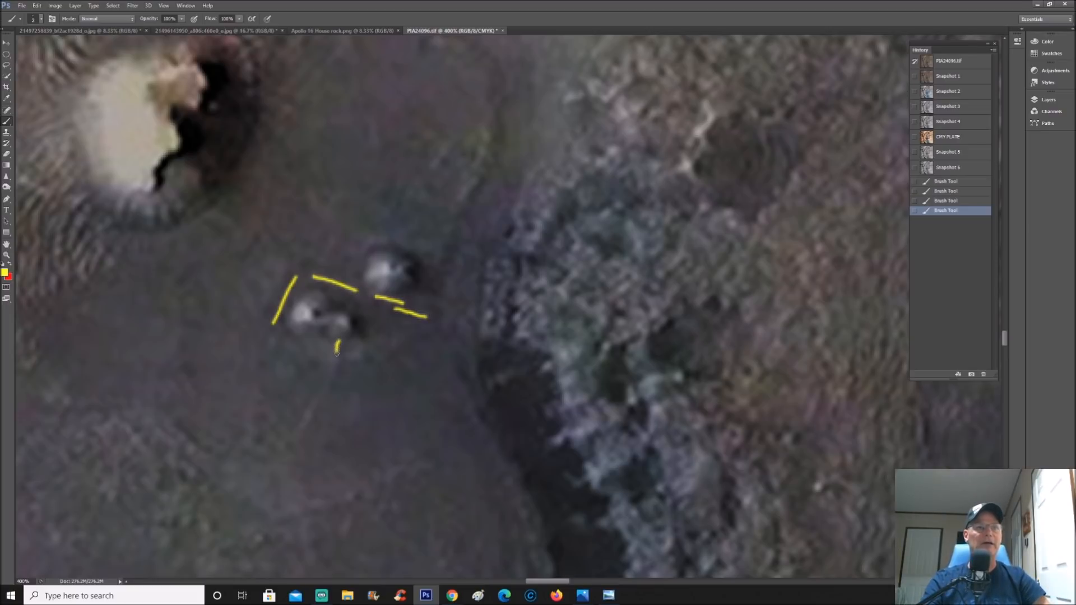
{"action": "left_click_drag", "start_coordinate": [336, 343], "coordinate": [302, 425]}
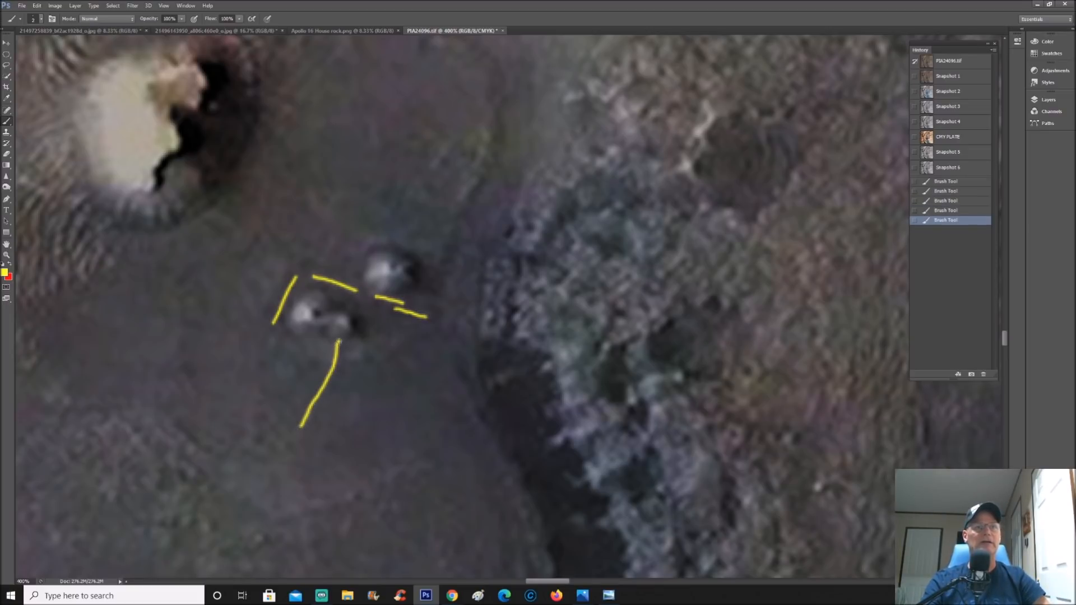
{"action": "left_click_drag", "start_coordinate": [342, 341], "coordinate": [349, 404]}
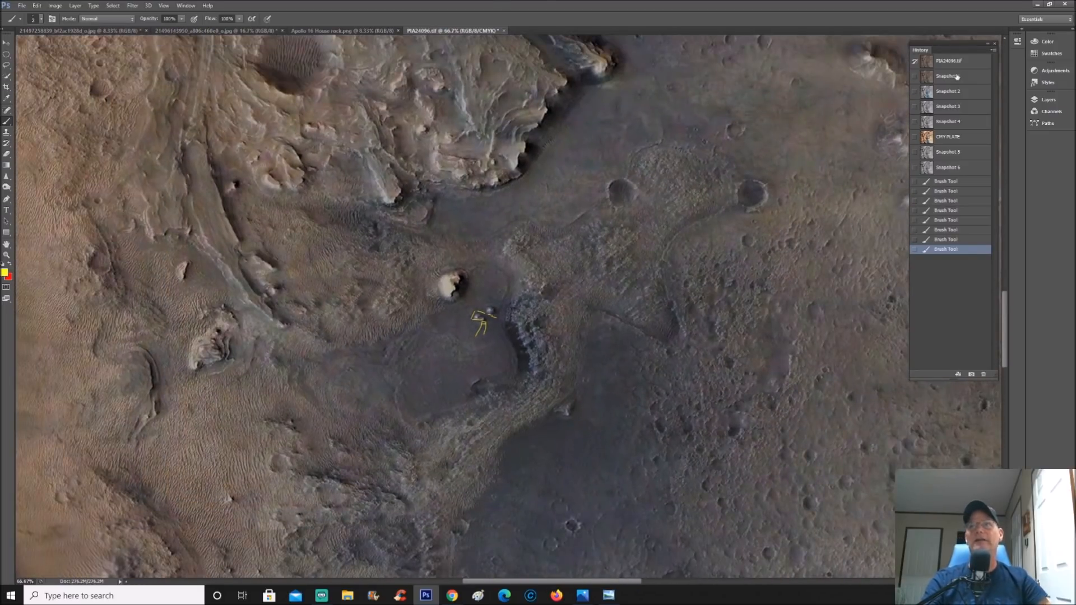
Step: Switch to the blue-tinted snapshot, clear its markings, then select the colour-enhanced snapshot
{"action": "left_click", "coordinate": [948, 90]}
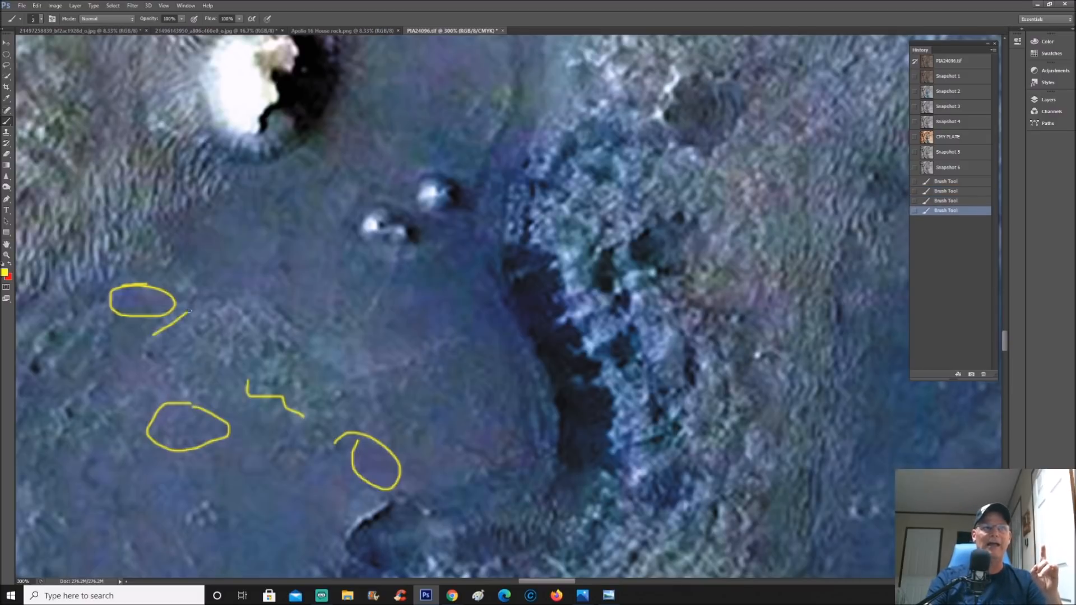
{"action": "left_click", "coordinate": [948, 92]}
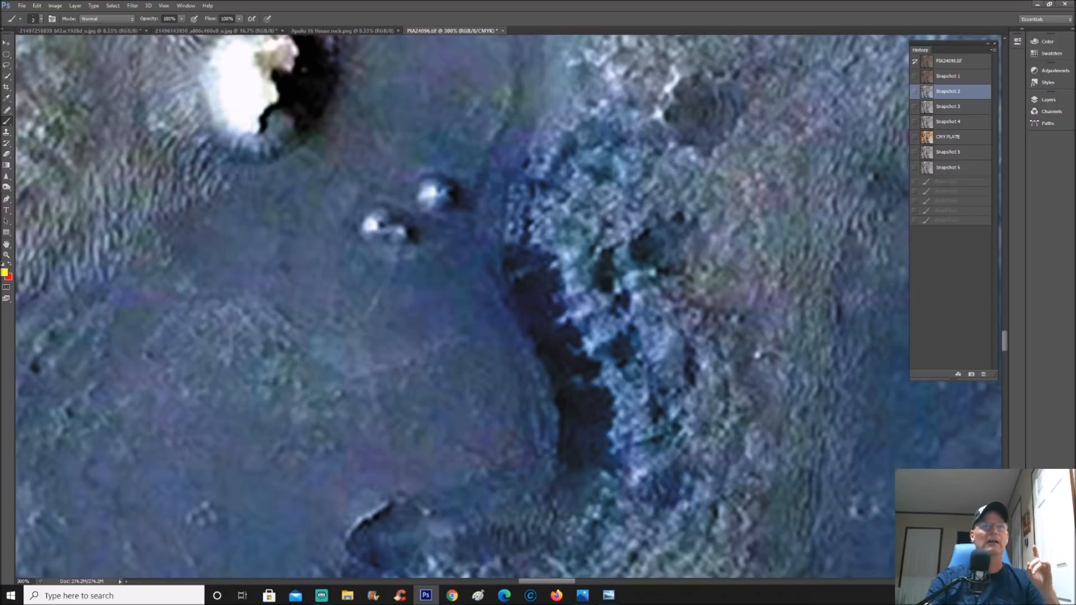
{"action": "left_click", "coordinate": [947, 136]}
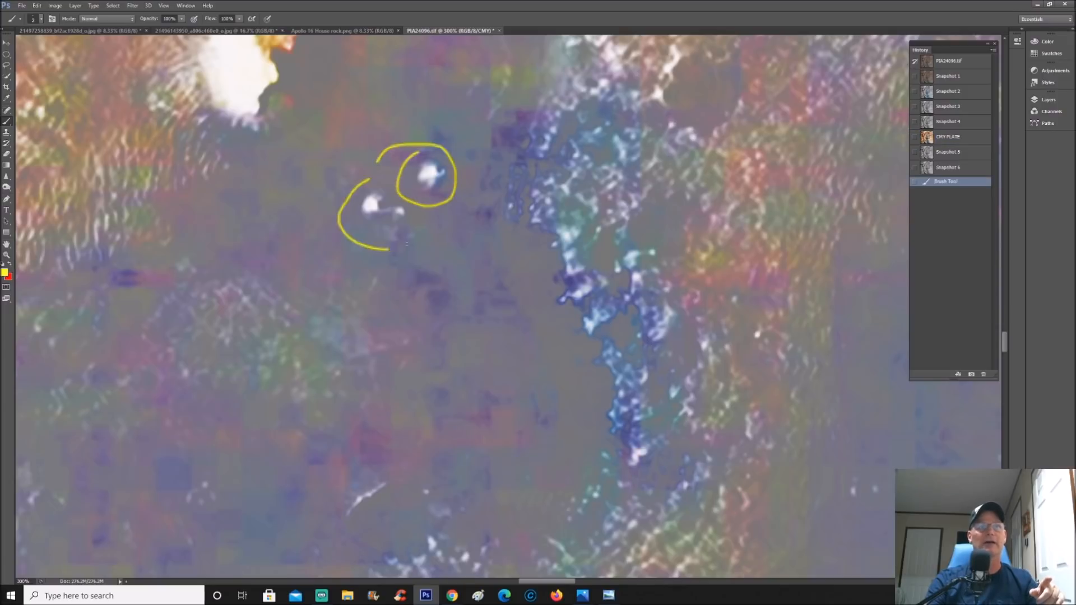
Step: Brush a winding edge left of the domes and two square floor corners, then select the blue-tinted snapshot
{"action": "left_click_drag", "start_coordinate": [168, 323], "coordinate": [233, 288]}
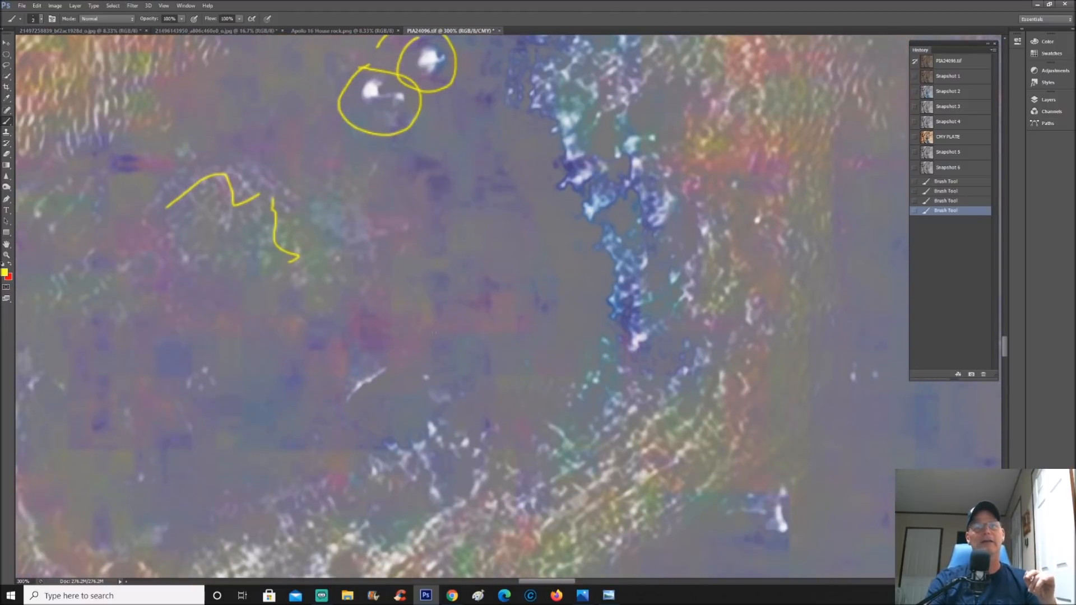
{"action": "left_click_drag", "start_coordinate": [686, 192], "coordinate": [494, 532]}
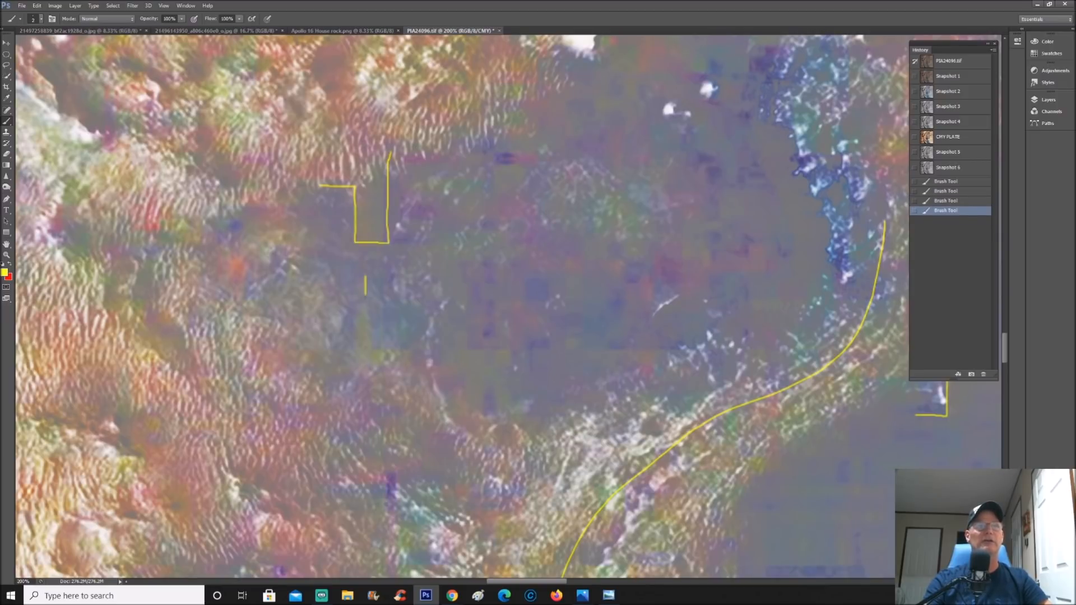
{"action": "left_click_drag", "start_coordinate": [366, 281], "coordinate": [421, 348]}
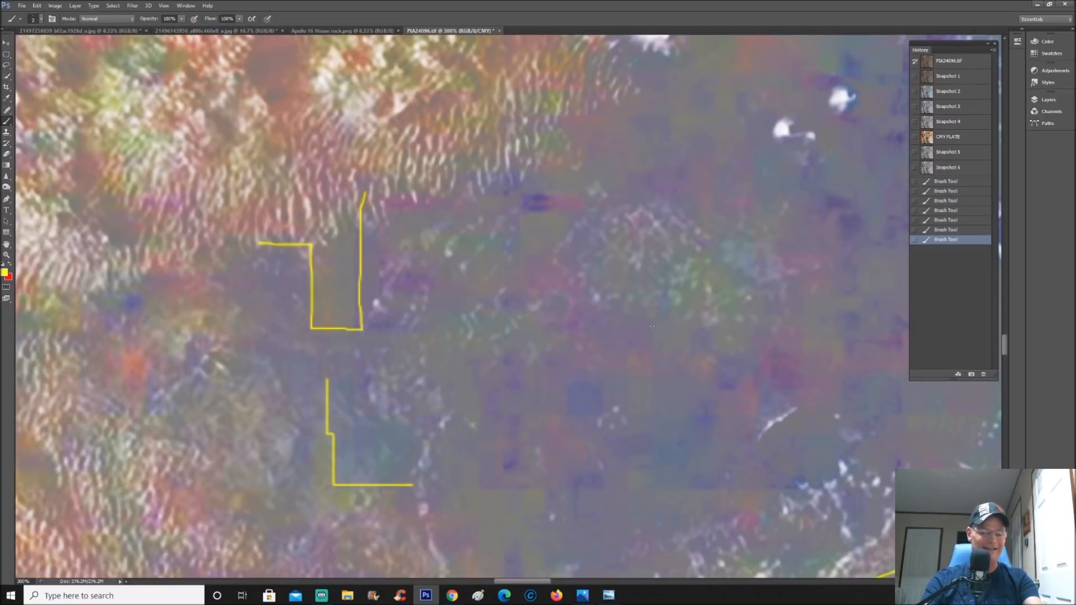
{"action": "left_click", "coordinate": [948, 91]}
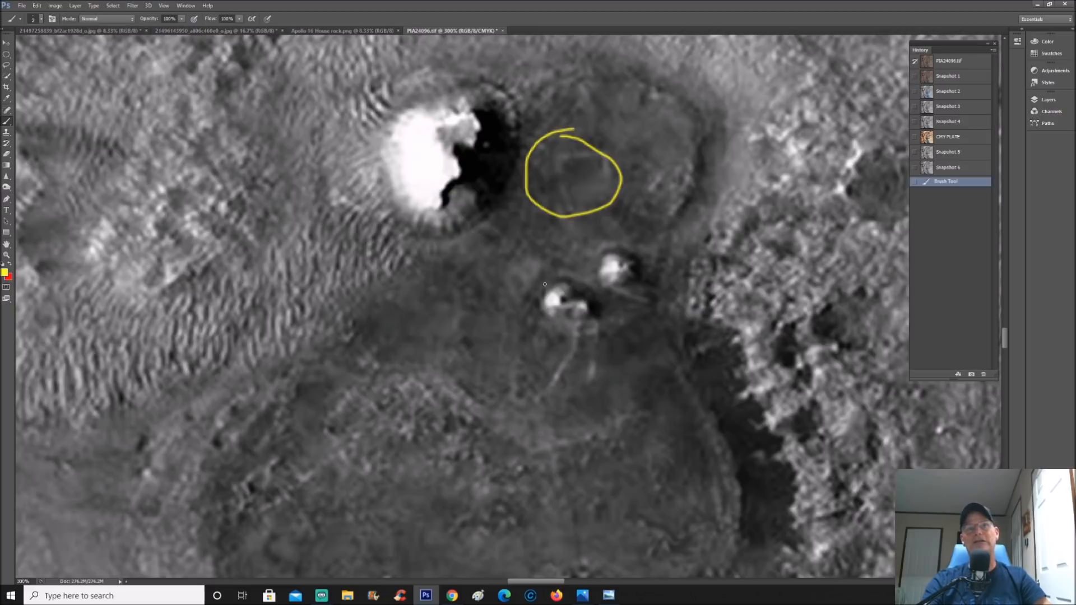
Step: Mark edges, corners and circles around the two small domes and the ridge beside them
{"action": "left_click_drag", "start_coordinate": [550, 280], "coordinate": [529, 312]}
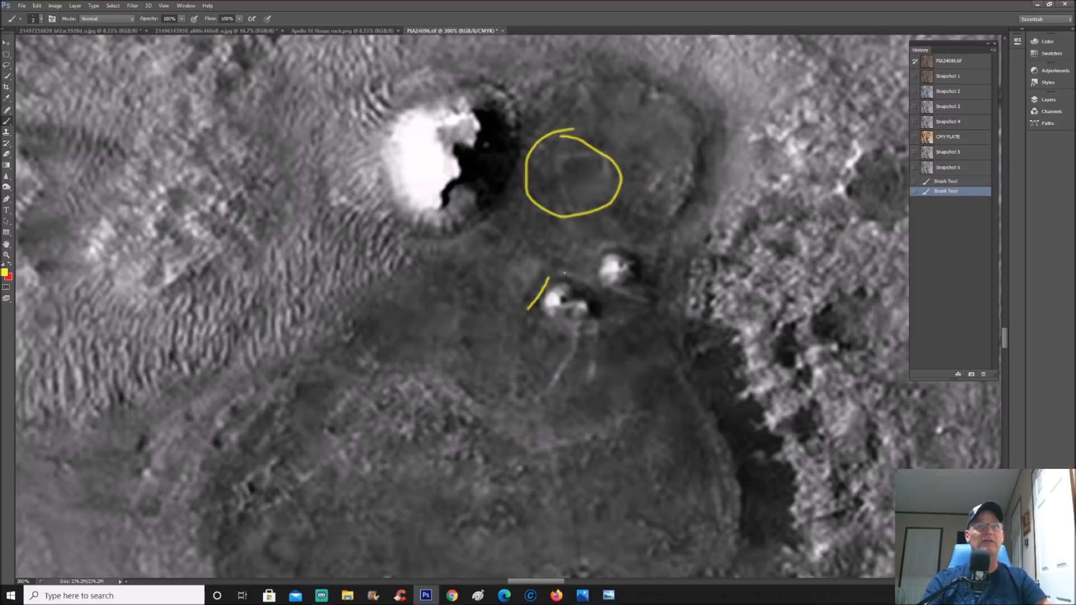
{"action": "left_click_drag", "start_coordinate": [563, 276], "coordinate": [621, 291]}
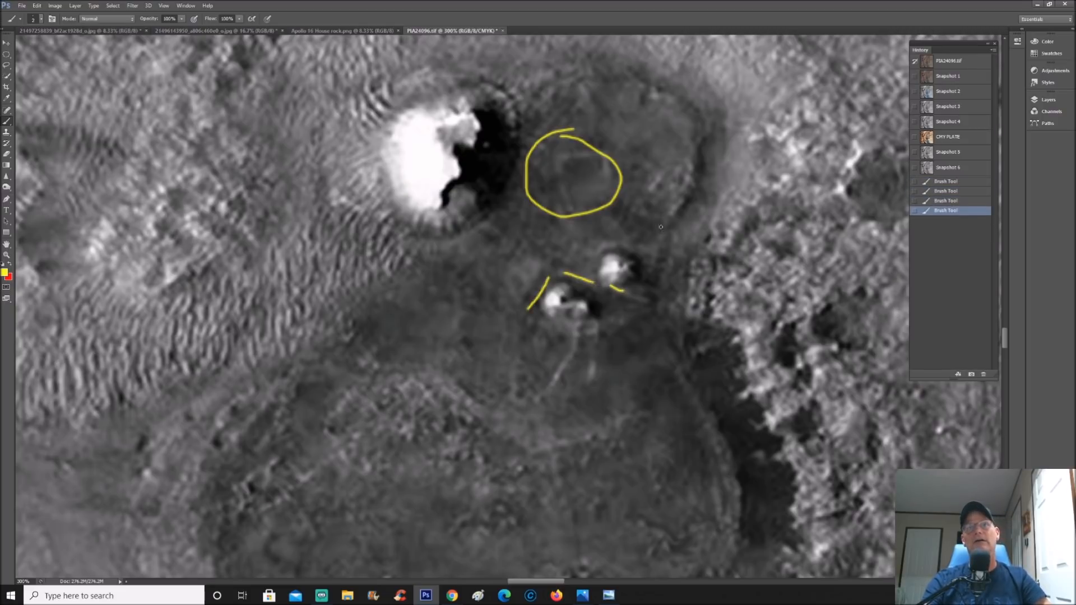
{"action": "left_click_drag", "start_coordinate": [671, 222], "coordinate": [659, 282]}
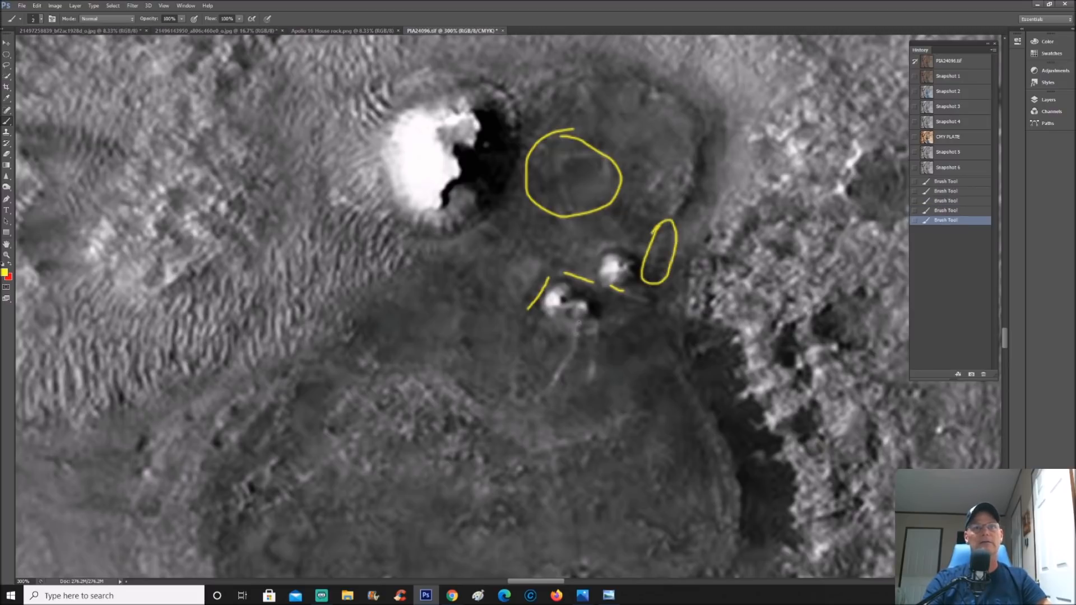
{"action": "left_click_drag", "start_coordinate": [573, 322], "coordinate": [580, 336]}
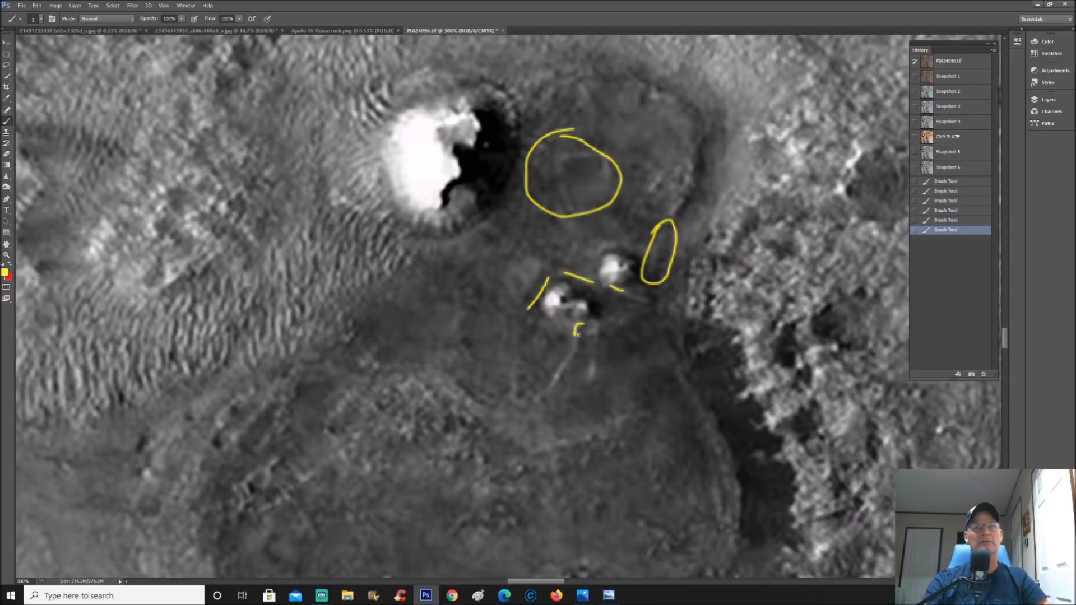
{"action": "left_click_drag", "start_coordinate": [578, 335], "coordinate": [550, 387]}
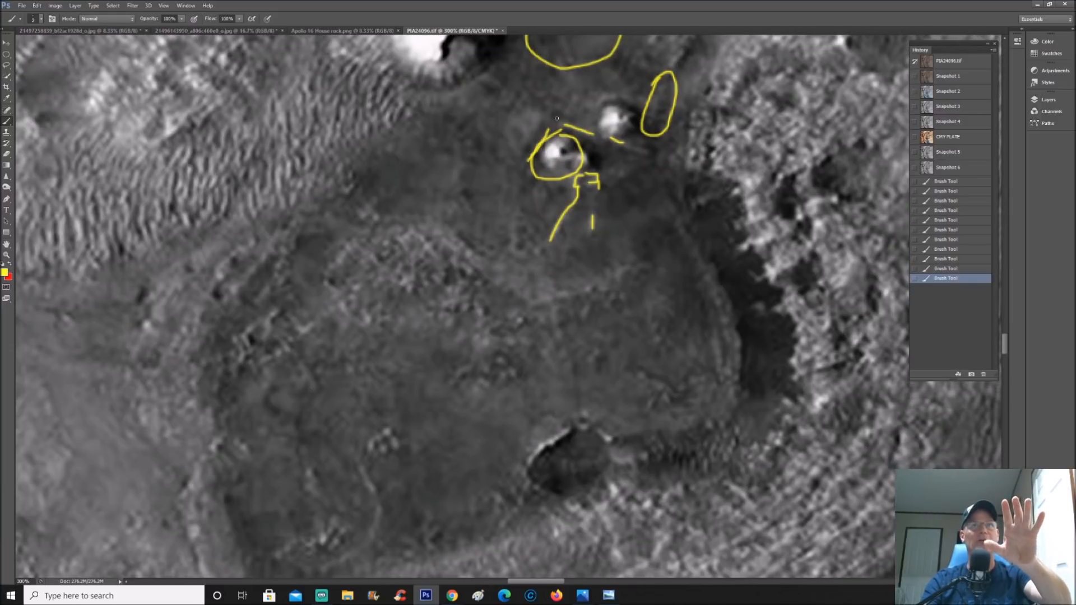
{"action": "left_click_drag", "start_coordinate": [545, 159], "coordinate": [576, 159]}
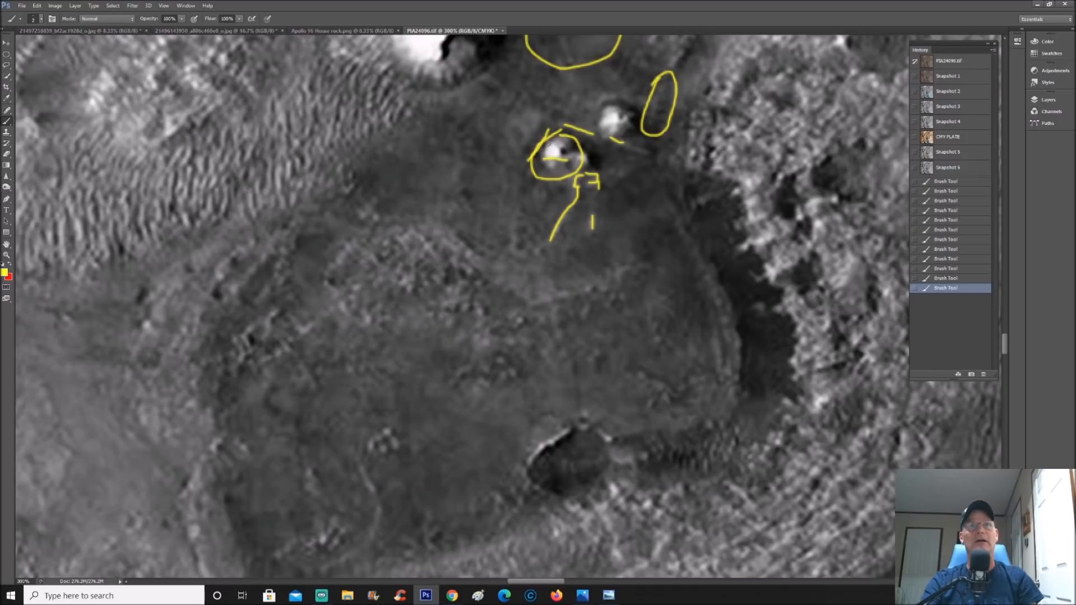
{"action": "left_click", "coordinate": [554, 149]}
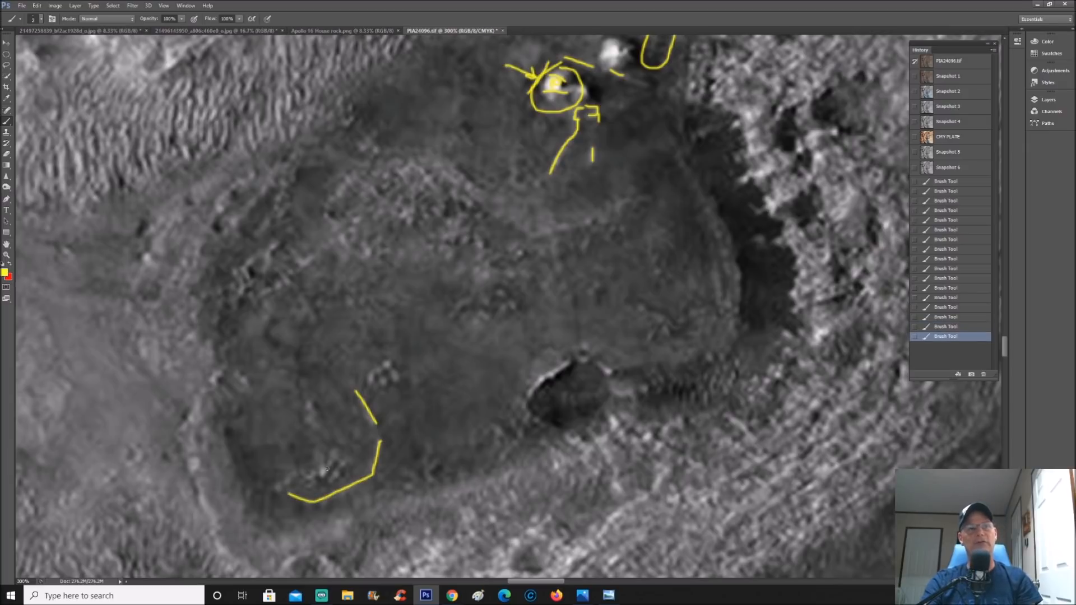
Step: Outline the lower-left wall and textured patch, undo a corner, and mark the dark pit's rim
{"action": "left_click_drag", "start_coordinate": [295, 477], "coordinate": [332, 473]}
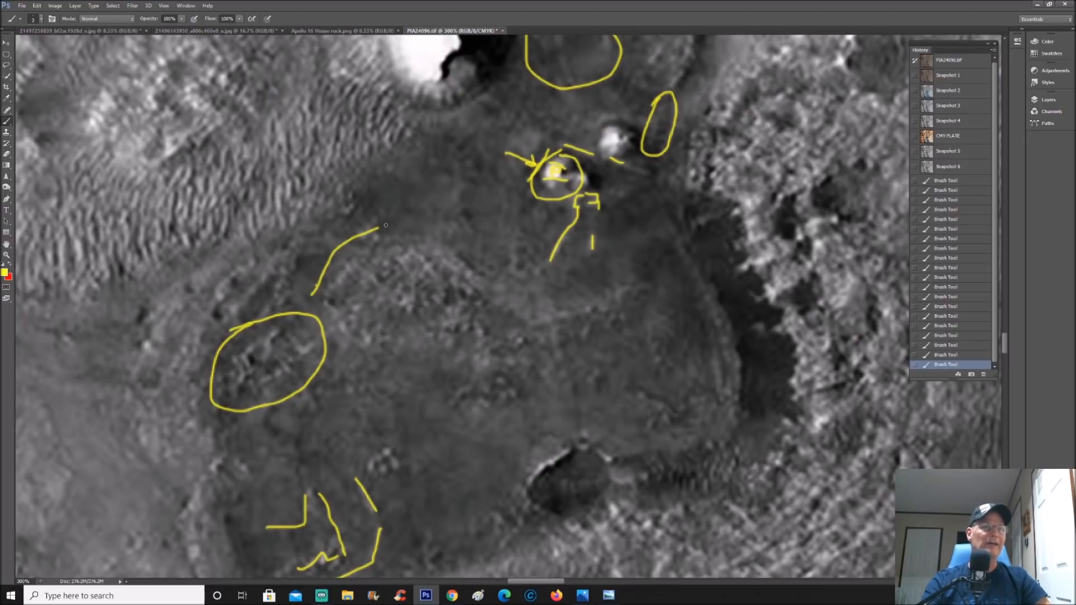
{"action": "left_click_drag", "start_coordinate": [381, 227], "coordinate": [493, 308]}
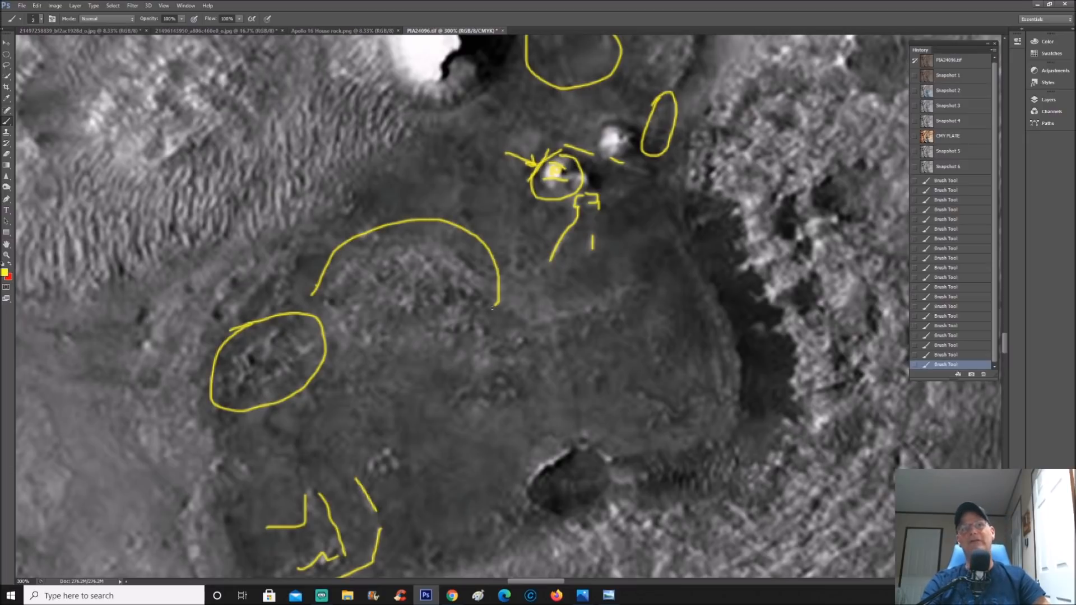
{"action": "left_click_drag", "start_coordinate": [315, 282], "coordinate": [494, 299]}
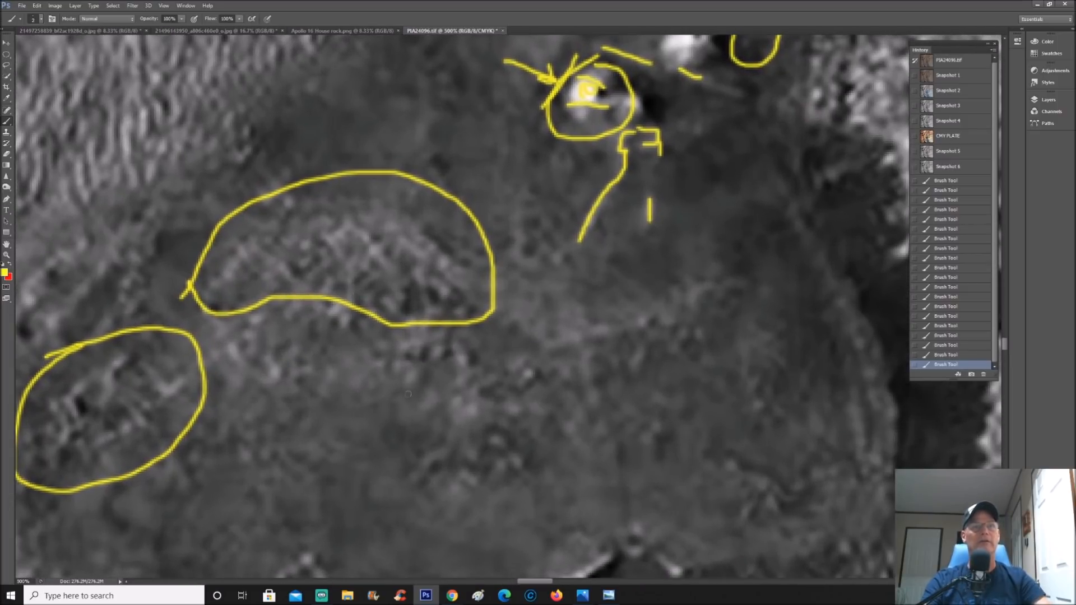
{"action": "left_click_drag", "start_coordinate": [398, 364], "coordinate": [456, 372]}
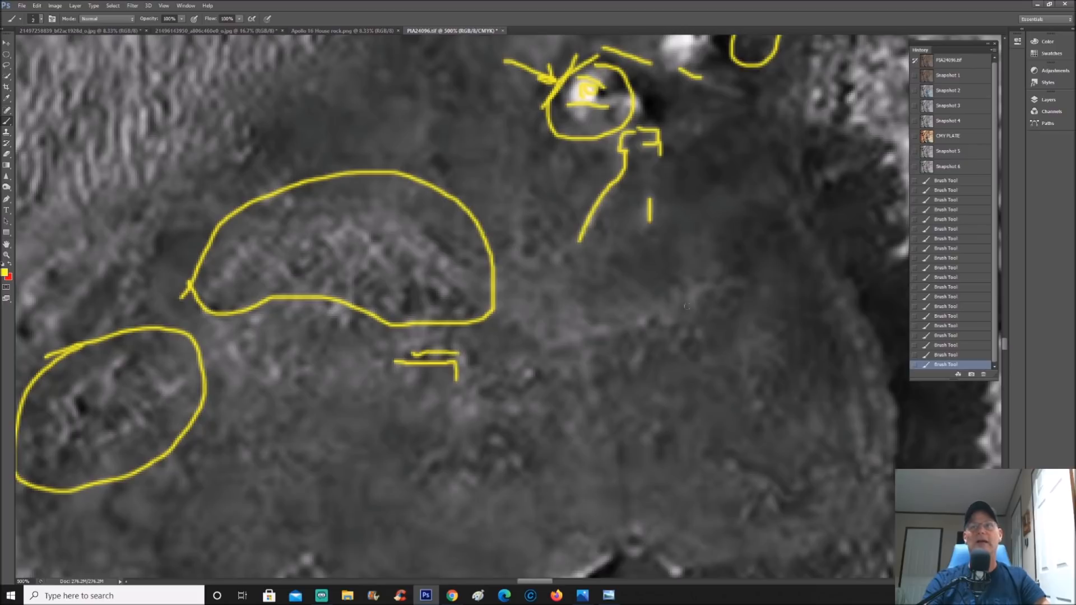
{"action": "key", "text": "ctrl+z"}
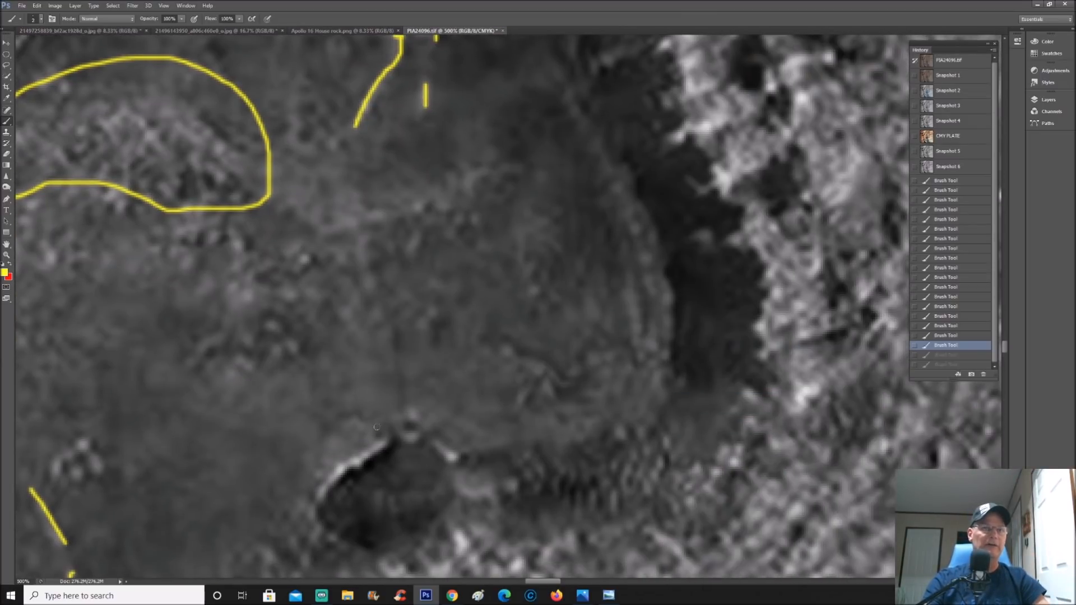
{"action": "left_click", "coordinate": [377, 432]}
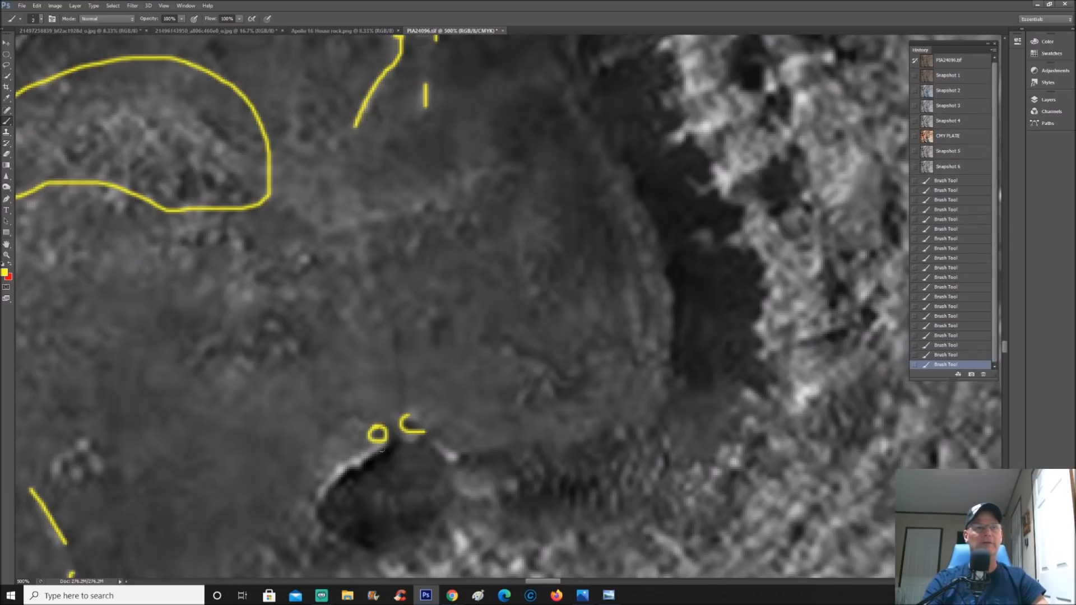
{"action": "left_click_drag", "start_coordinate": [381, 422], "coordinate": [357, 467]}
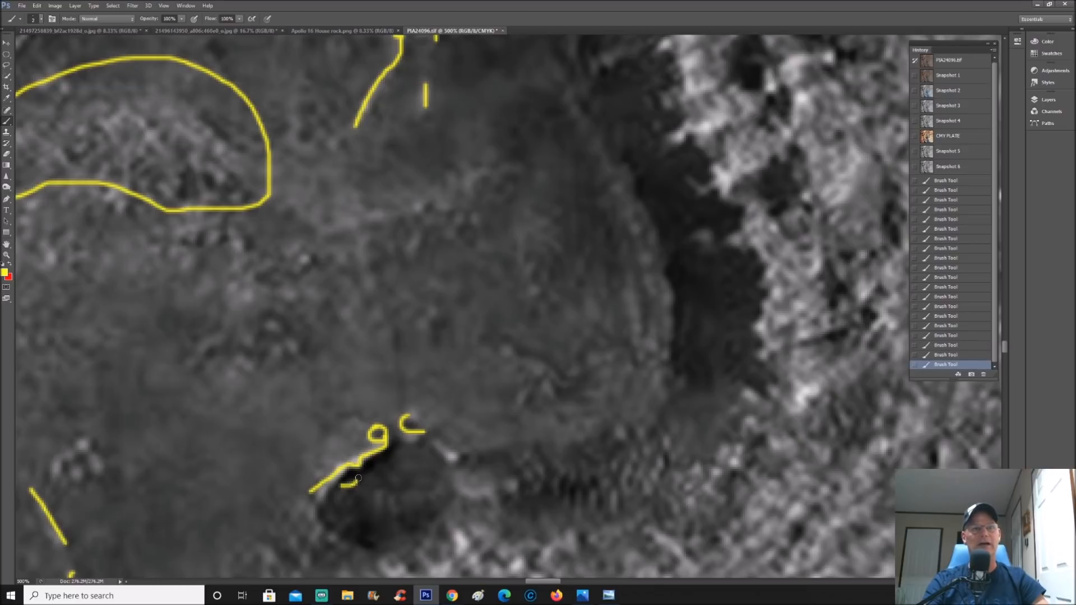
{"action": "left_click_drag", "start_coordinate": [349, 480], "coordinate": [398, 452]}
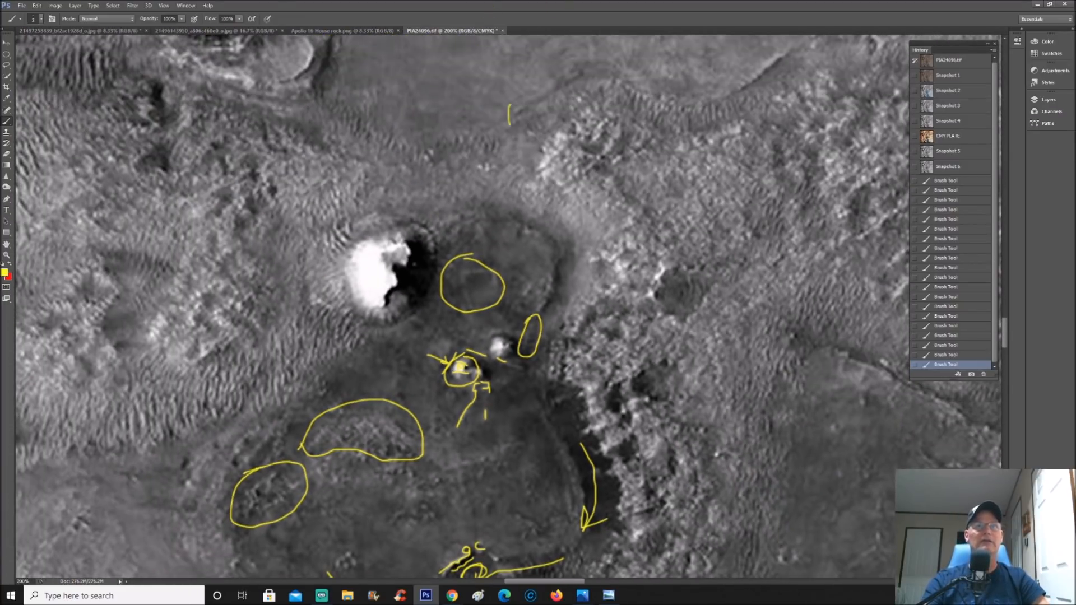
Step: Trace the crater wall with an arrowed curve and stepped edge, then step back one history state
{"action": "left_click_drag", "start_coordinate": [509, 110], "coordinate": [556, 230]}
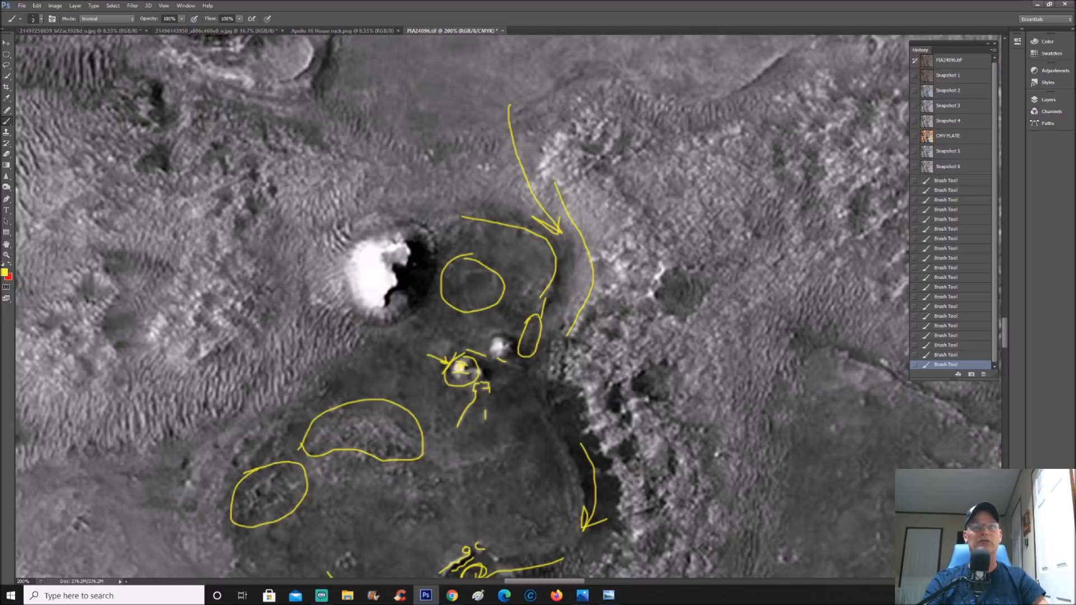
{"action": "left_click_drag", "start_coordinate": [529, 370], "coordinate": [573, 470]}
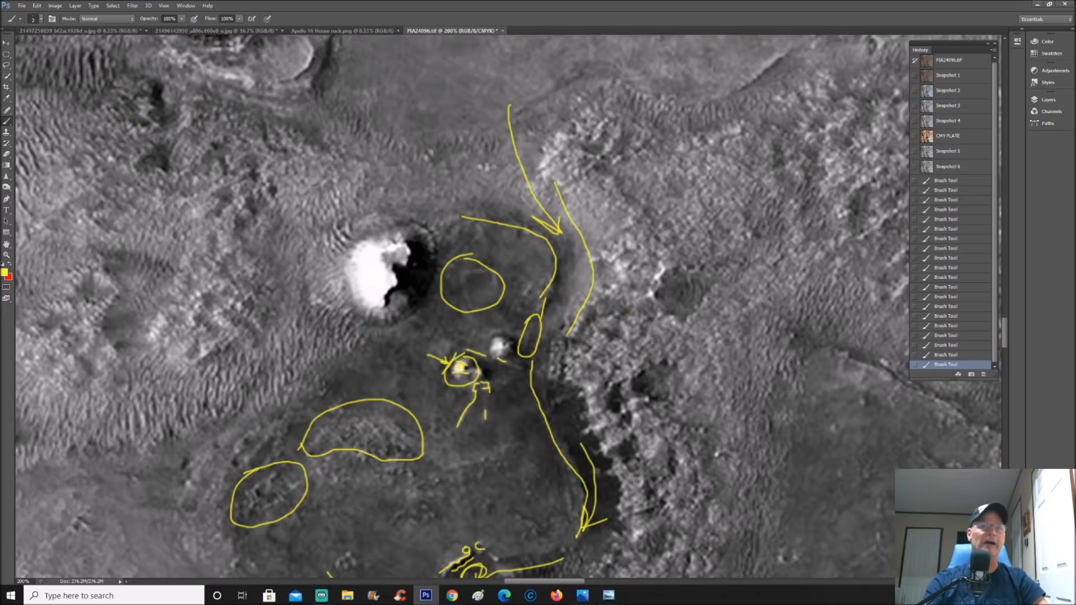
{"action": "left_click_drag", "start_coordinate": [549, 336], "coordinate": [583, 384]}
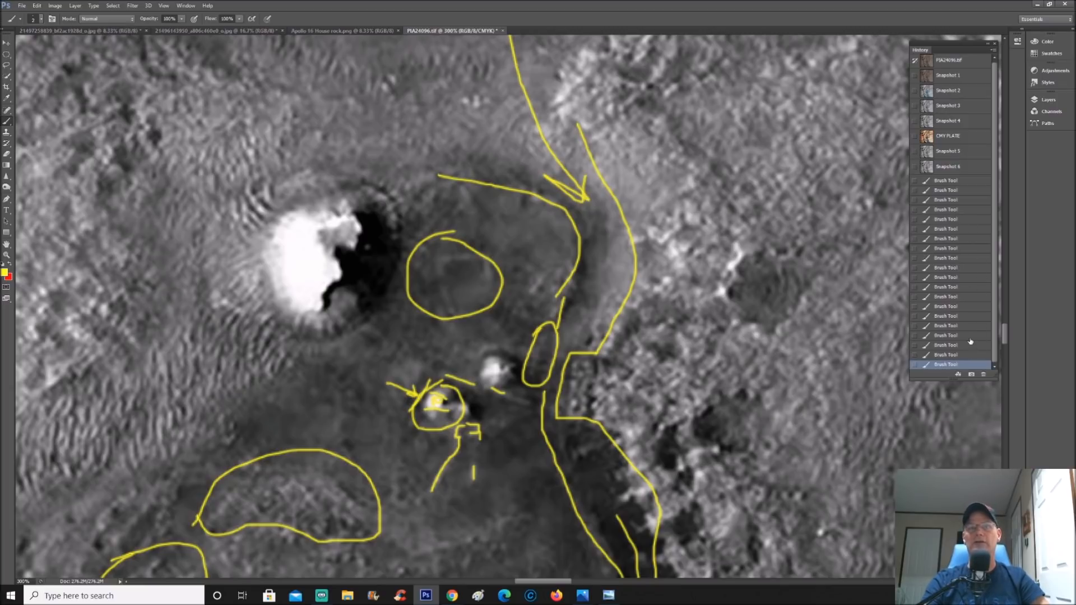
{"action": "left_click", "coordinate": [946, 335]}
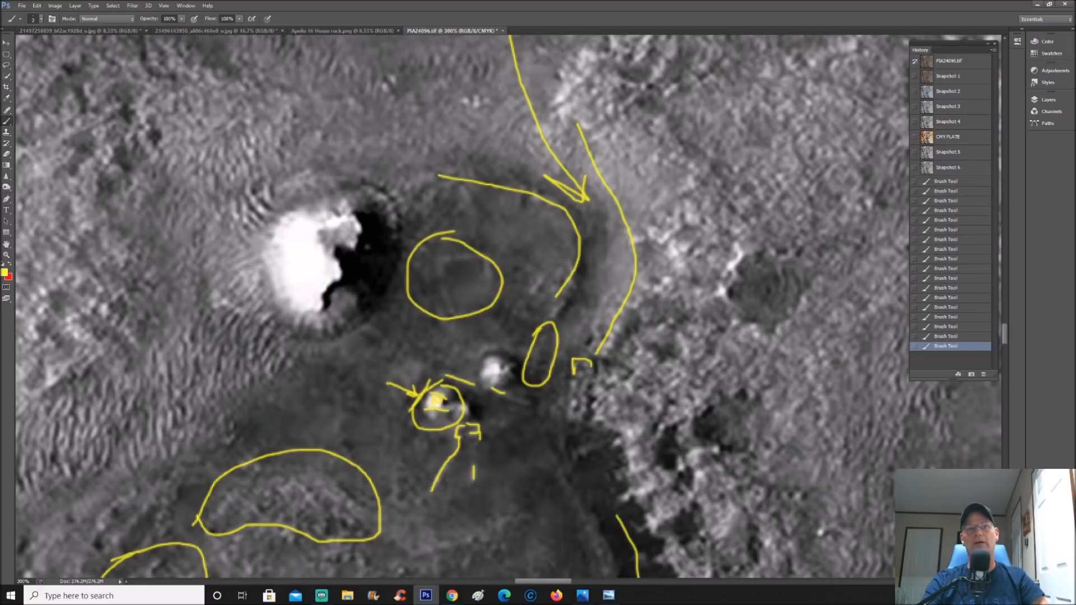
Step: Add two small square marks, then revert through History snapshots to the greyscale version
{"action": "left_click", "coordinate": [580, 367]}
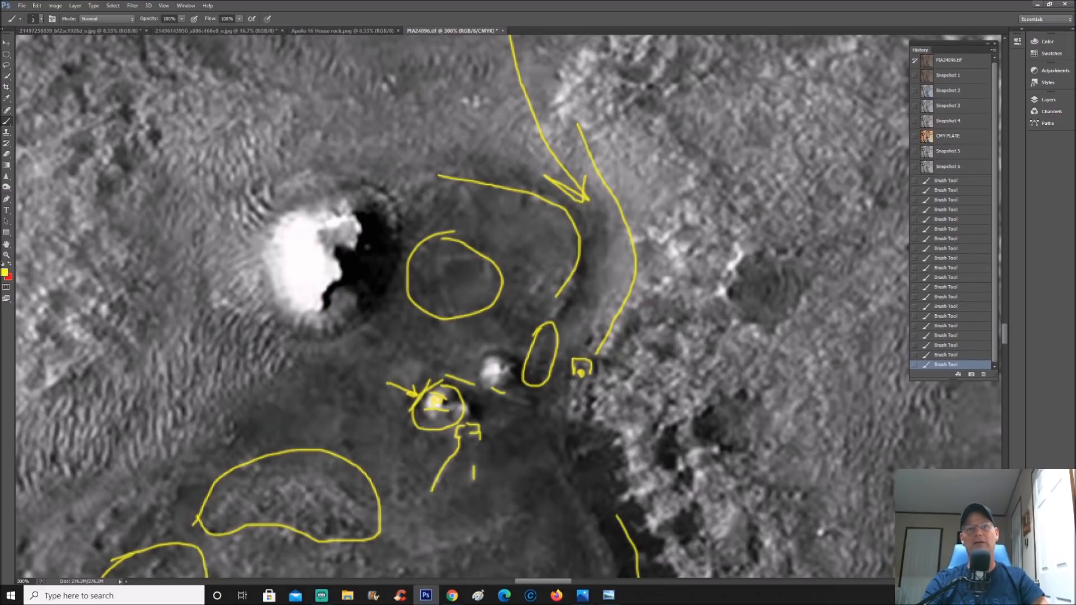
{"action": "left_click_drag", "start_coordinate": [583, 360], "coordinate": [576, 421]}
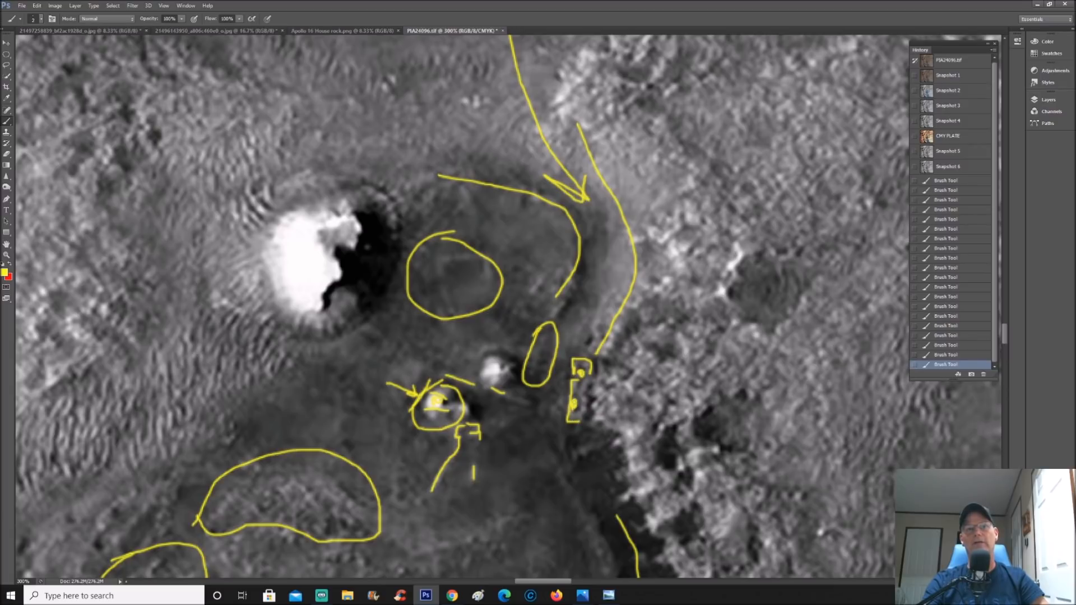
{"action": "mouse_move", "coordinate": [984, 249]}
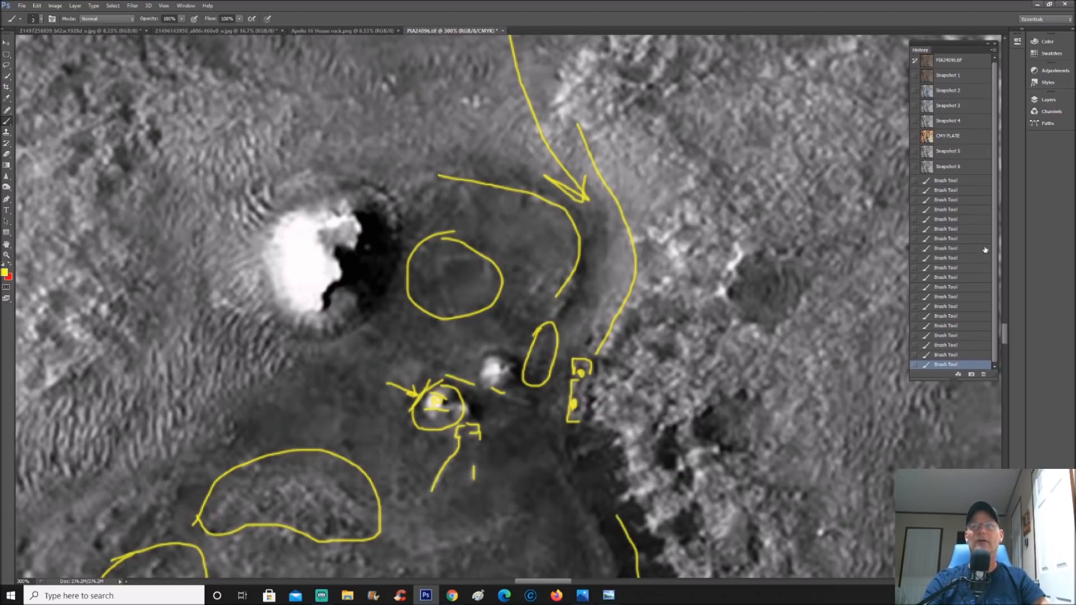
{"action": "left_click", "coordinate": [948, 90]}
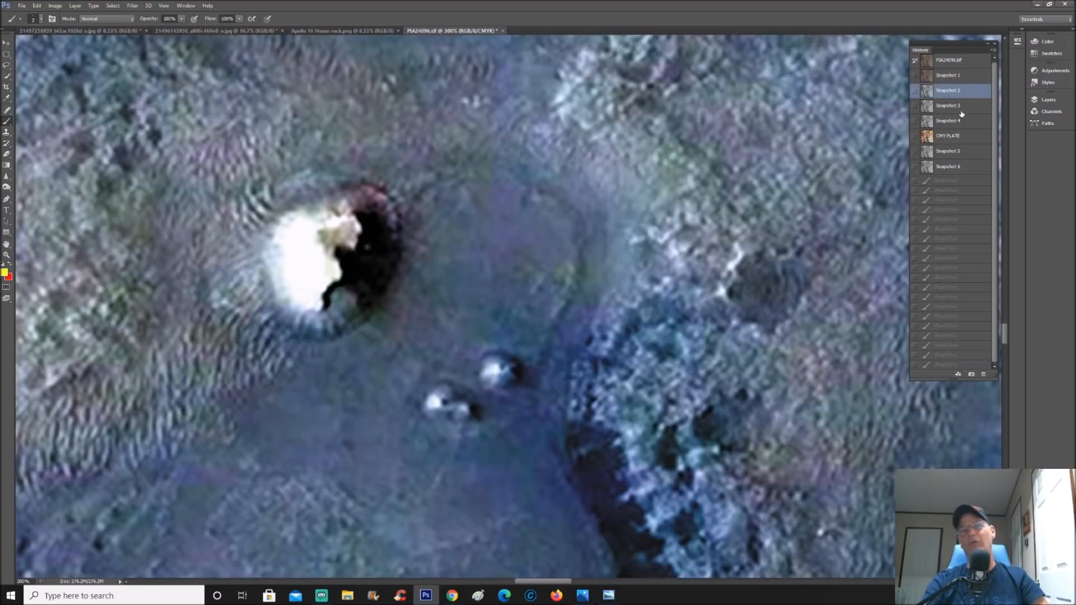
{"action": "left_click", "coordinate": [948, 104]}
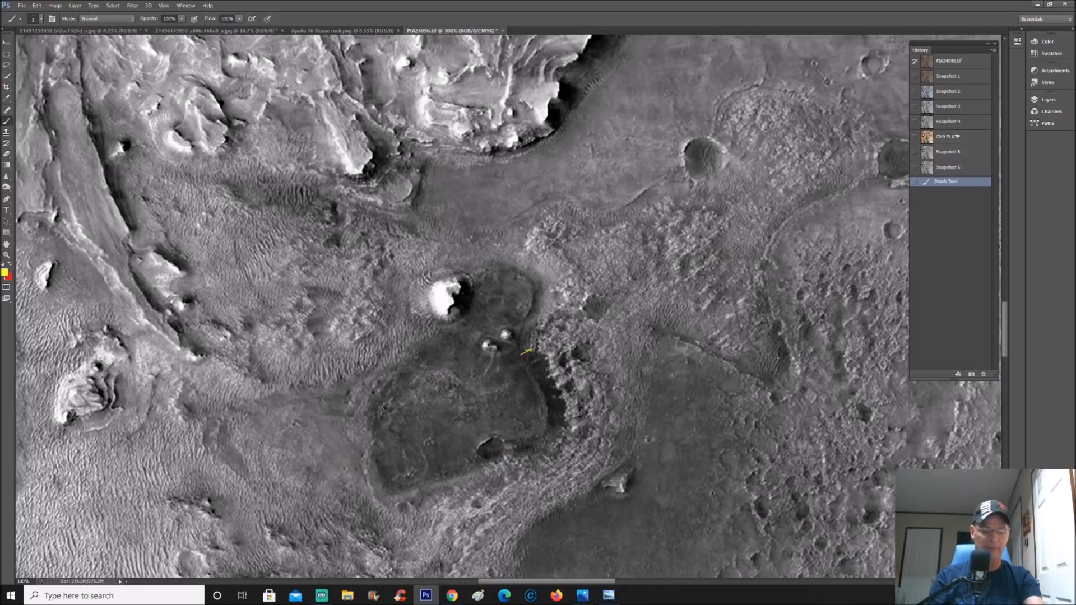
{"action": "left_click", "coordinate": [948, 121]}
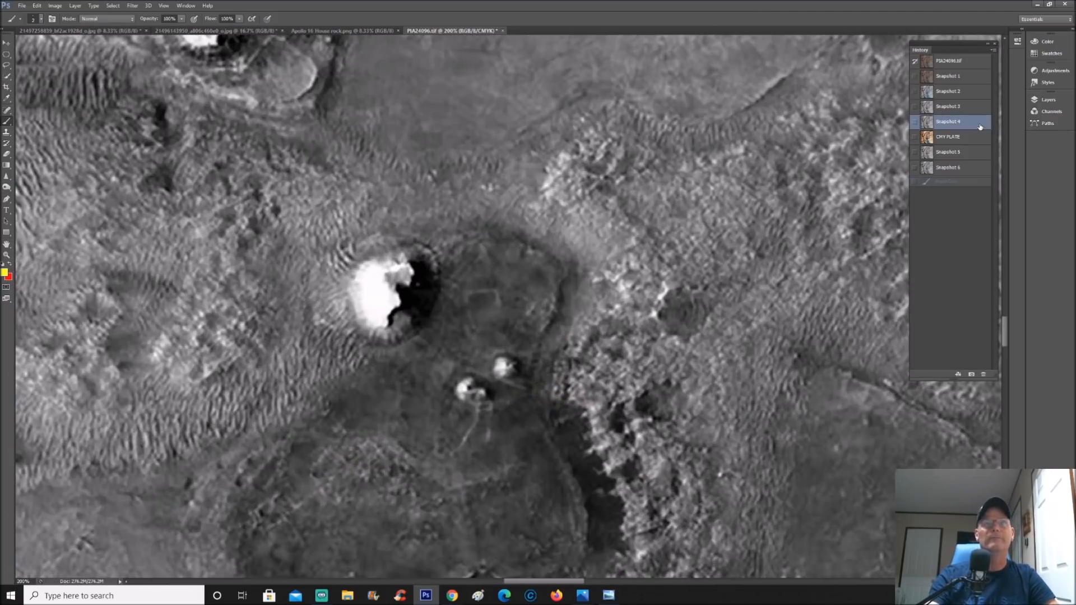
{"action": "left_click", "coordinate": [949, 151]}
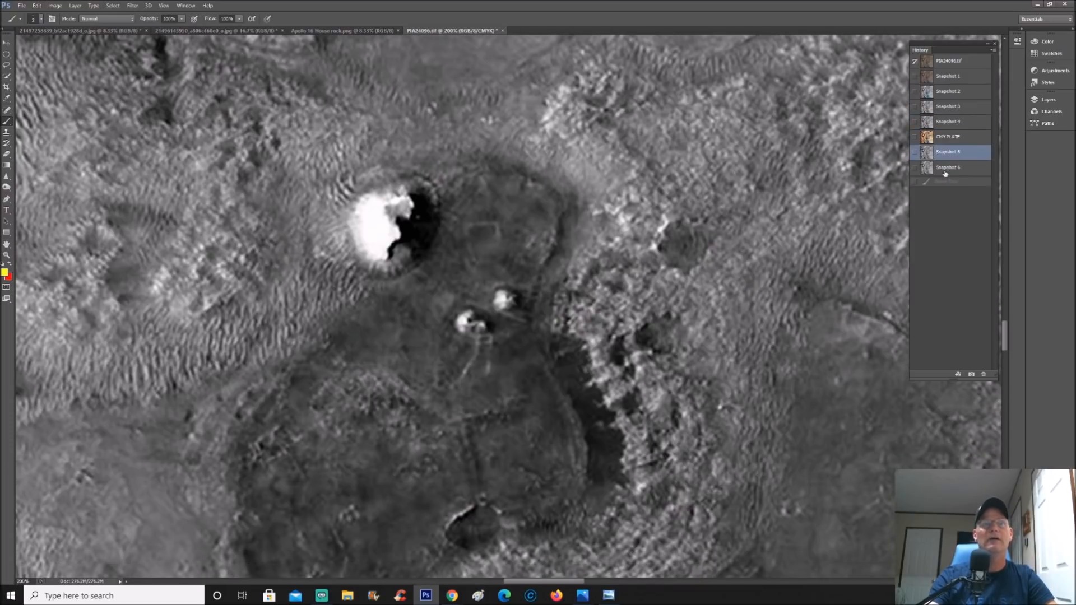
{"action": "left_click", "coordinate": [948, 167]}
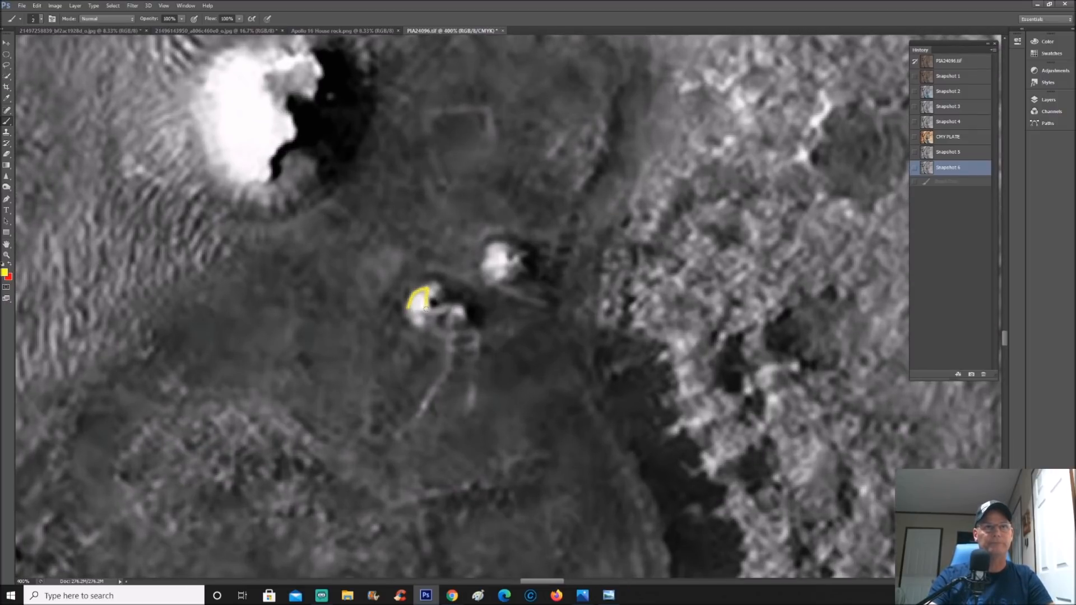
{"action": "left_click_drag", "start_coordinate": [422, 302], "coordinate": [418, 329]}
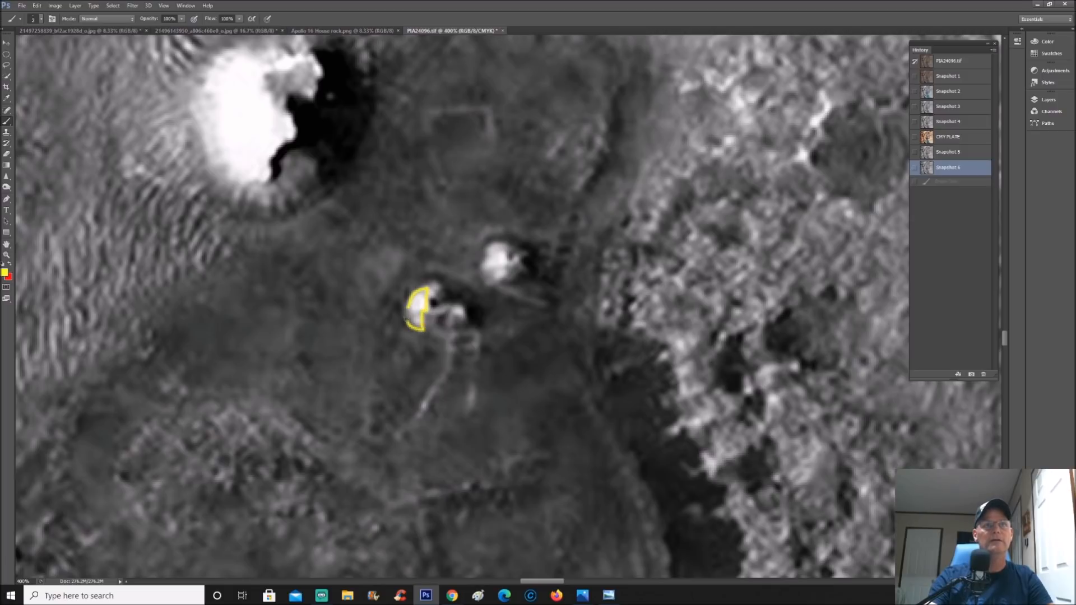
{"action": "left_click", "coordinate": [418, 309]}
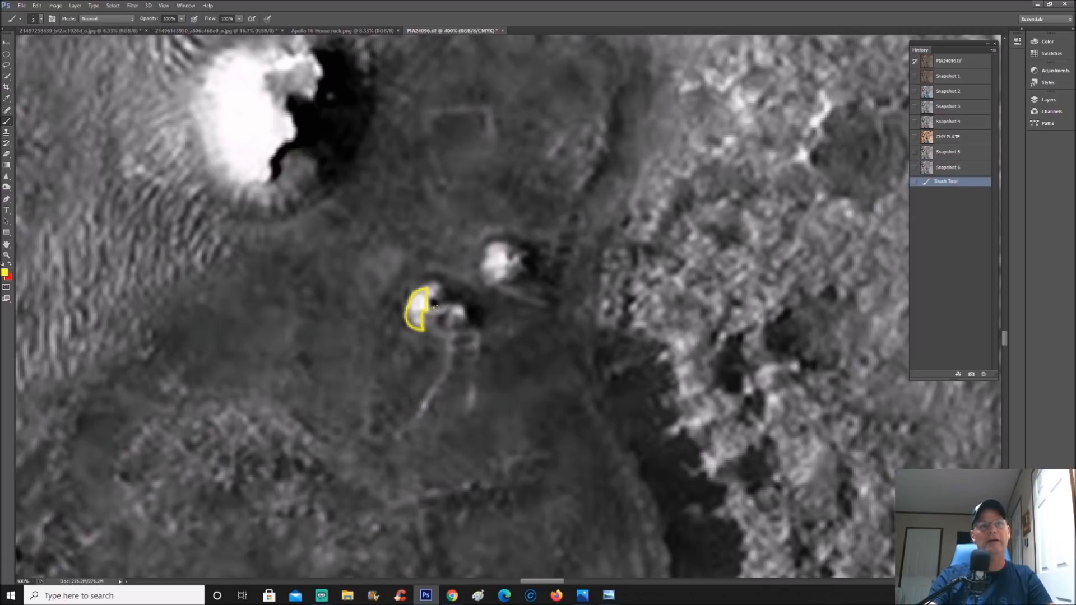
{"action": "left_click_drag", "start_coordinate": [436, 308], "coordinate": [466, 314]}
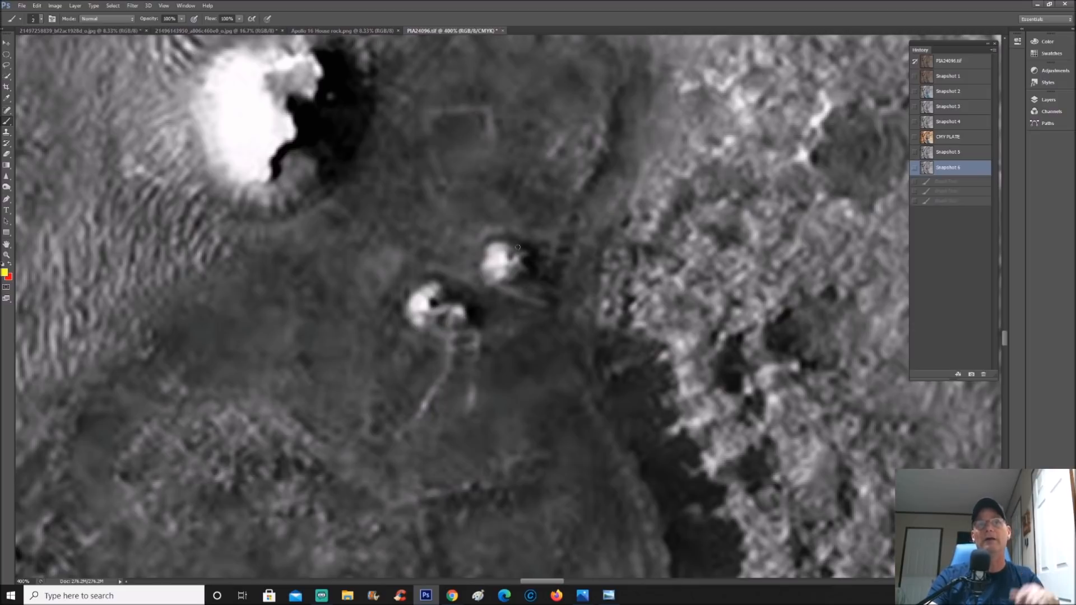
{"action": "left_click_drag", "start_coordinate": [445, 227], "coordinate": [498, 258]}
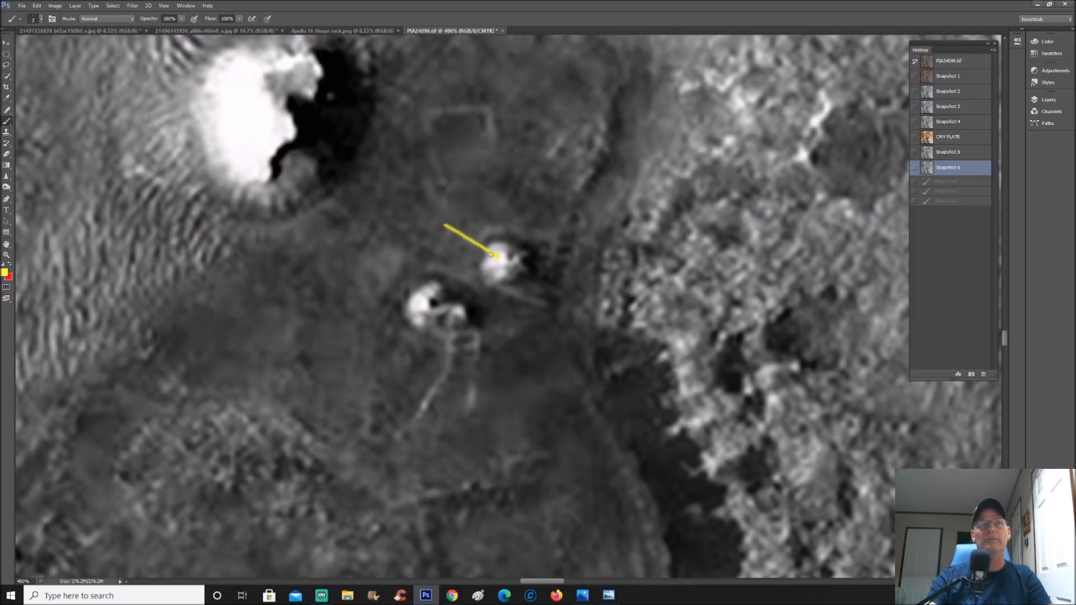
{"action": "left_click", "coordinate": [491, 255]}
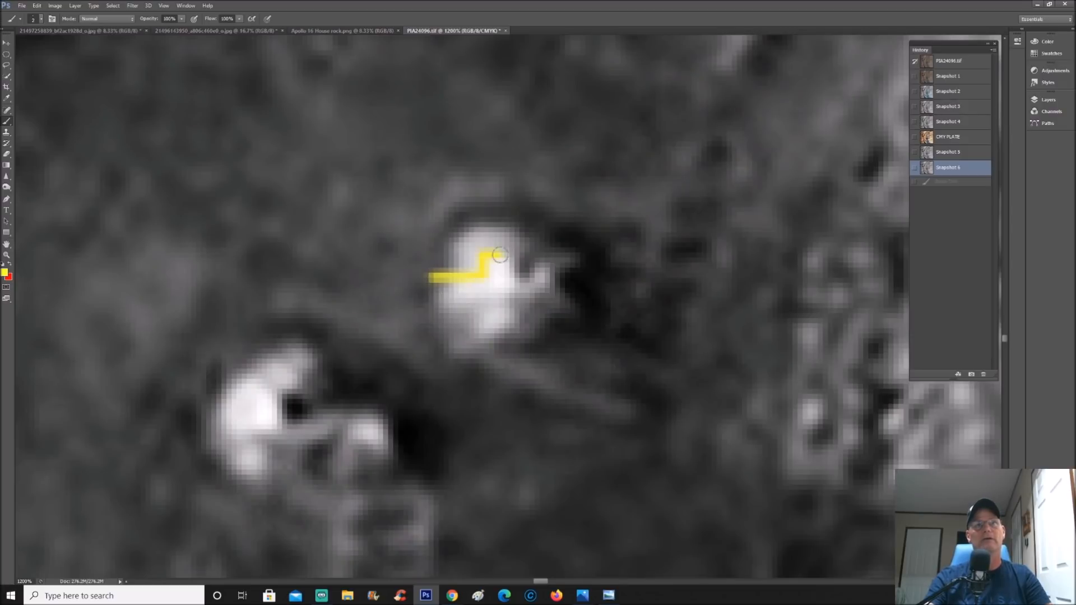
{"action": "left_click_drag", "start_coordinate": [500, 256], "coordinate": [481, 314]}
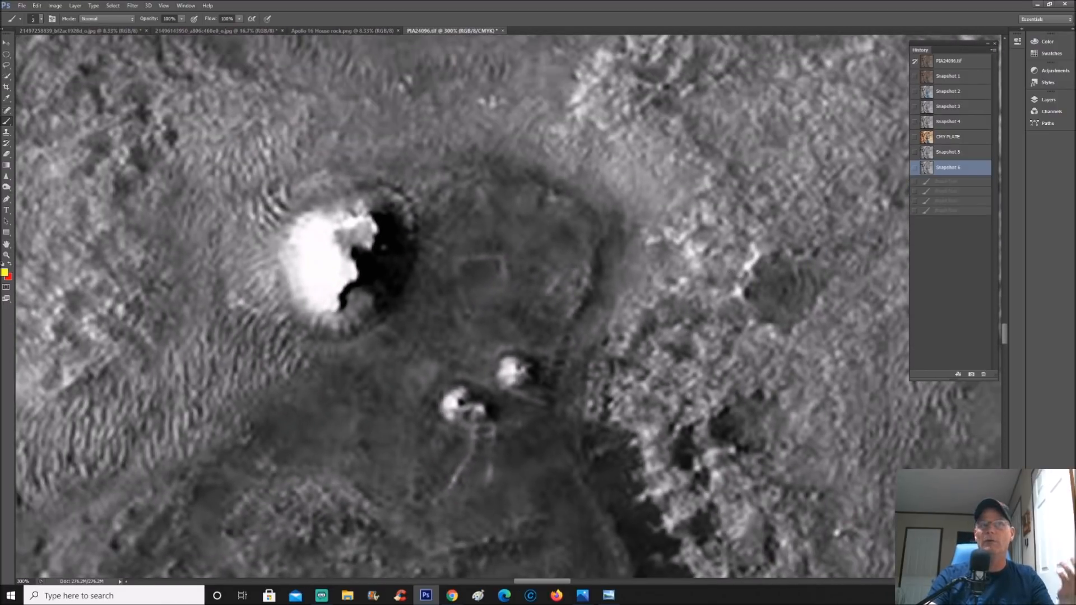
Step: Revert to Snapshot 6, then trace the channel's upper and lower edges with yellow lines
{"action": "left_click", "coordinate": [948, 76]}
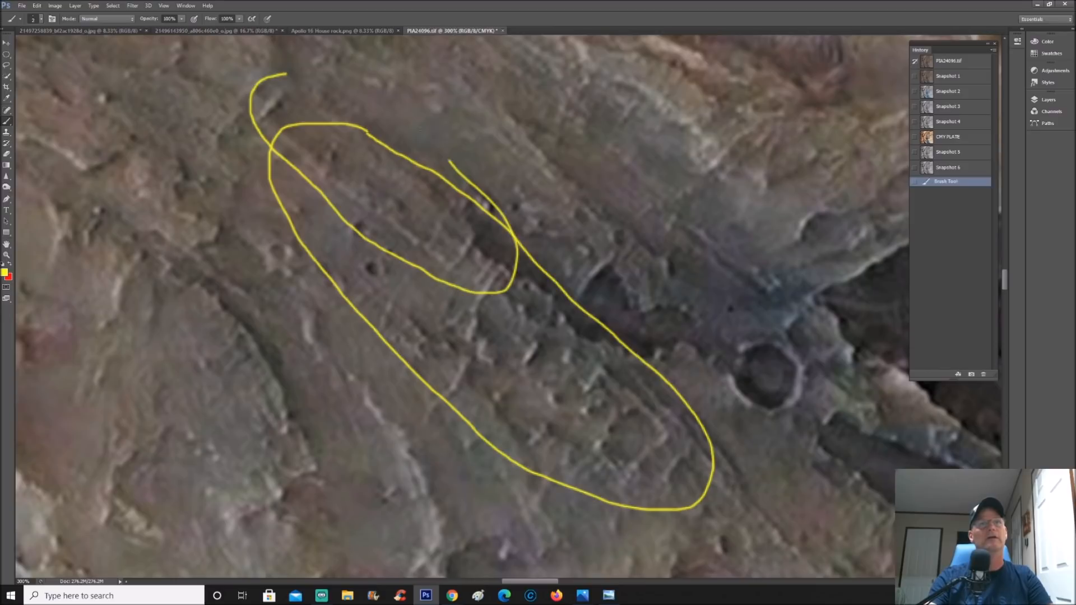
{"action": "left_click", "coordinate": [948, 167]}
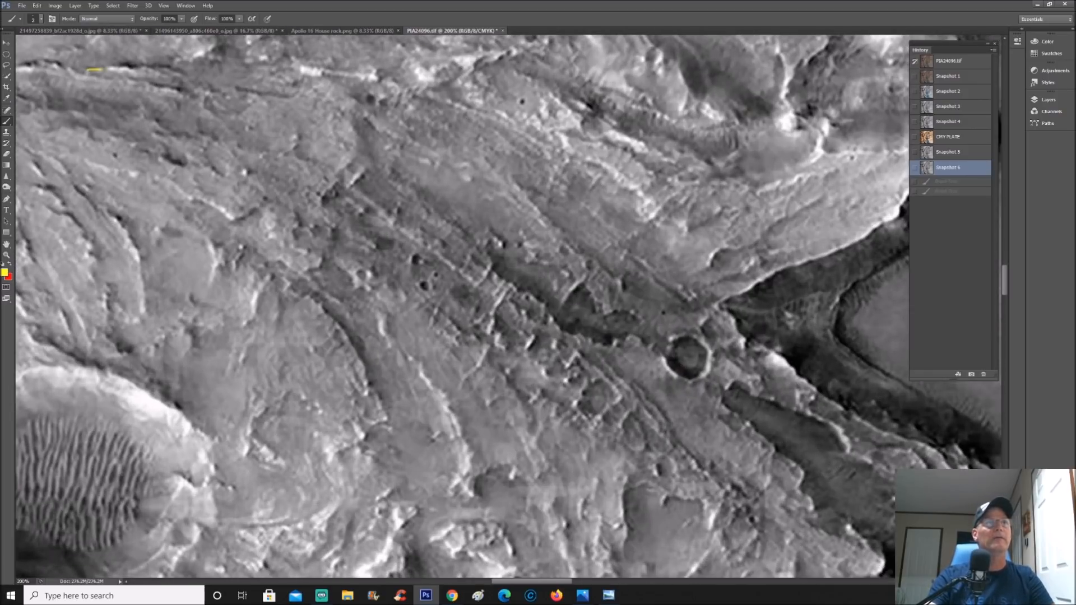
{"action": "left_click_drag", "start_coordinate": [93, 70], "coordinate": [709, 264]}
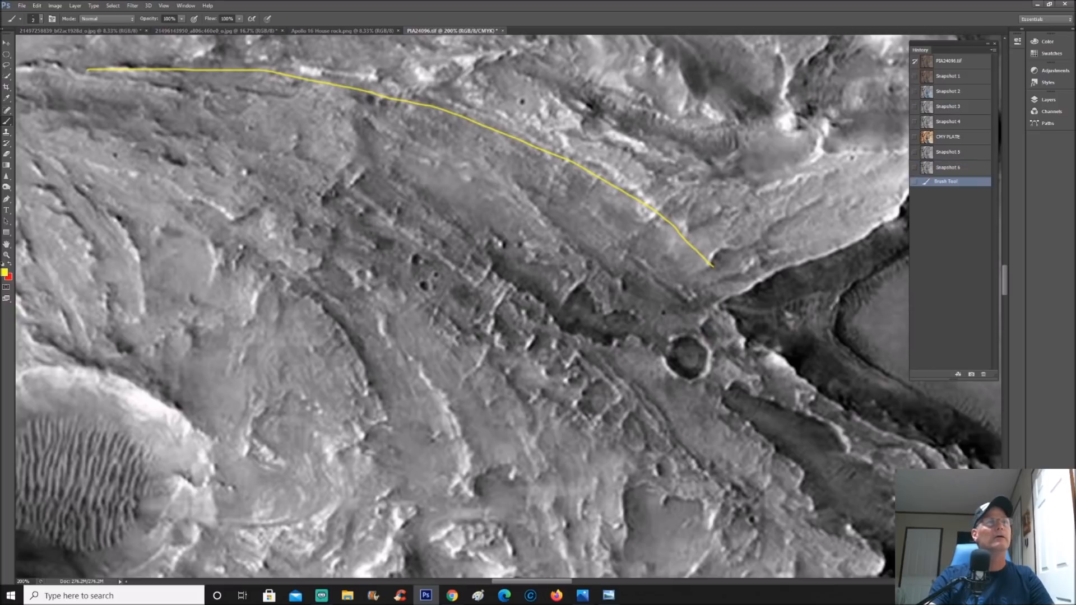
{"action": "left_click_drag", "start_coordinate": [83, 120], "coordinate": [645, 316]}
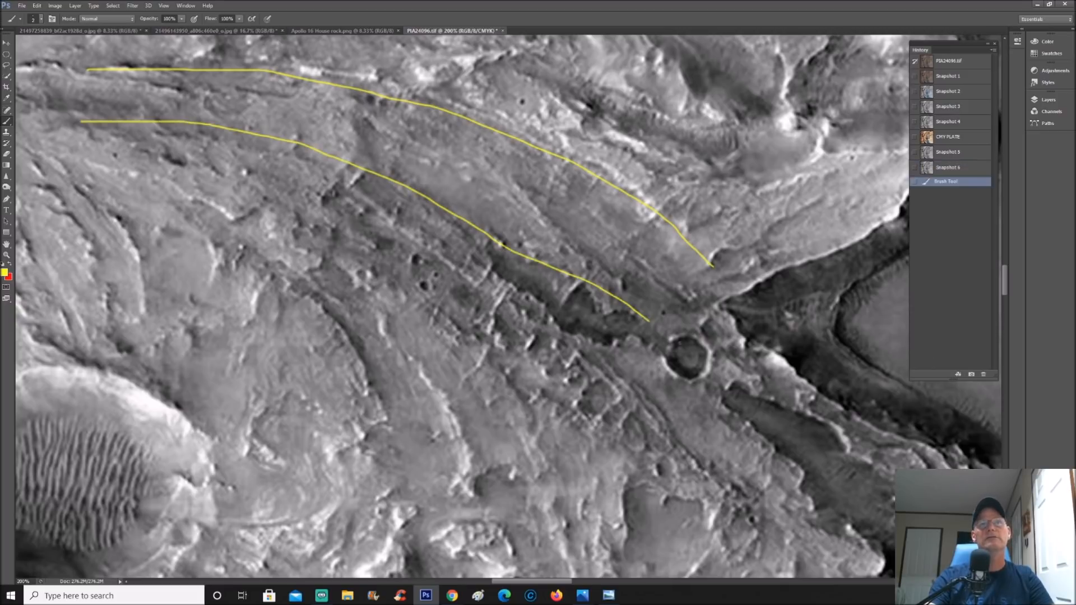
{"action": "left_click_drag", "start_coordinate": [669, 336], "coordinate": [730, 371]}
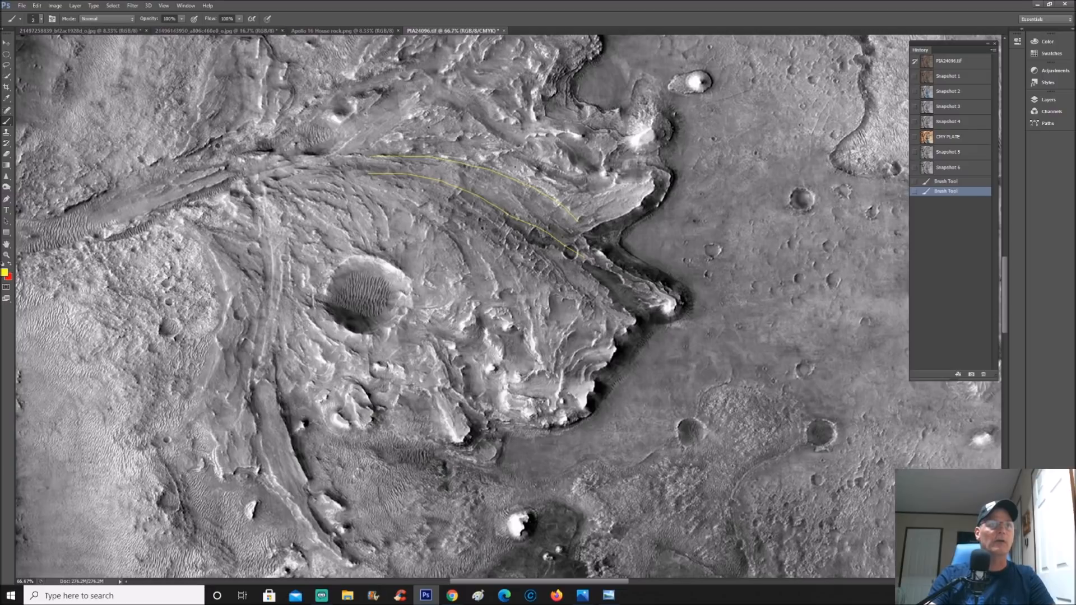
Step: Paint yellow strokes along two more channel walls in the delta
{"action": "left_click_drag", "start_coordinate": [257, 209], "coordinate": [258, 429]}
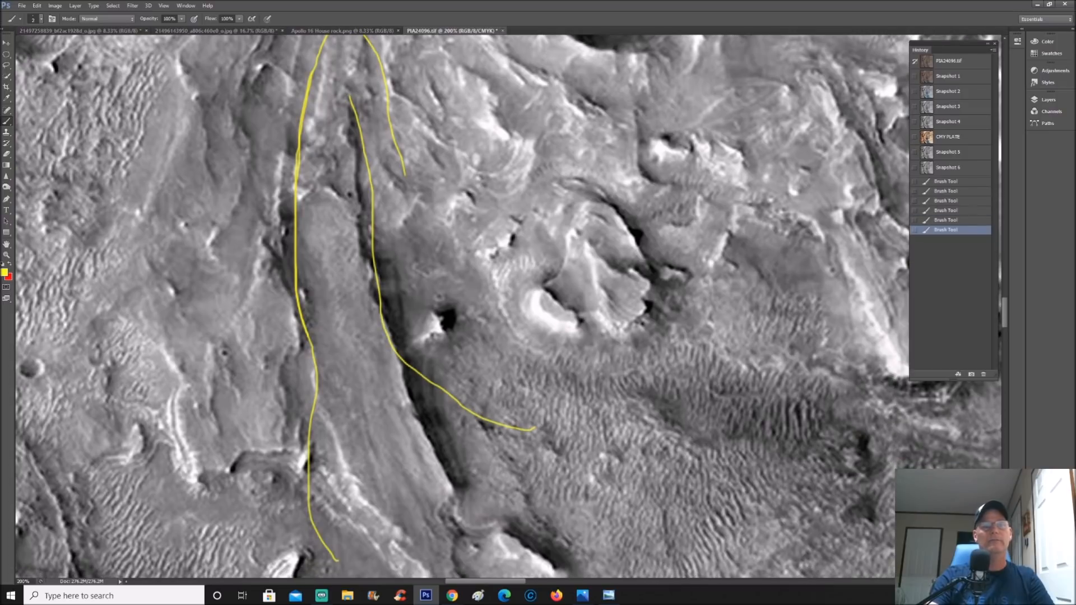
{"action": "left_click_drag", "start_coordinate": [466, 411], "coordinate": [521, 542]}
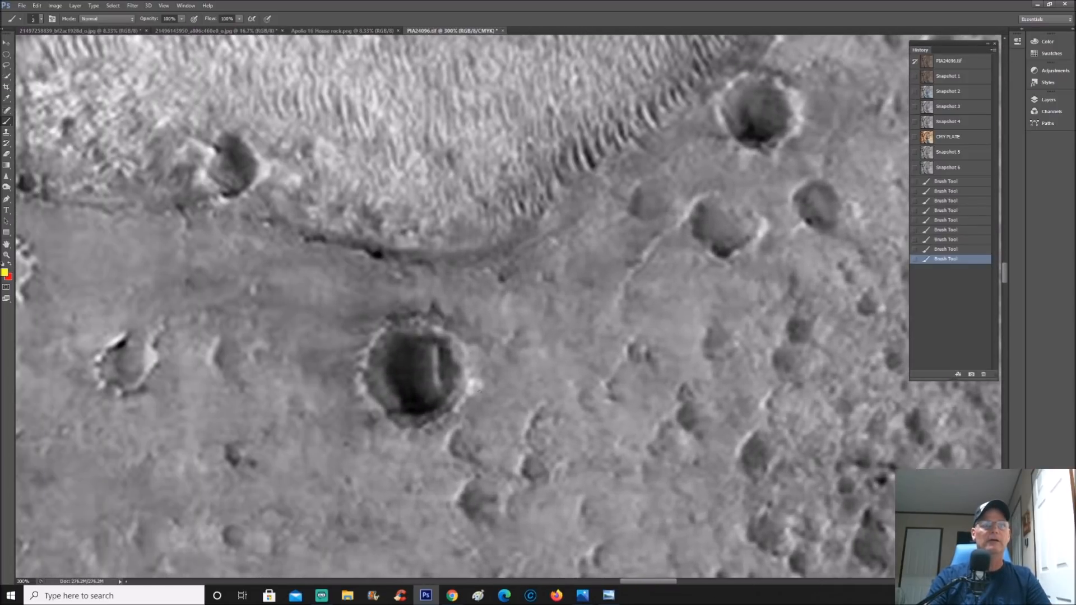
Step: Draw yellow squares around objects in two craters, then revert to Snapshot 6
{"action": "left_click_drag", "start_coordinate": [439, 333], "coordinate": [424, 384]}
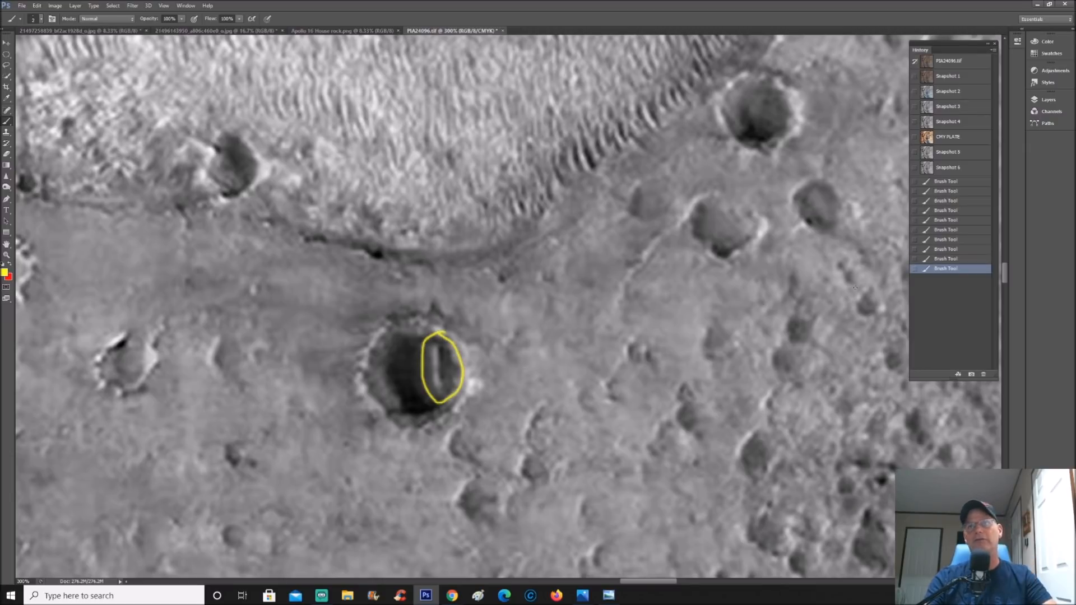
{"action": "left_click", "coordinate": [947, 137]}
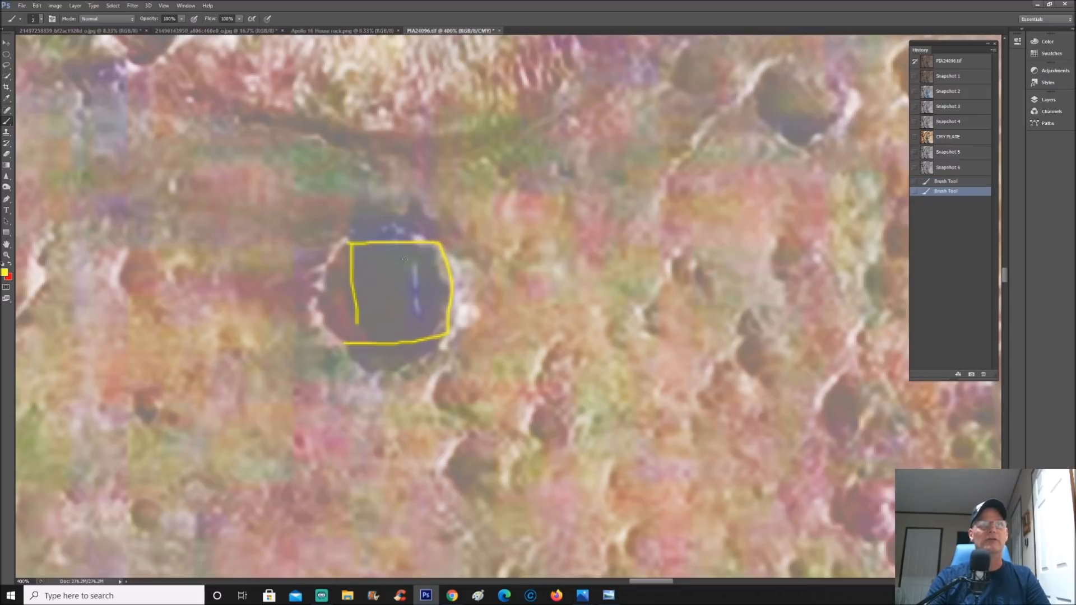
{"action": "left_click_drag", "start_coordinate": [403, 261], "coordinate": [422, 315]}
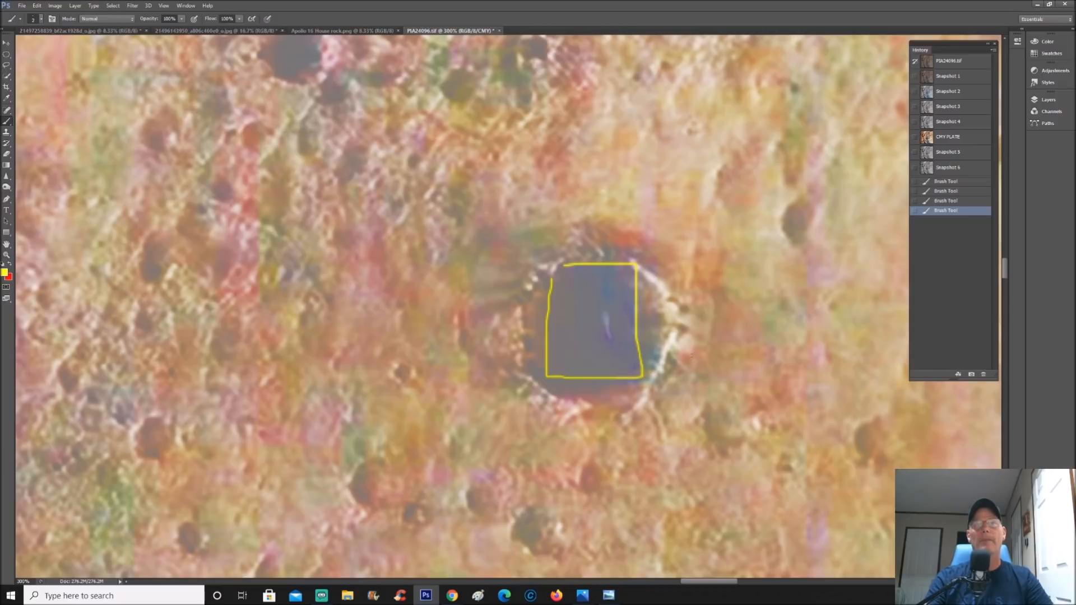
{"action": "left_click_drag", "start_coordinate": [758, 295], "coordinate": [803, 347]}
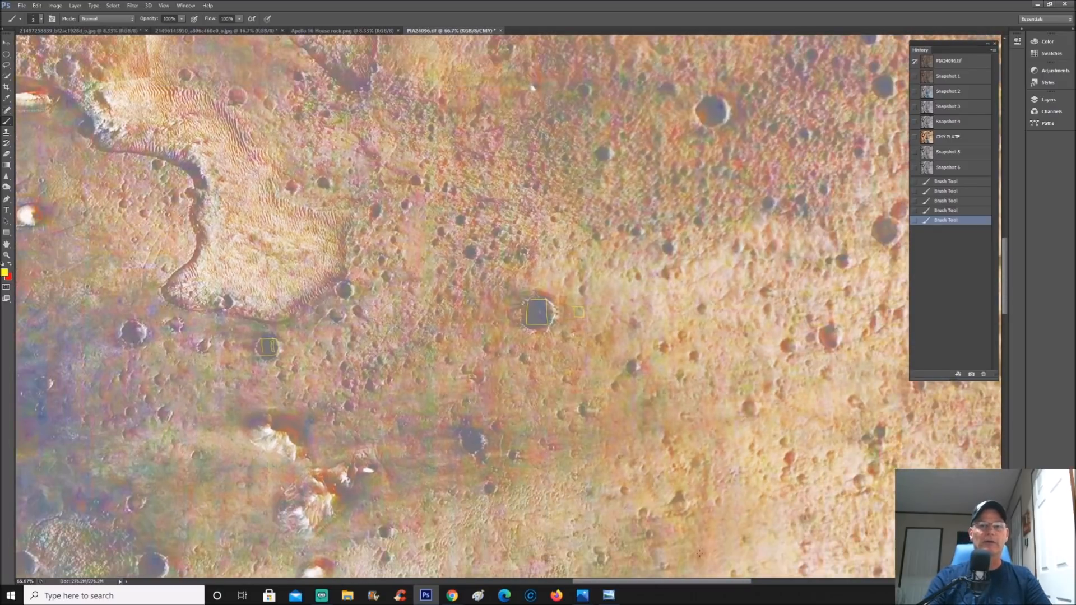
{"action": "left_click", "coordinate": [947, 167]}
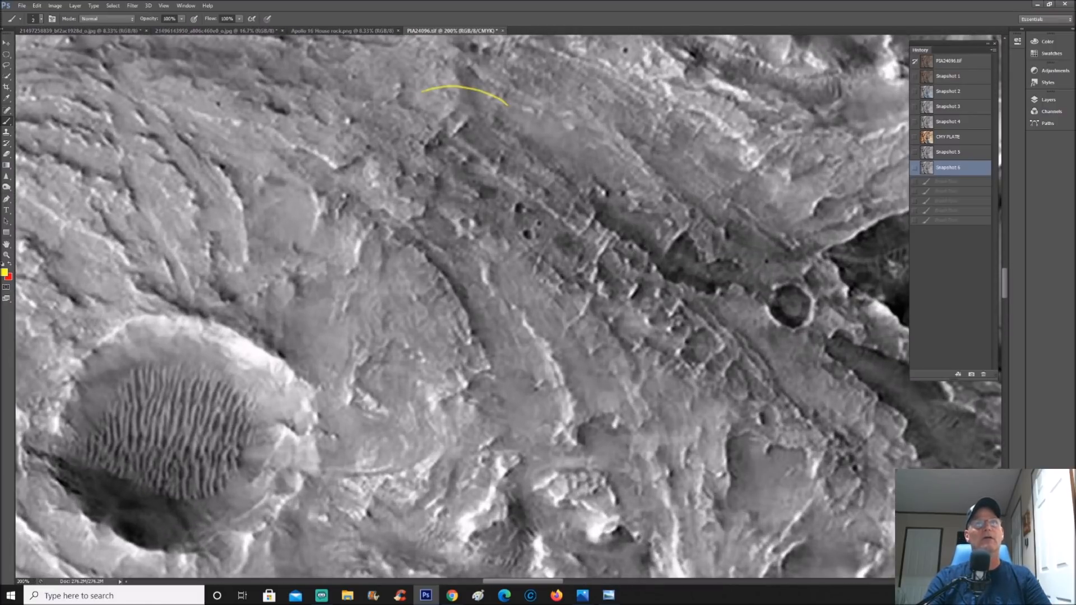
Step: Brush a yellow loop around the long blurred stretch along the channel
{"action": "left_click_drag", "start_coordinate": [504, 103], "coordinate": [717, 288]}
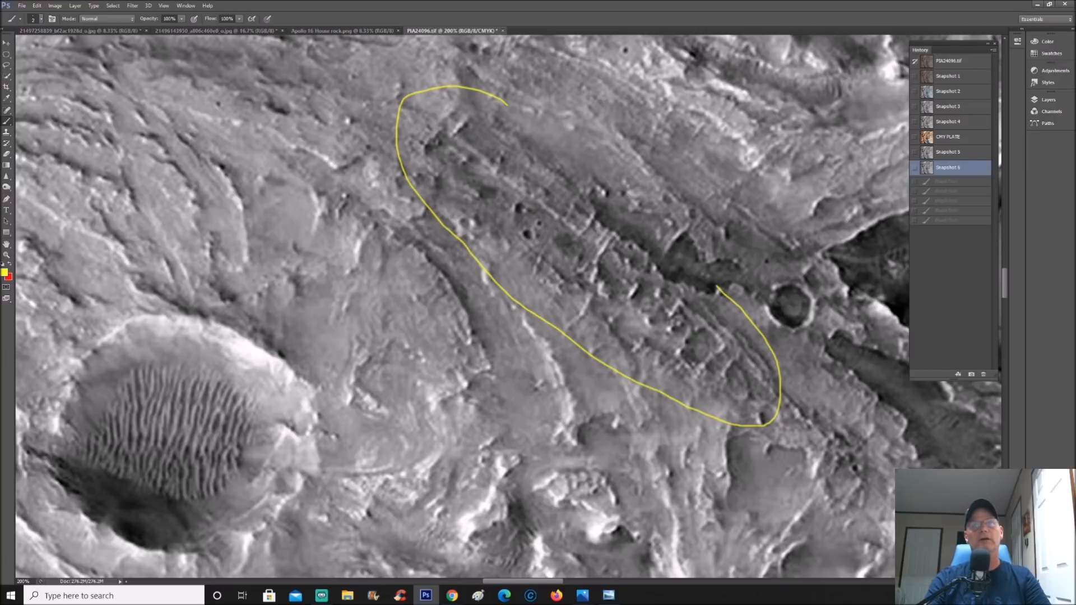
{"action": "left_click_drag", "start_coordinate": [504, 103], "coordinate": [724, 295]}
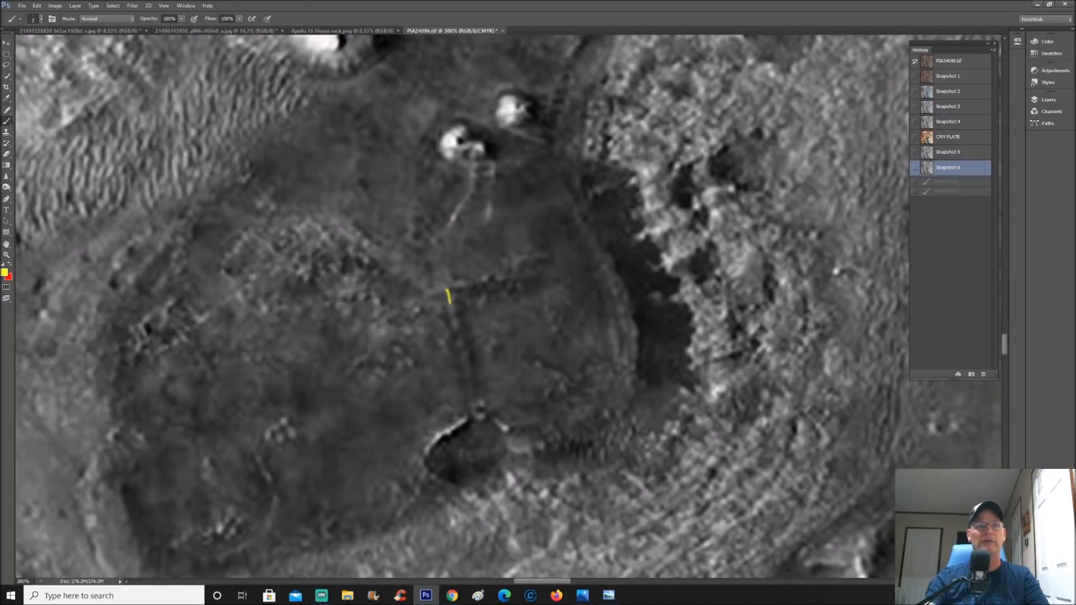
Step: Trace the straight crater-floor walls as a right-angled corner and a lower wall
{"action": "left_click_drag", "start_coordinate": [446, 294], "coordinate": [465, 397]}
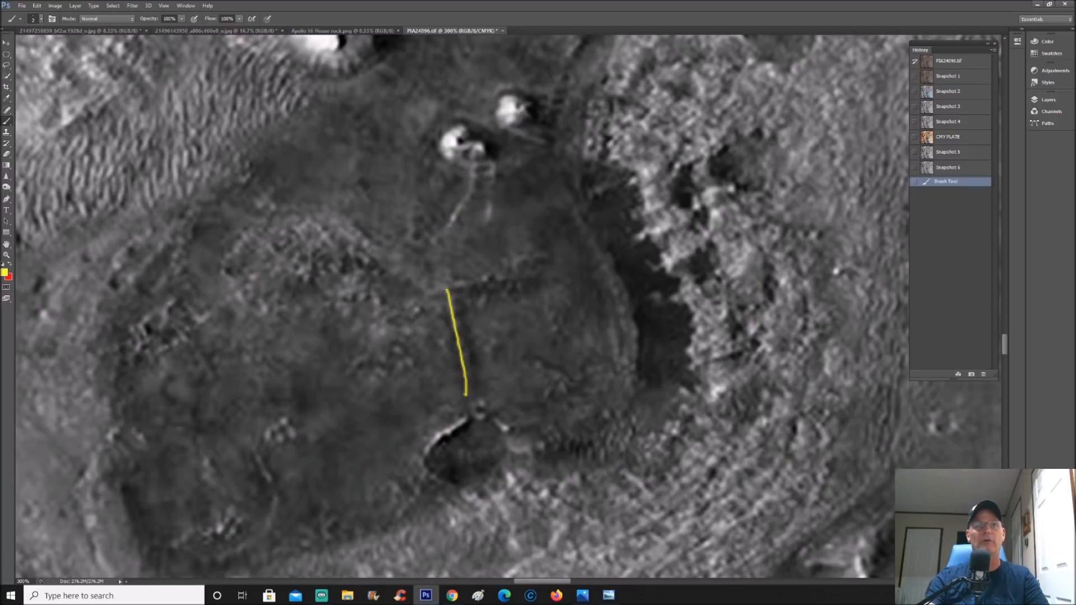
{"action": "left_click_drag", "start_coordinate": [449, 244], "coordinate": [539, 232]}
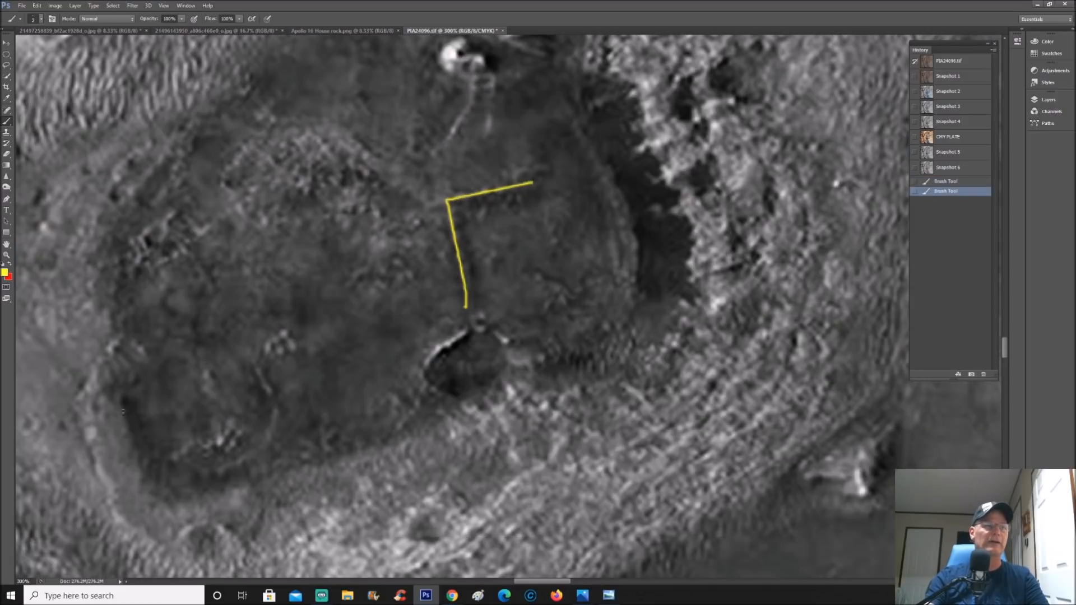
{"action": "left_click_drag", "start_coordinate": [122, 400], "coordinate": [151, 498]}
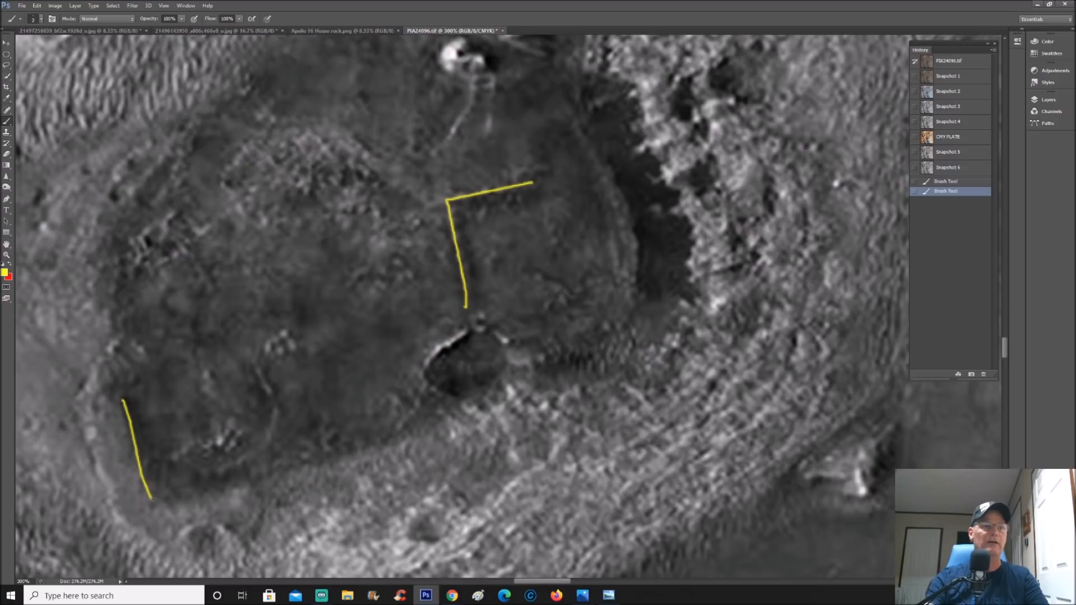
{"action": "left_click_drag", "start_coordinate": [151, 499], "coordinate": [464, 413]}
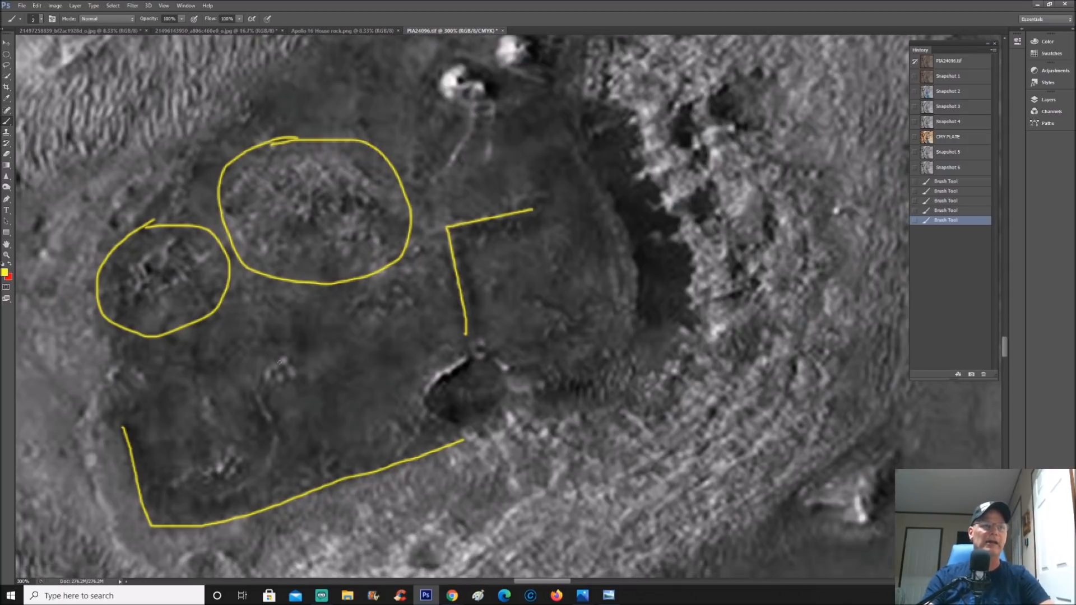
Step: Circle the spot cluster, add a notched corner and arrow, outline curved wall and pit edge
{"action": "left_click_drag", "start_coordinate": [268, 354], "coordinate": [281, 384]}
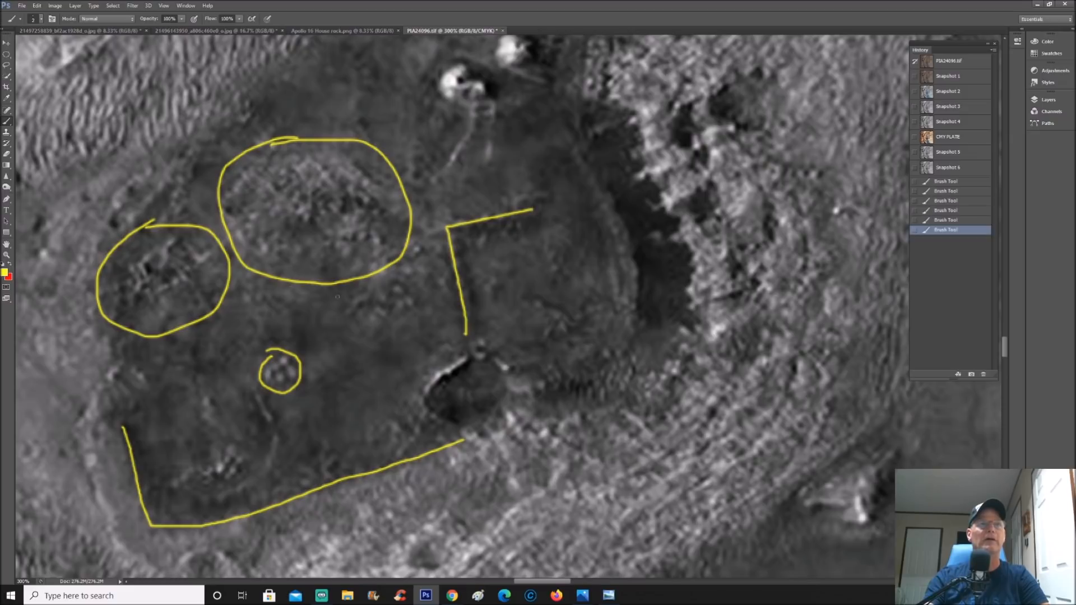
{"action": "left_click_drag", "start_coordinate": [359, 291], "coordinate": [416, 298]}
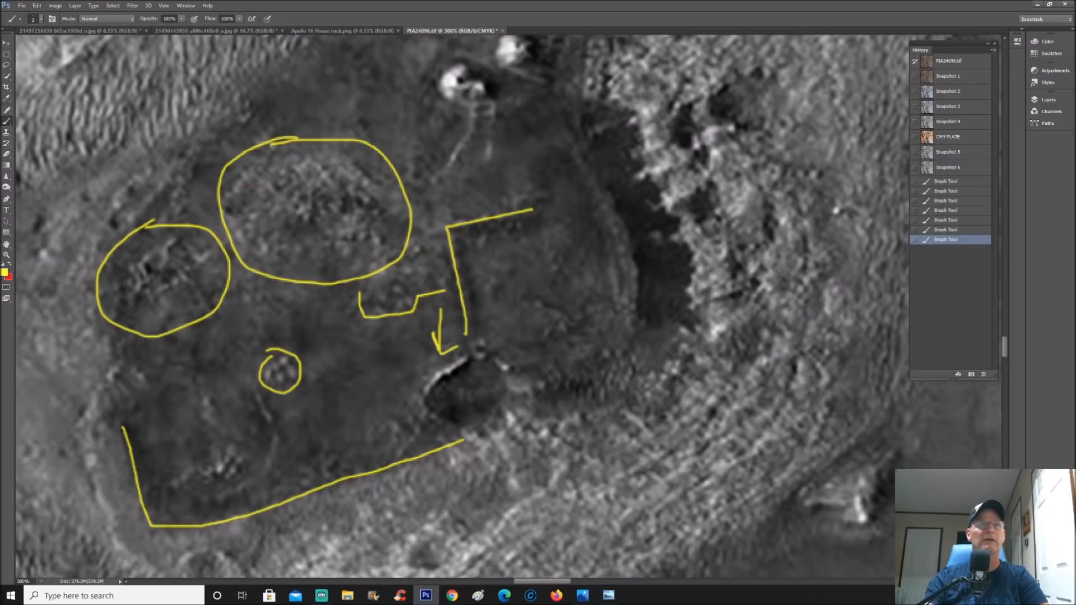
{"action": "left_click_drag", "start_coordinate": [394, 326], "coordinate": [353, 418]}
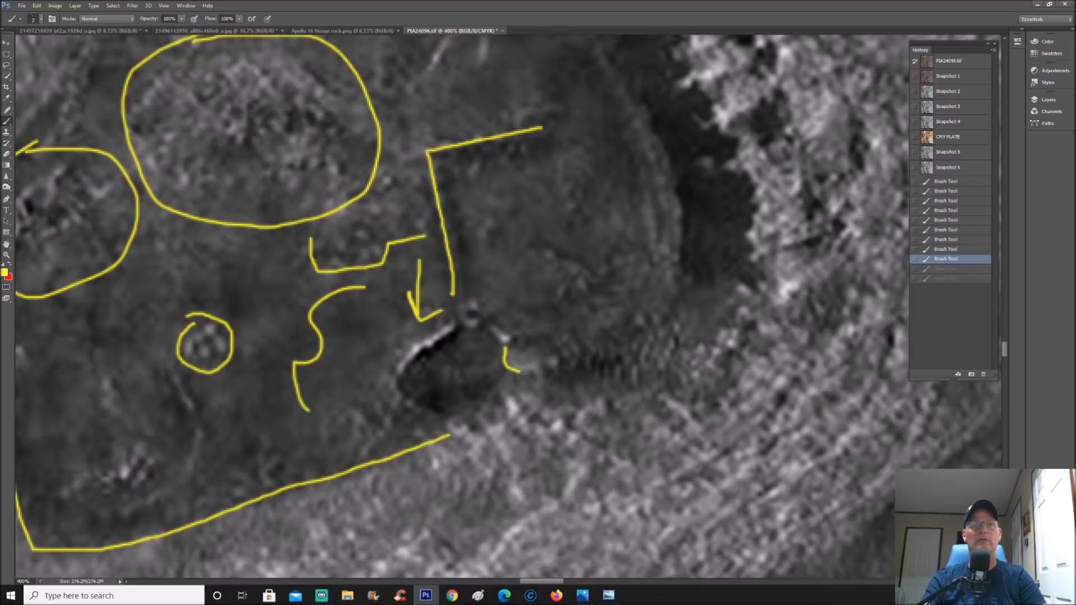
{"action": "left_click_drag", "start_coordinate": [522, 370], "coordinate": [545, 381]}
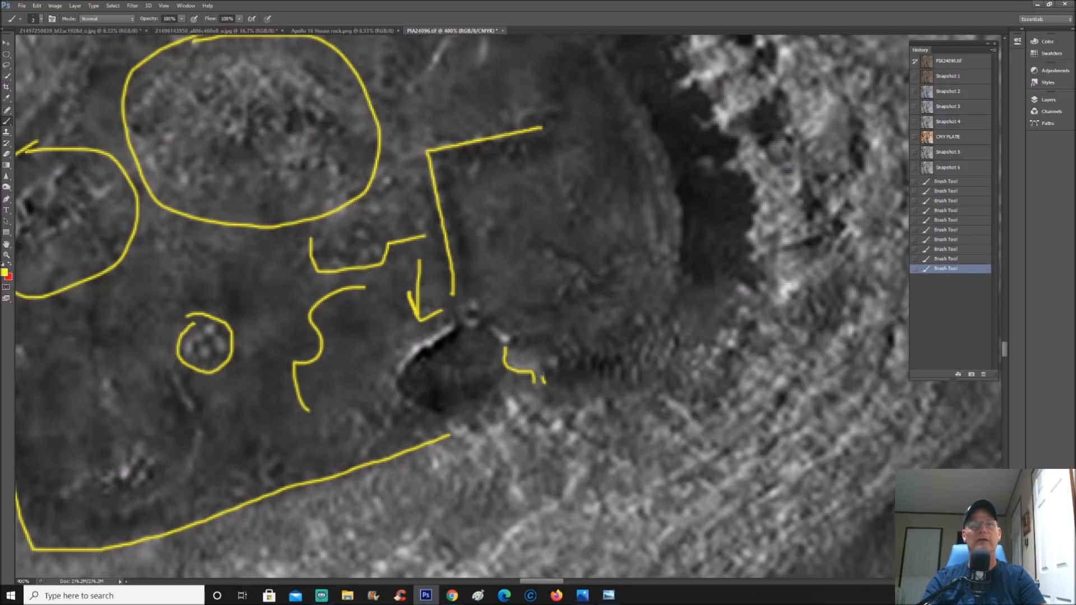
Step: Circle the bright spot, revert to Snapshot 6, and draw one curve by the pit
{"action": "left_click_drag", "start_coordinate": [528, 343], "coordinate": [542, 380]}
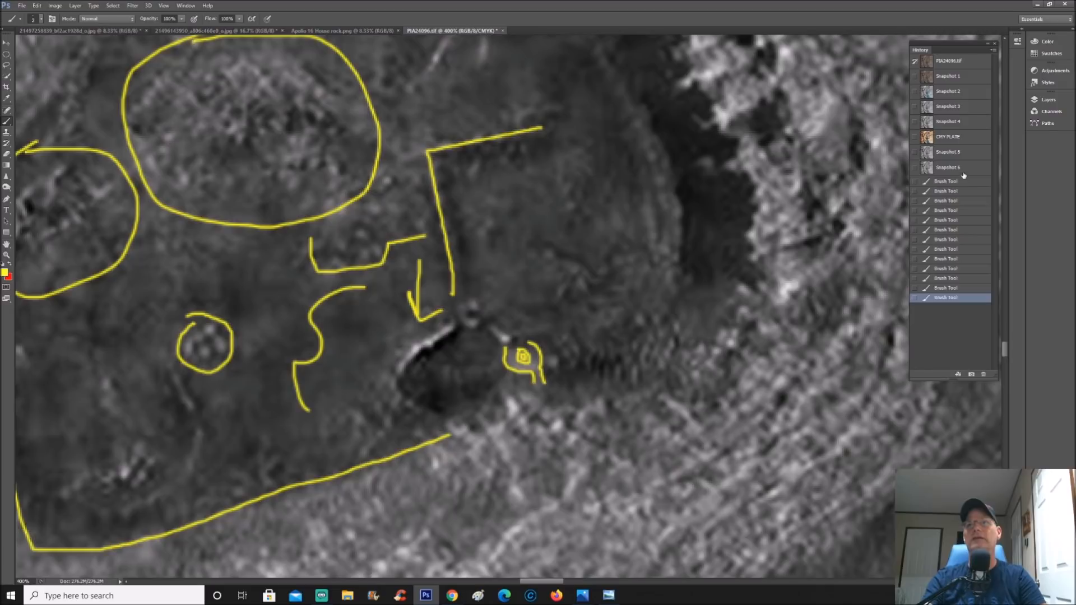
{"action": "left_click", "coordinate": [948, 167]}
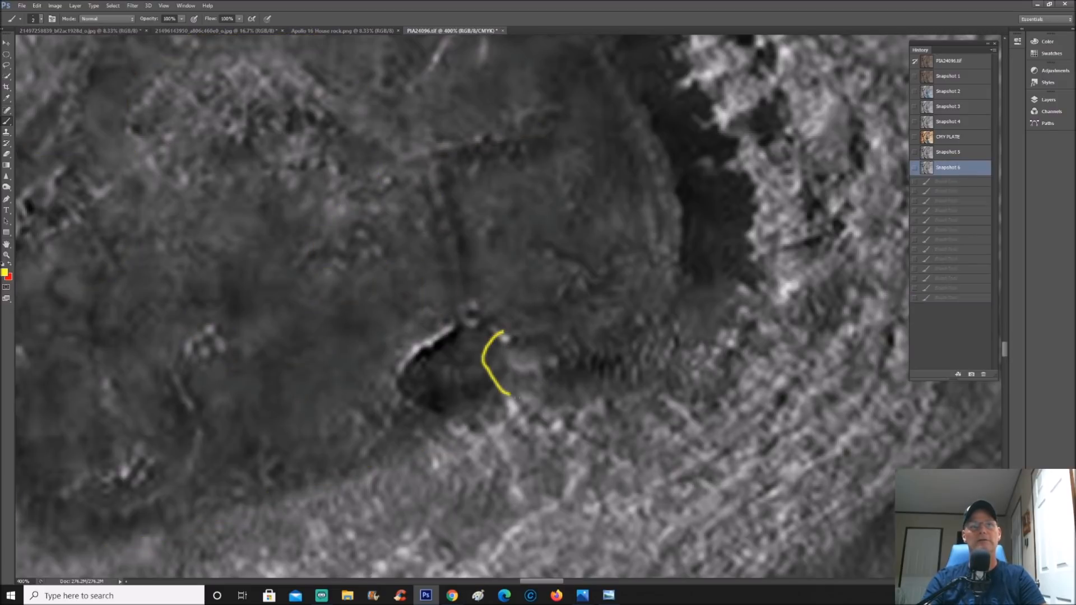
{"action": "left_click_drag", "start_coordinate": [507, 394], "coordinate": [570, 336]}
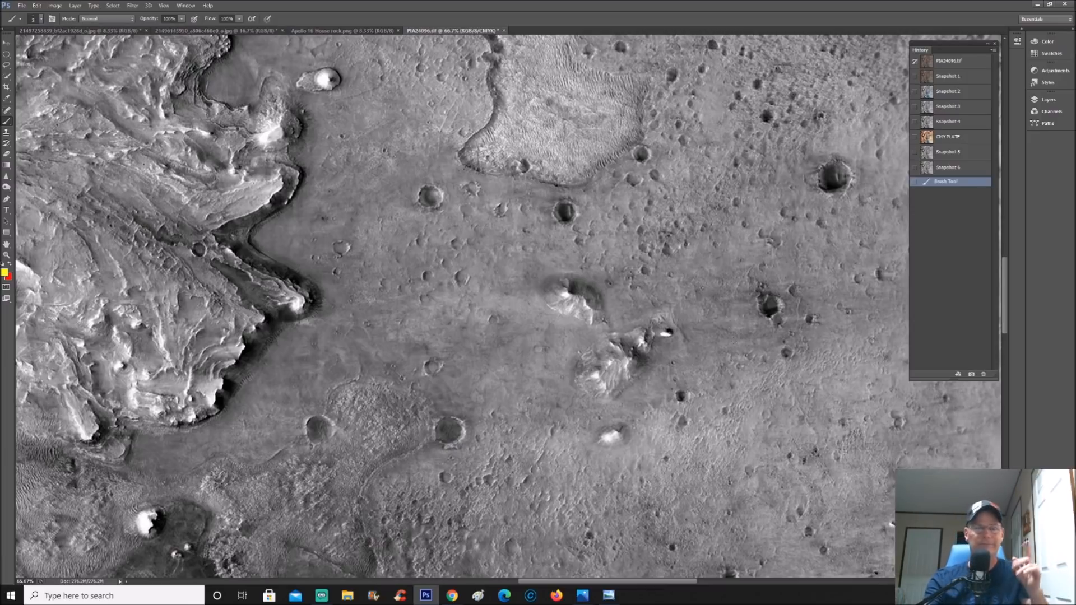
{"action": "left_click", "coordinate": [608, 595]}
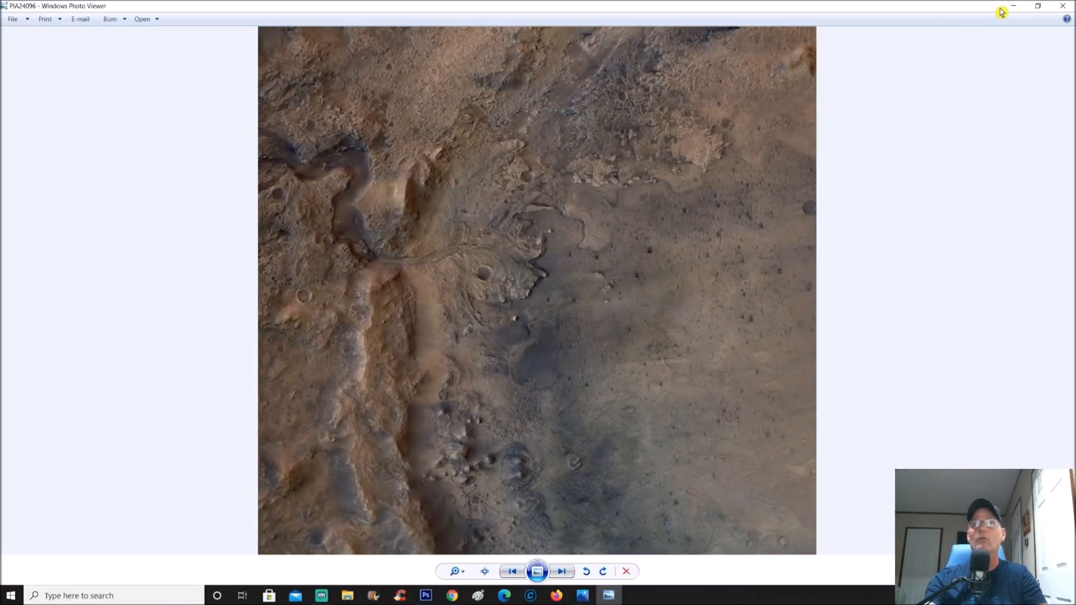
Step: Return to the Photoshop document from Windows Photo Viewer
{"action": "left_click", "coordinate": [425, 595]}
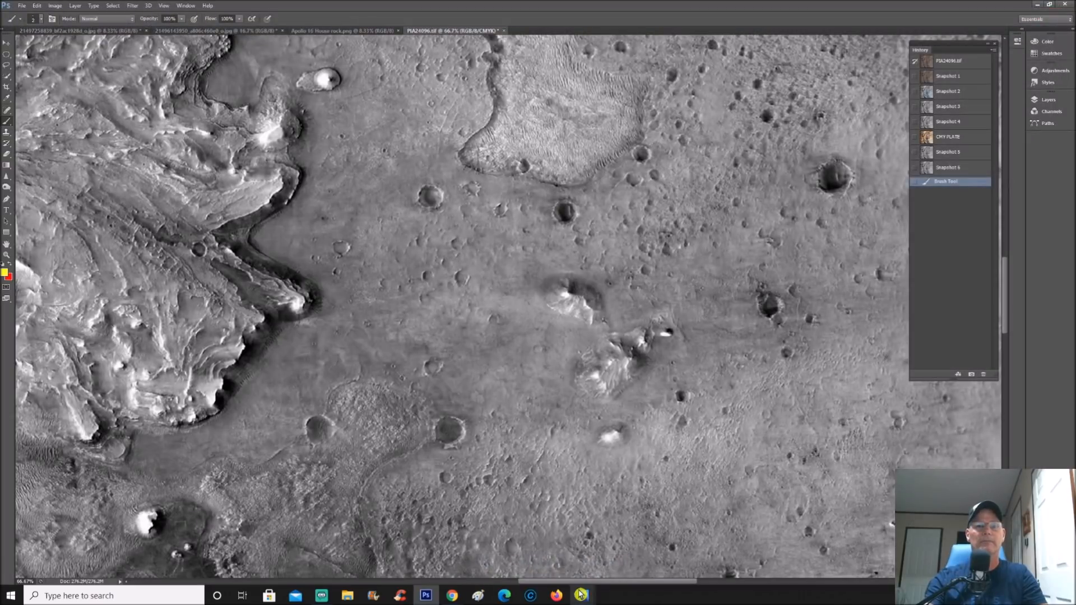